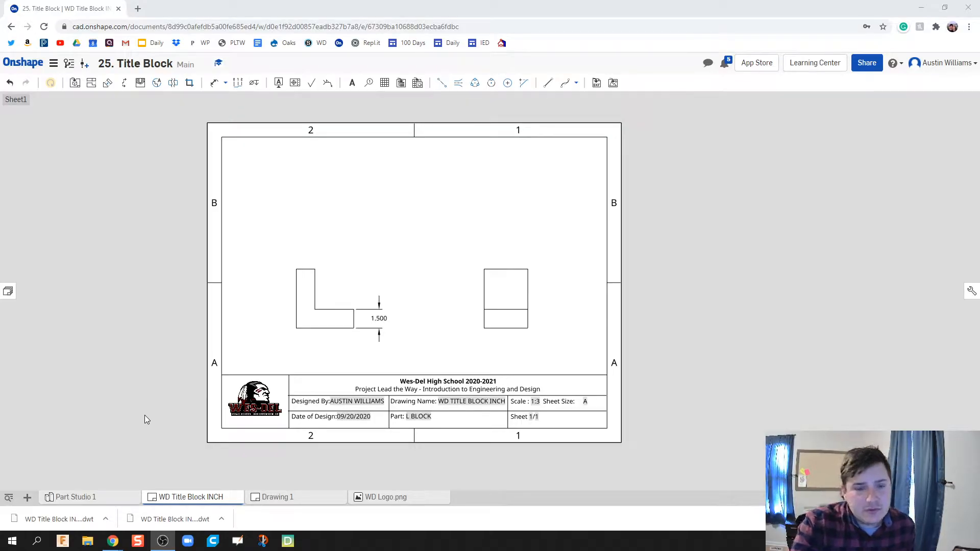
pyautogui.moveTo(199, 479)
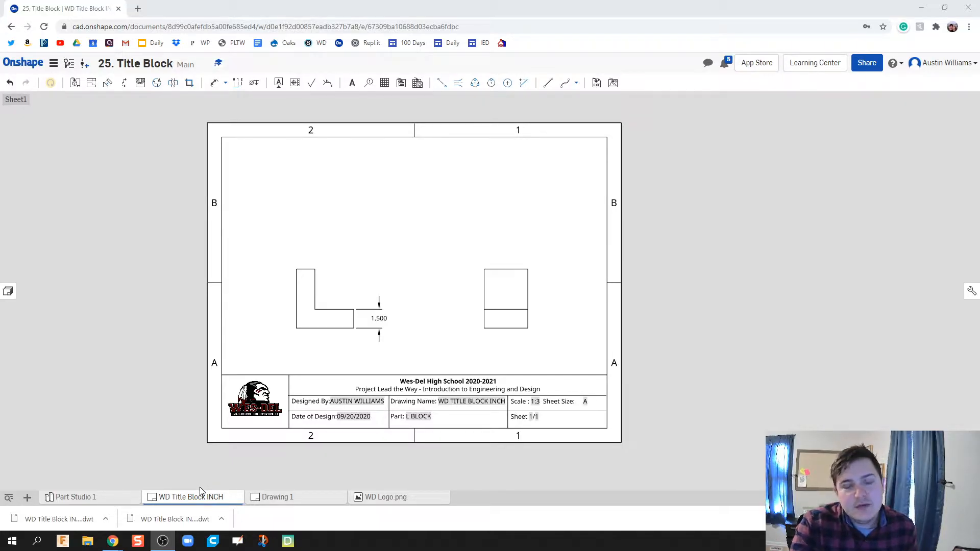
pyautogui.moveTo(185, 482)
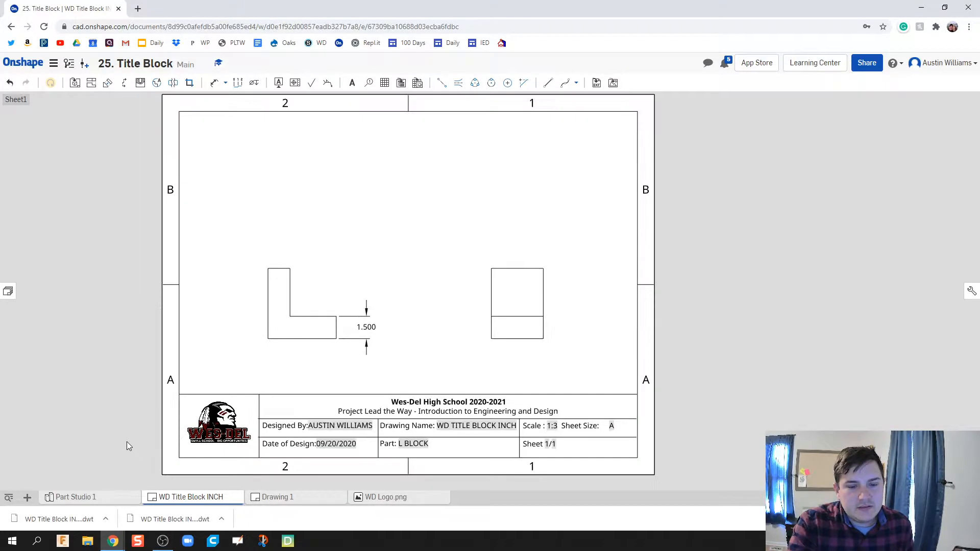
# - Select the school logo and browse the insert-image list without inserting anything
pyautogui.click(219, 424)
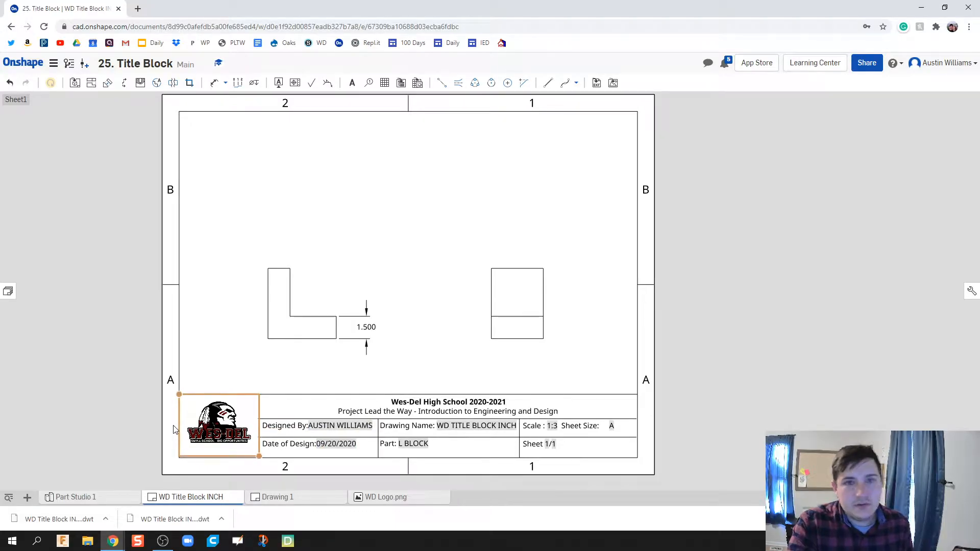
pyautogui.moveTo(181, 442)
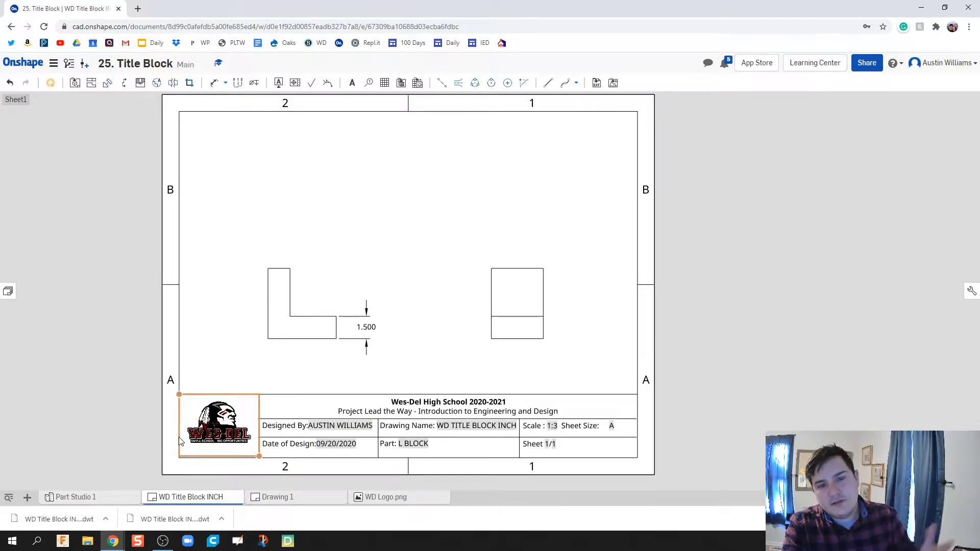
pyautogui.moveTo(385, 497)
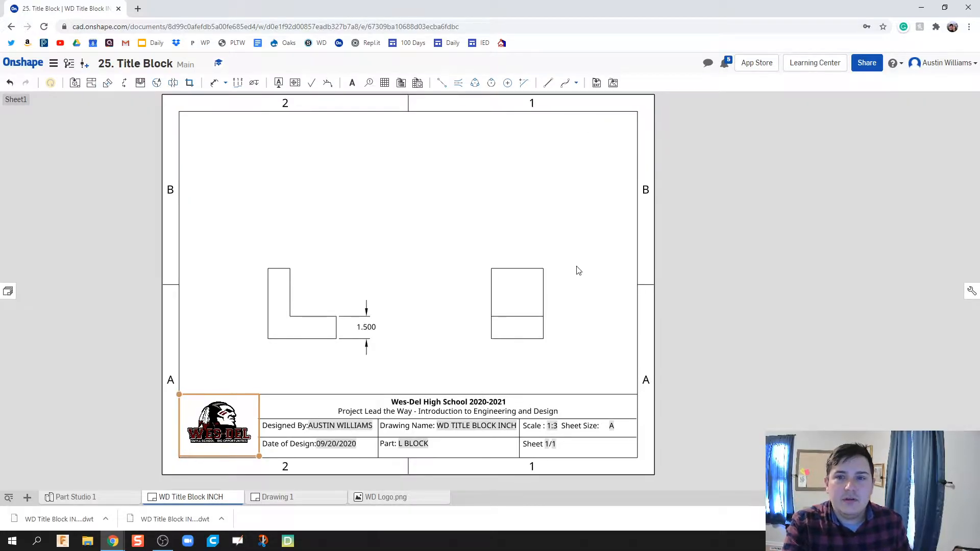
pyautogui.click(612, 83)
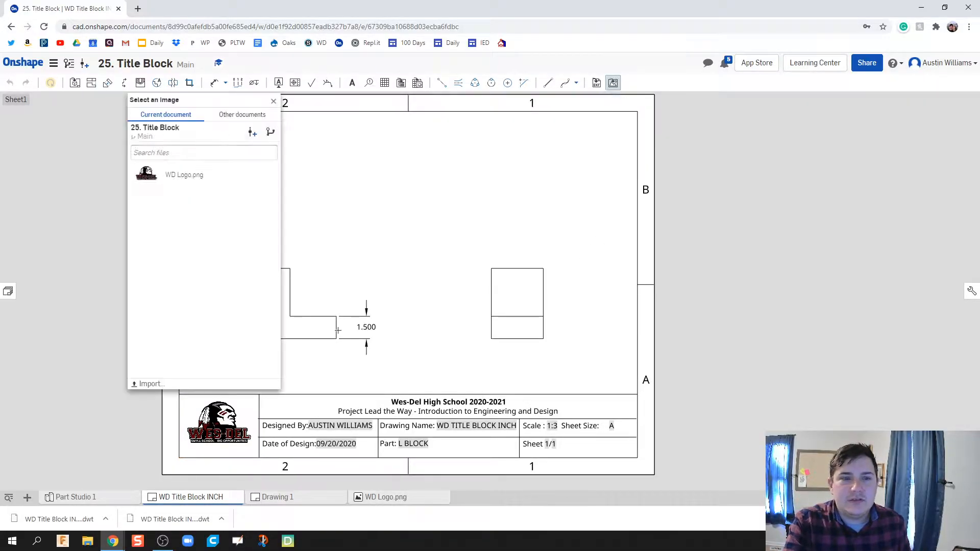
pyautogui.click(150, 382)
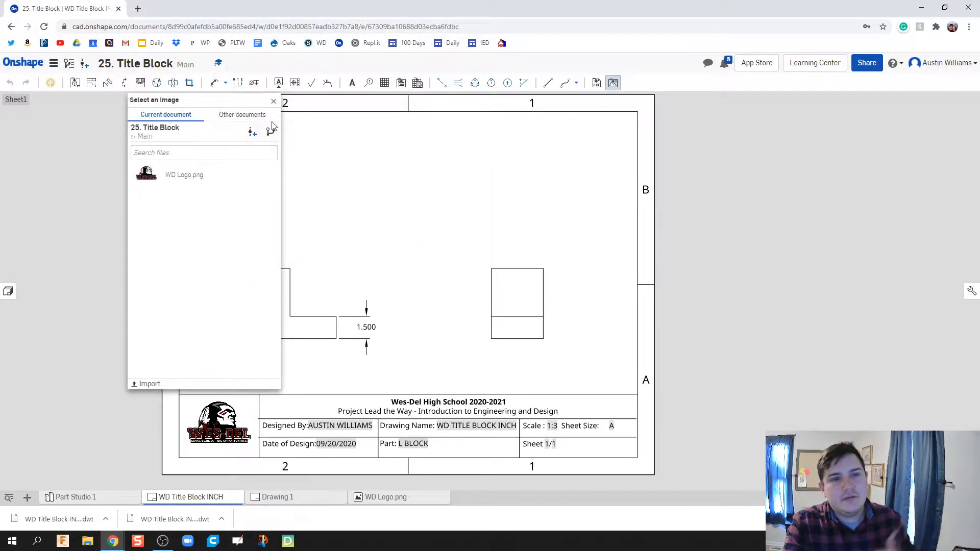
pyautogui.click(274, 101)
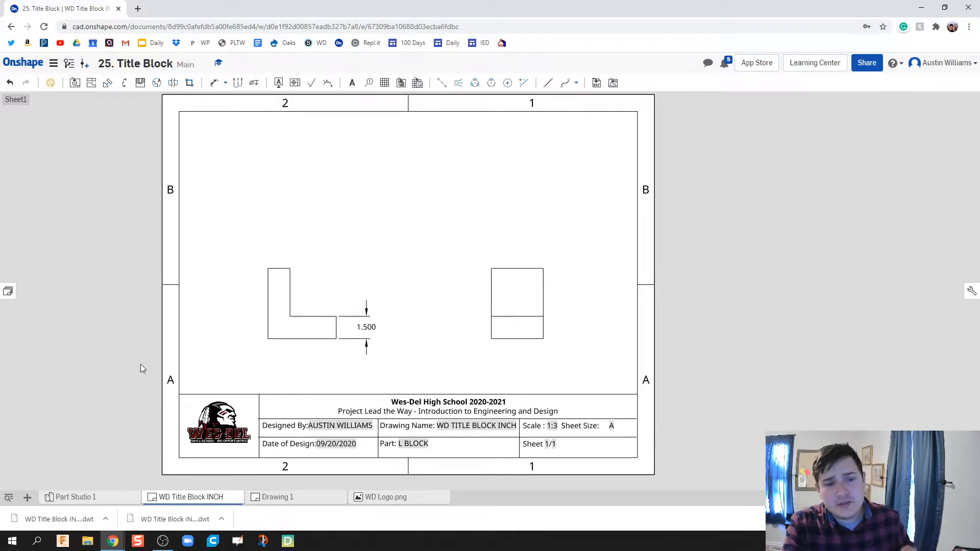
pyautogui.moveTo(136, 405)
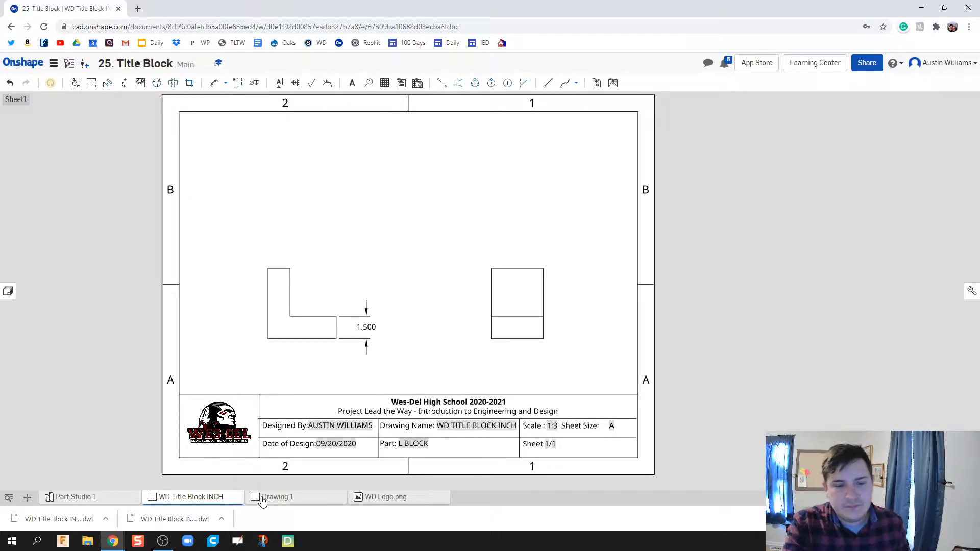
# - Delete the existing Drawing 1 and start creating a new drawing
pyautogui.rightClick(277, 497)
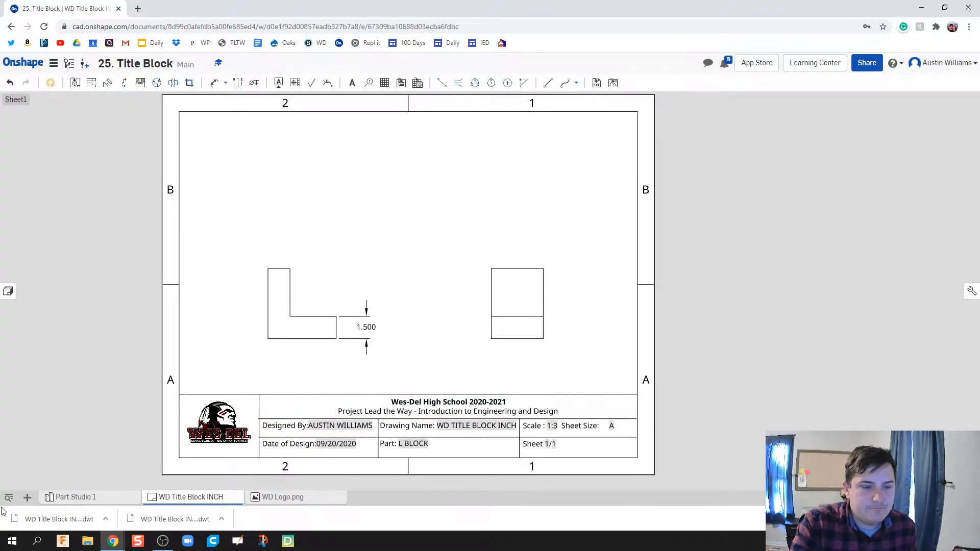
pyautogui.click(26, 497)
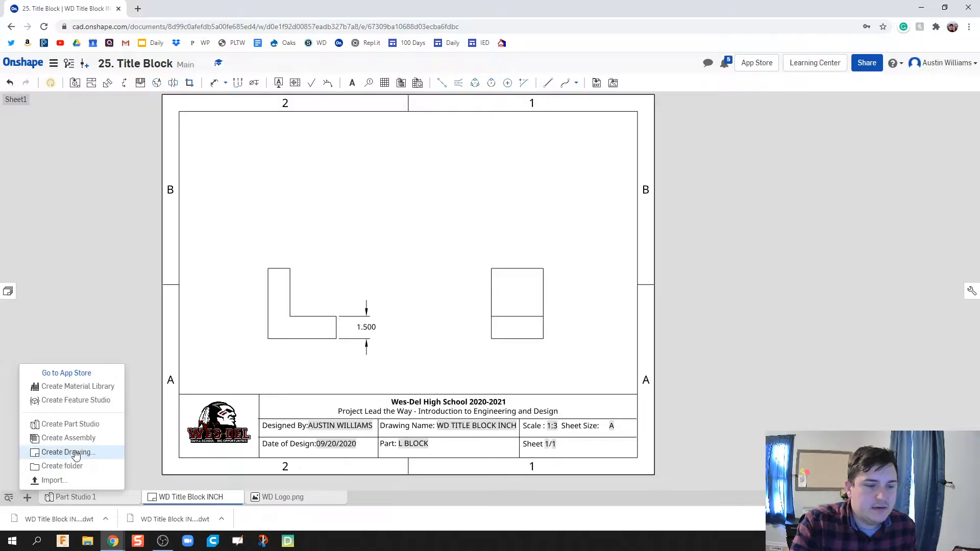
pyautogui.click(68, 452)
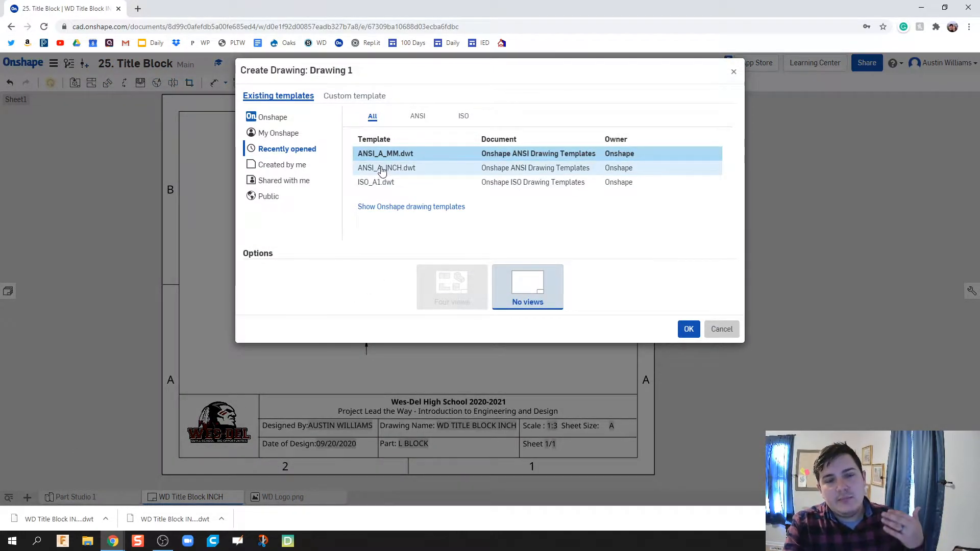
# - Create the drawing from Onshape's standard ANSI_A_MM.dwt template rather than ANSI_A_INCH
pyautogui.click(272, 116)
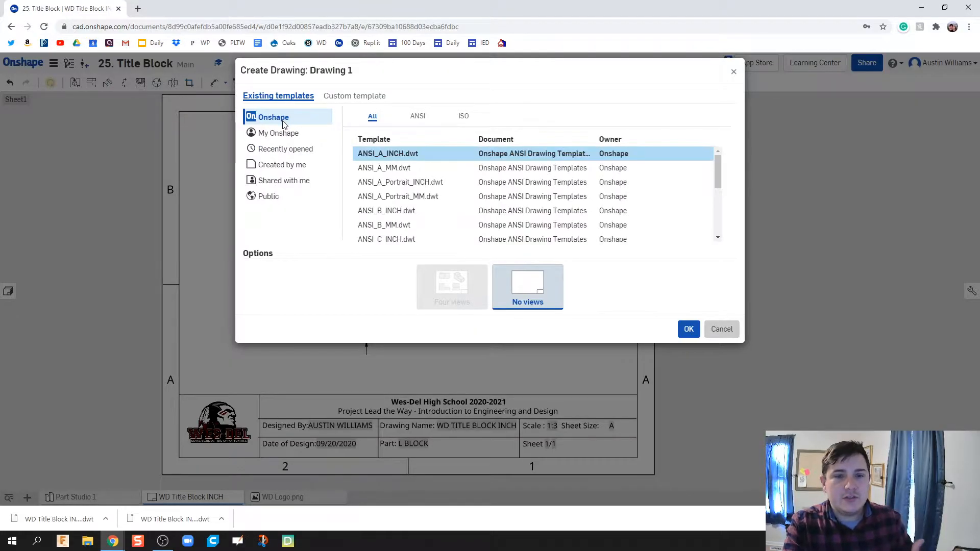
pyautogui.click(383, 168)
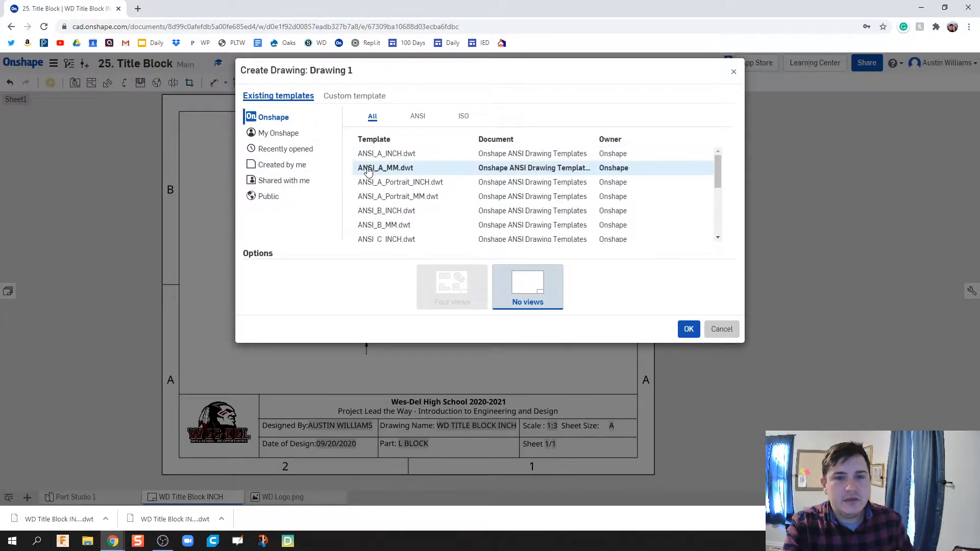
pyautogui.click(386, 153)
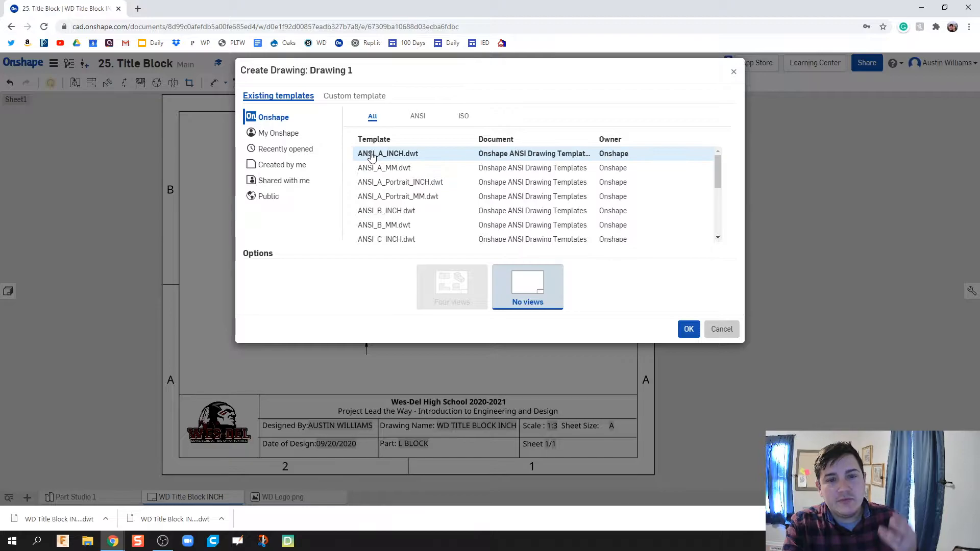
pyautogui.click(385, 167)
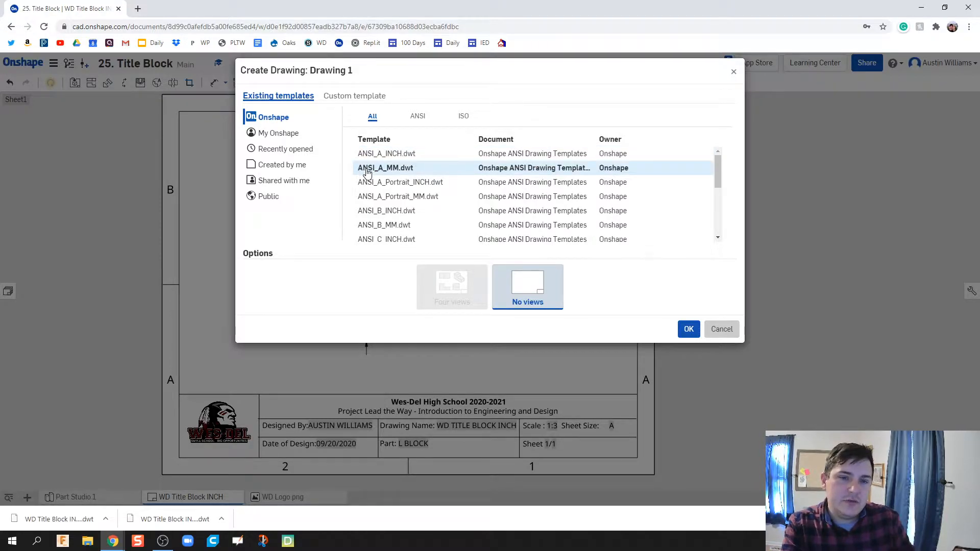
pyautogui.doubleClick(377, 167)
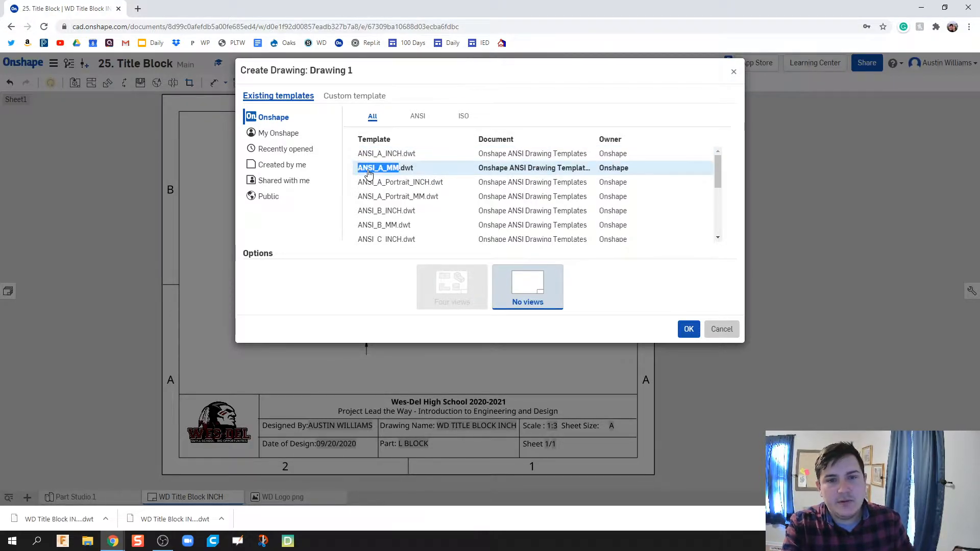
pyautogui.click(687, 329)
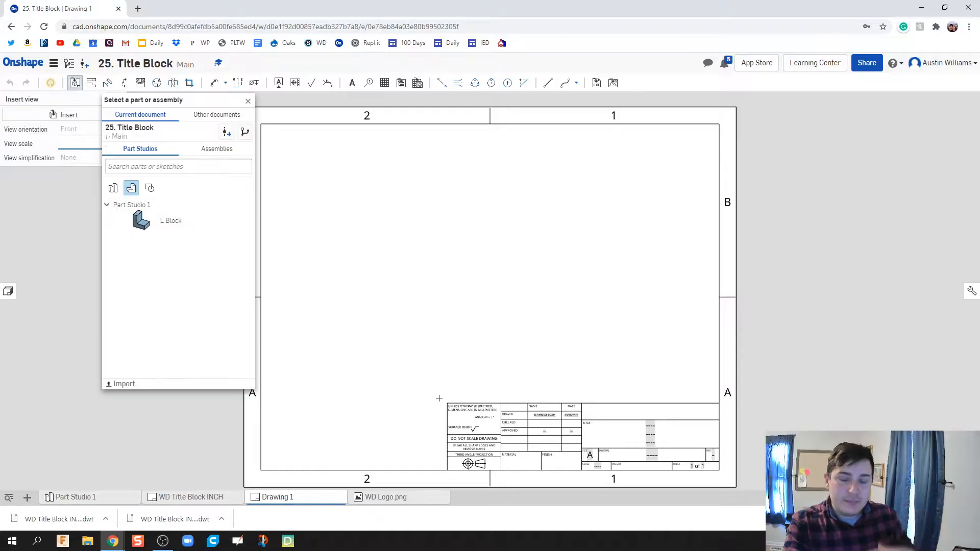
pyautogui.moveTo(157, 244)
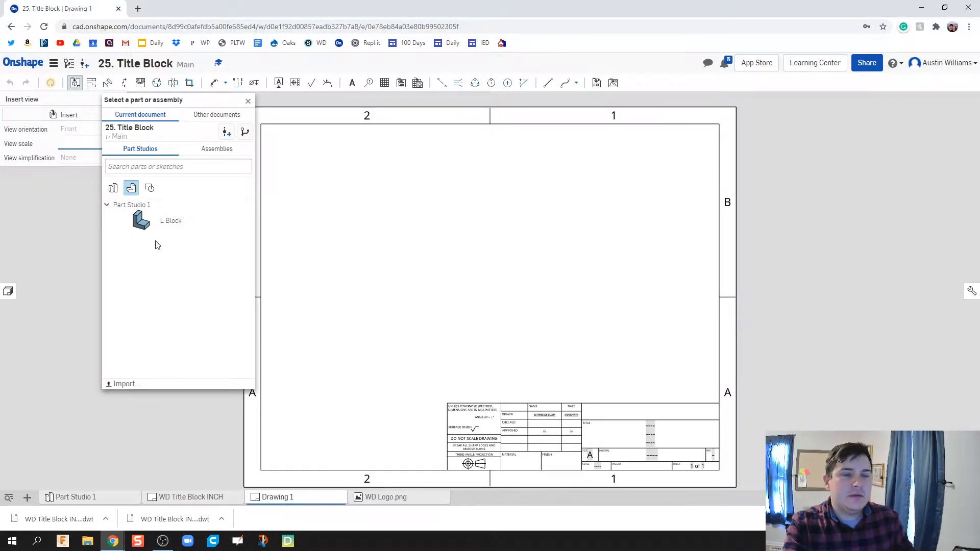
# - Insert the L Block part views and dimension the lower leg thickness as 38.1 mm
pyautogui.click(247, 101)
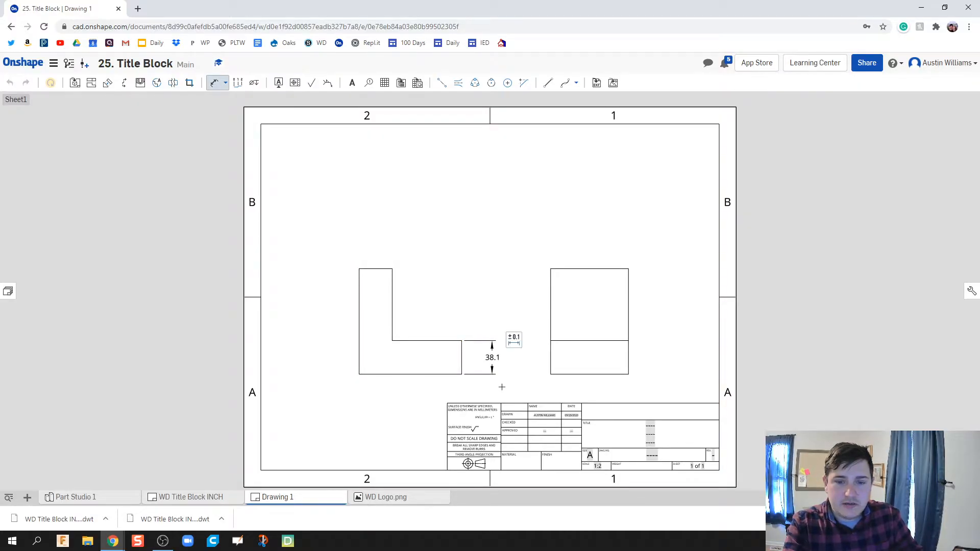
pyautogui.click(192, 497)
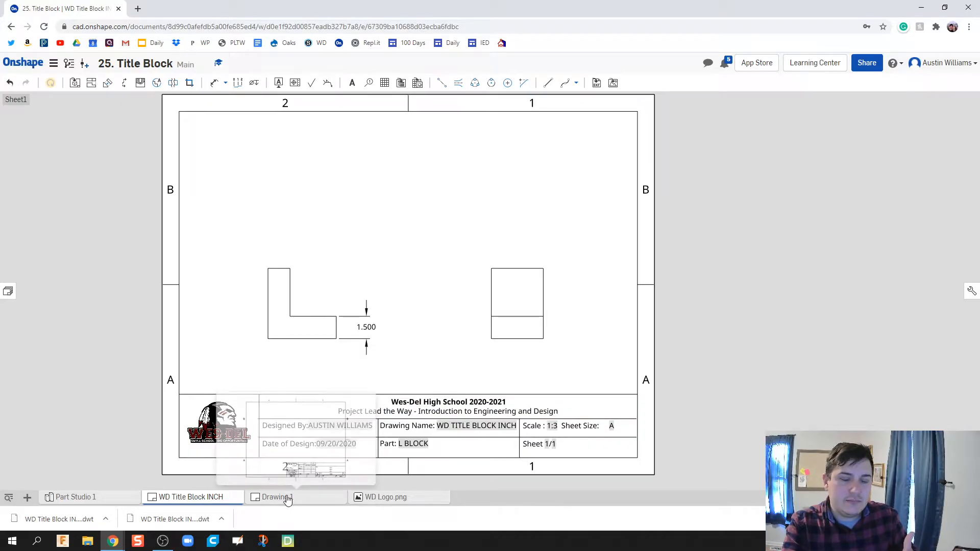
pyautogui.click(276, 497)
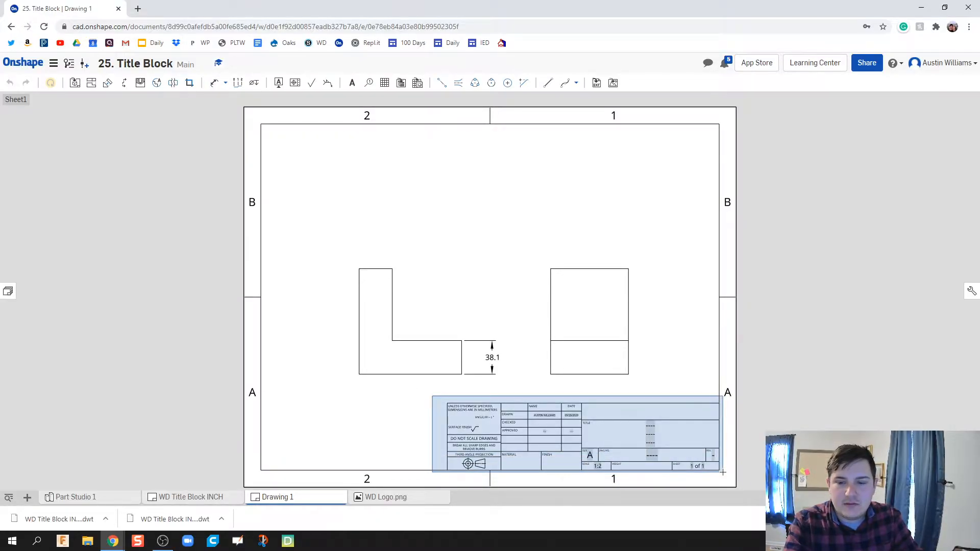
# - Delete the default title block, leaving the two L-block views and the 38.1 dimension
pyautogui.click(10, 81)
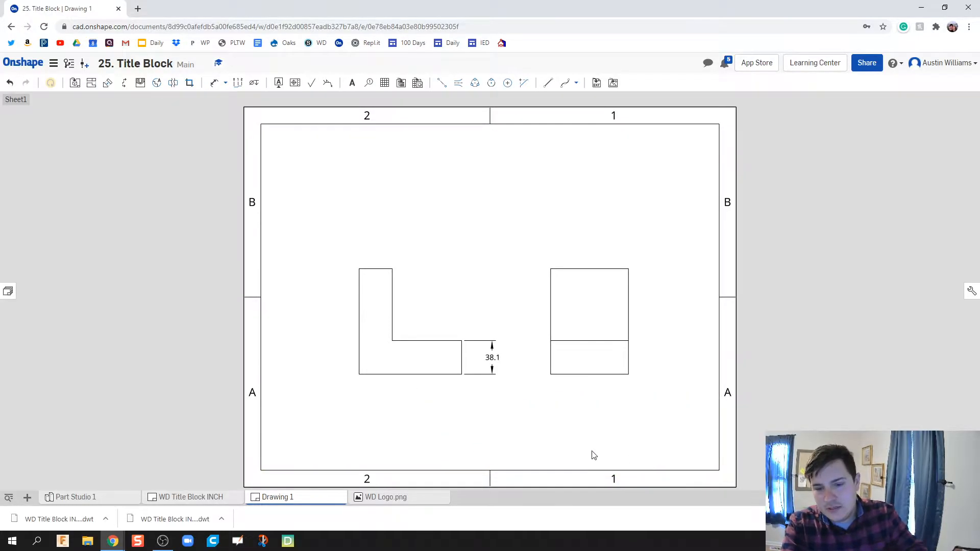
pyautogui.moveTo(464, 463)
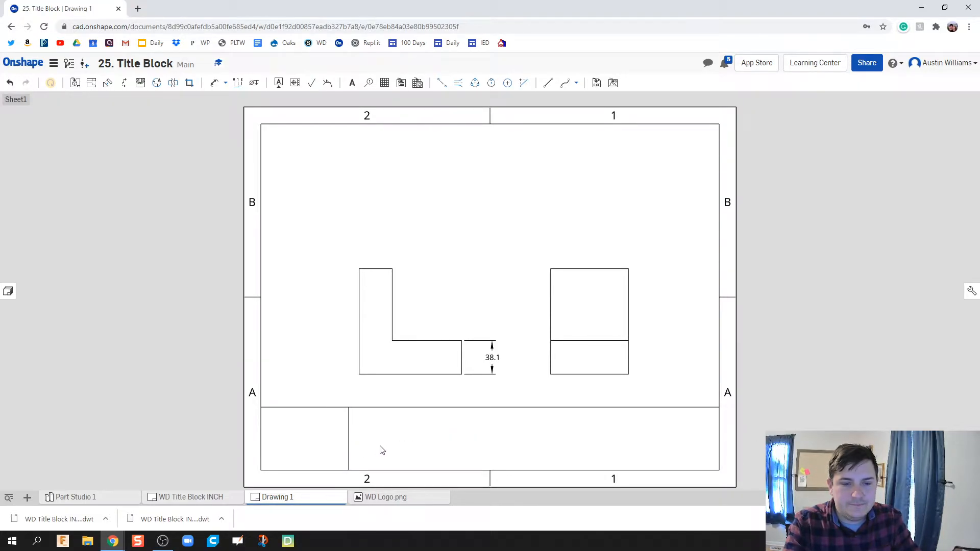
pyautogui.moveTo(331, 444)
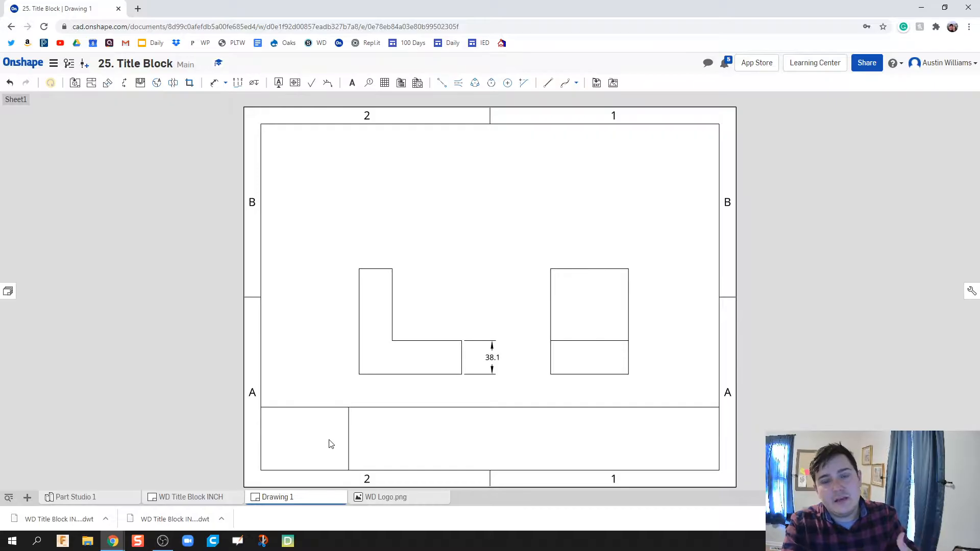
pyautogui.moveTo(225, 277)
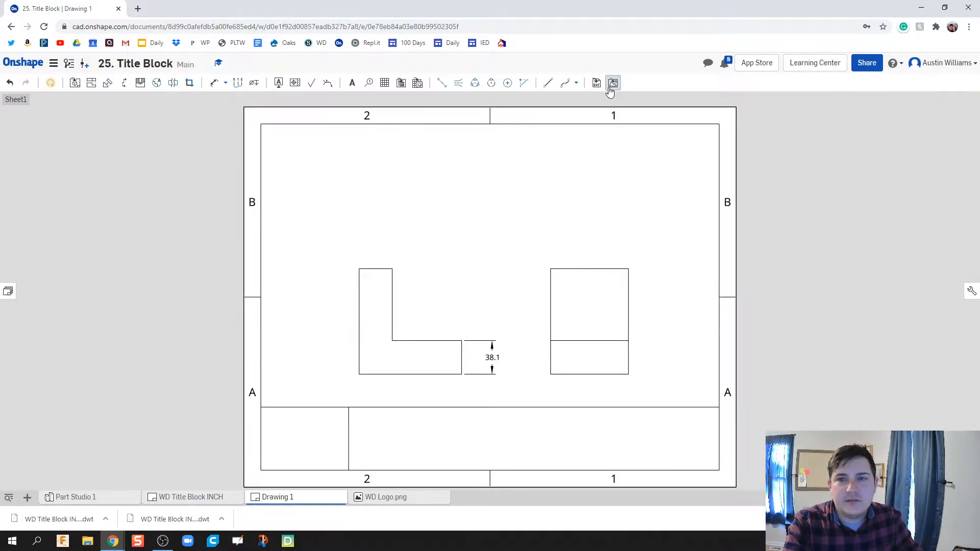
pyautogui.click(612, 82)
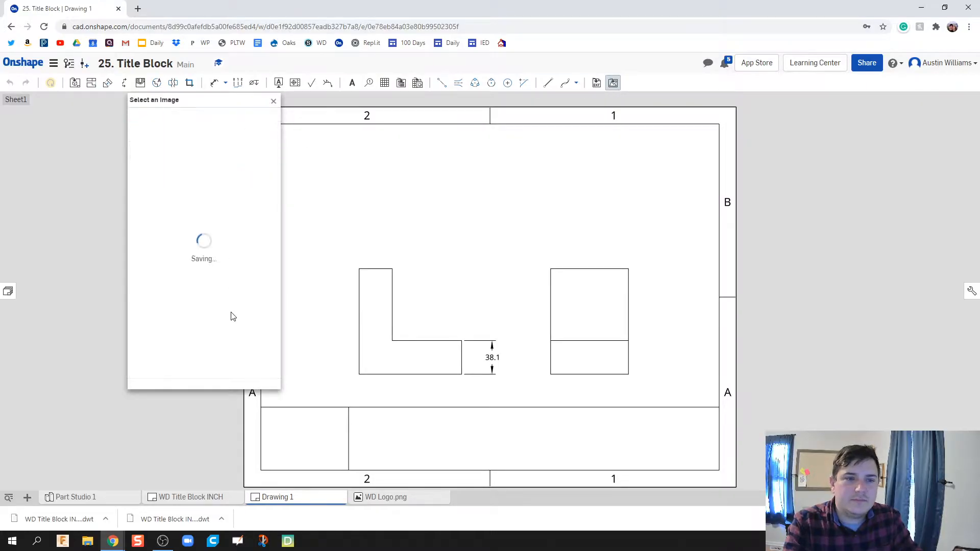
pyautogui.click(274, 101)
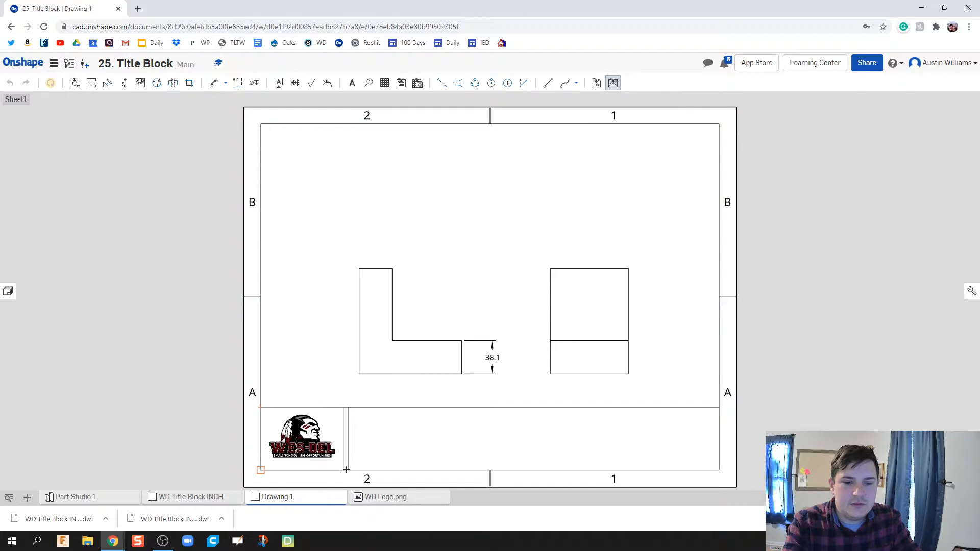
pyautogui.click(453, 444)
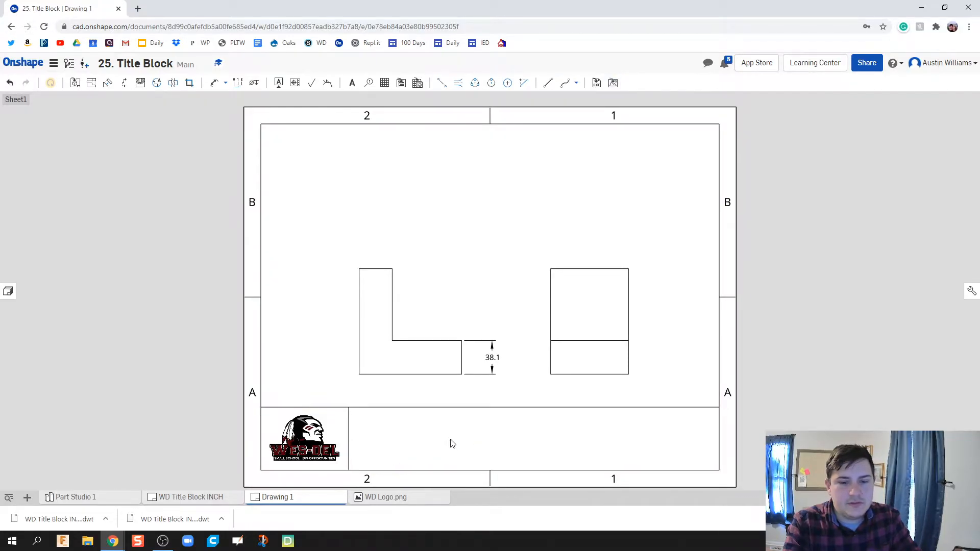
pyautogui.moveTo(438, 453)
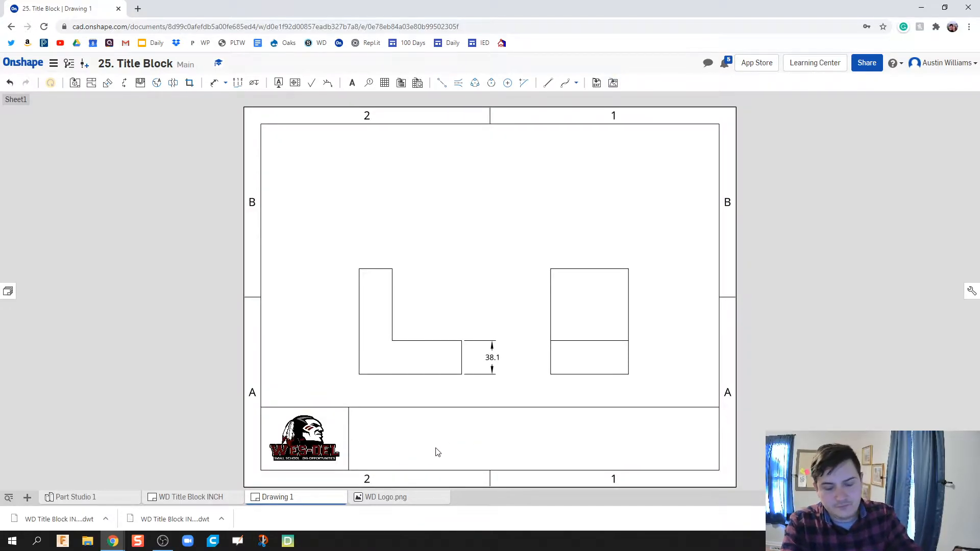
# - Draw two horizontal row lines across the title strip and view the WD Title Block INCH drawing
pyautogui.click(547, 81)
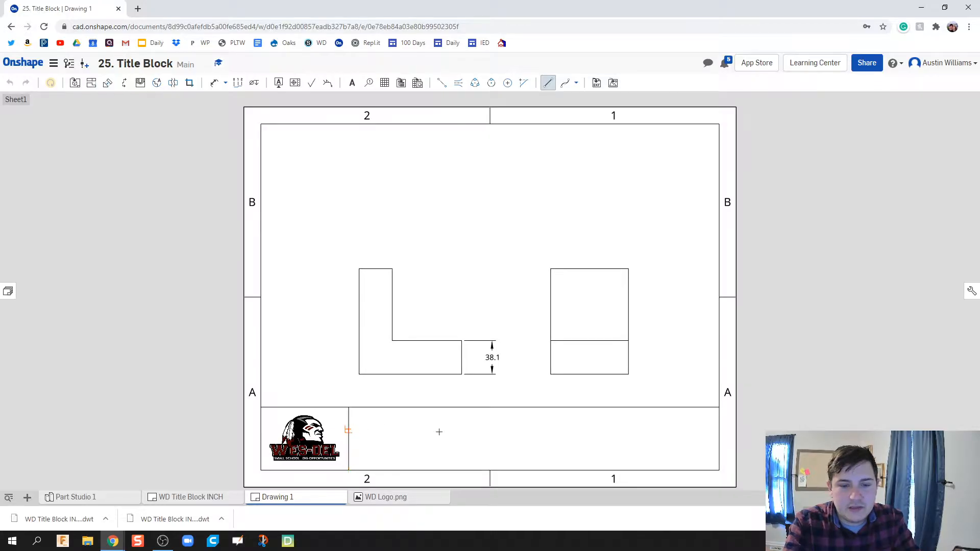
pyautogui.moveTo(349, 429); pyautogui.dragTo(717, 429)
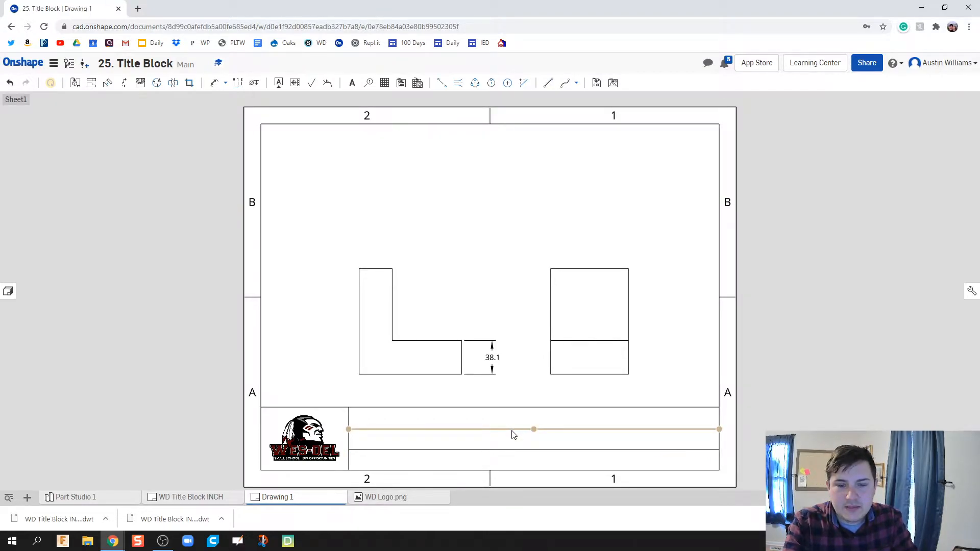
pyautogui.moveTo(533, 430); pyautogui.dragTo(533, 449)
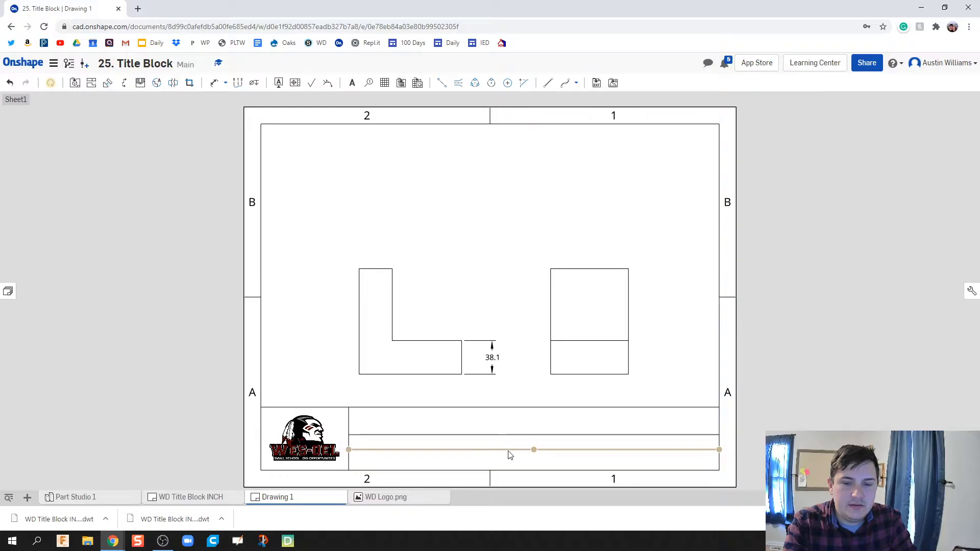
pyautogui.moveTo(532, 449); pyautogui.dragTo(533, 434)
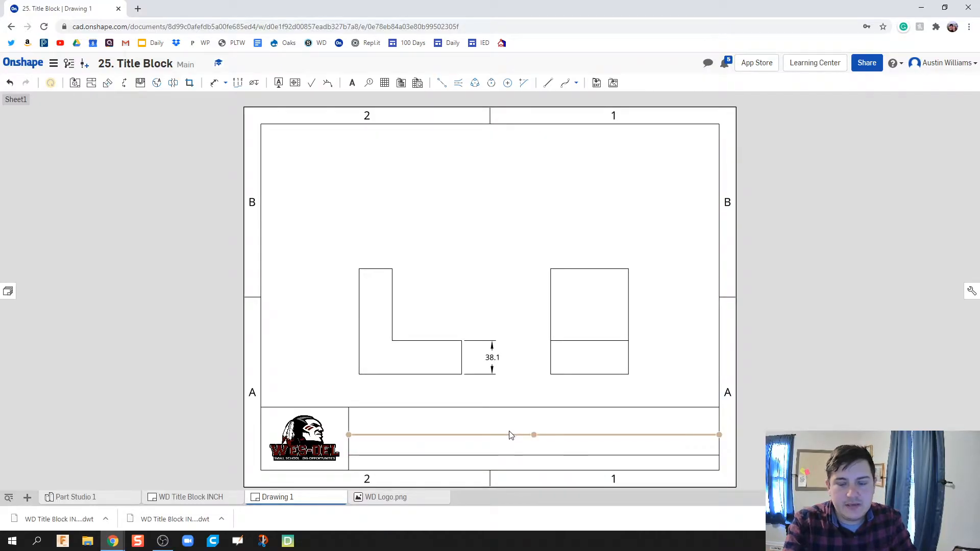
pyautogui.click(191, 497)
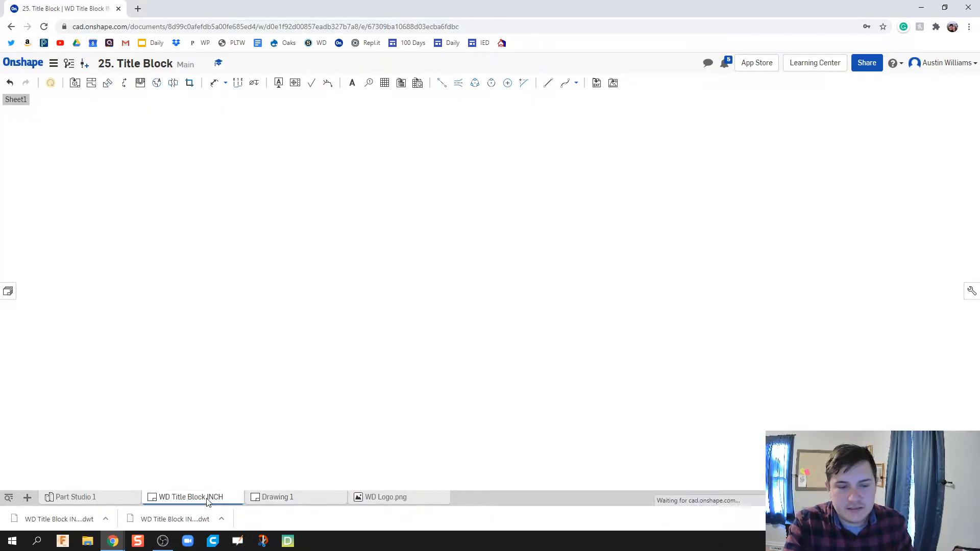
pyautogui.click(190, 497)
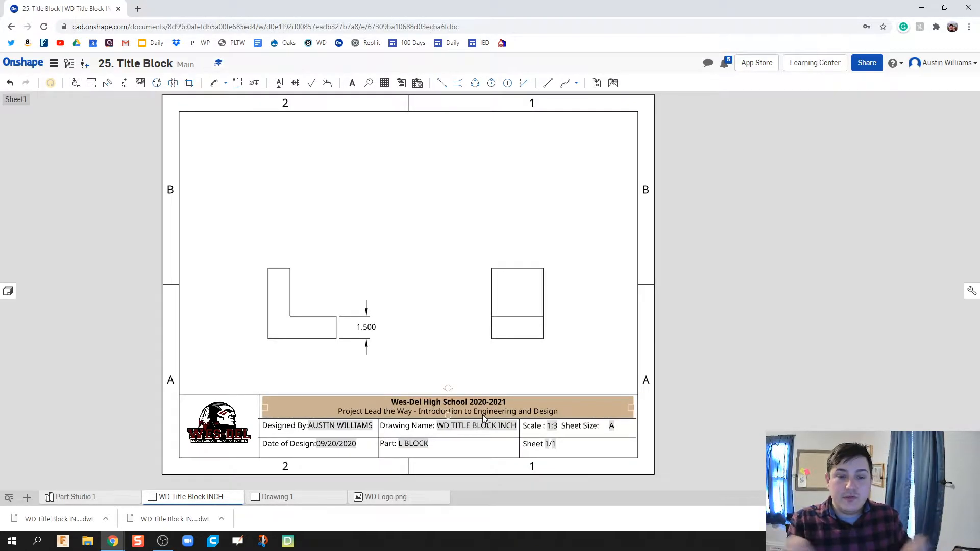
pyautogui.moveTo(278, 497)
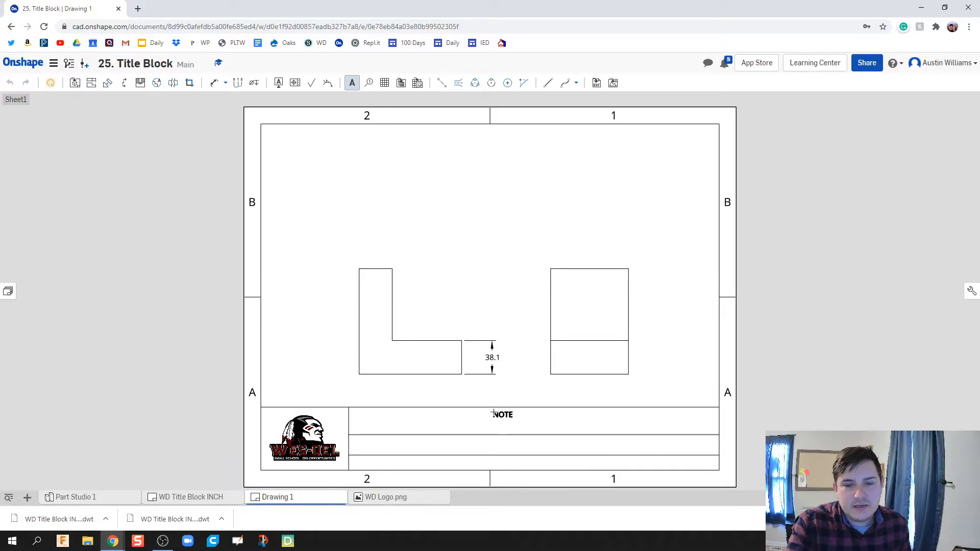
# - Place a bold note box spanning the title block's top row
pyautogui.moveTo(502, 414); pyautogui.dragTo(364, 414)
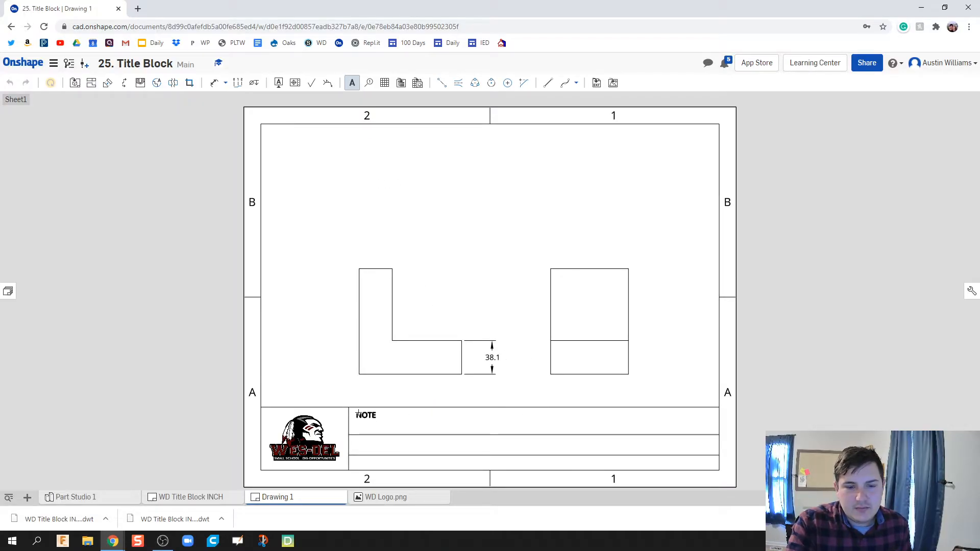
pyautogui.doubleClick(364, 415)
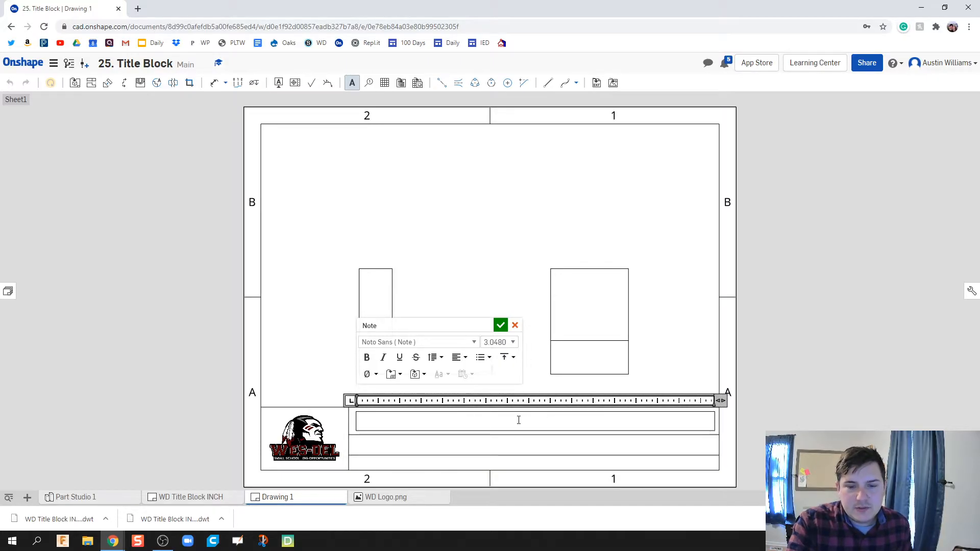
pyautogui.click(432, 358)
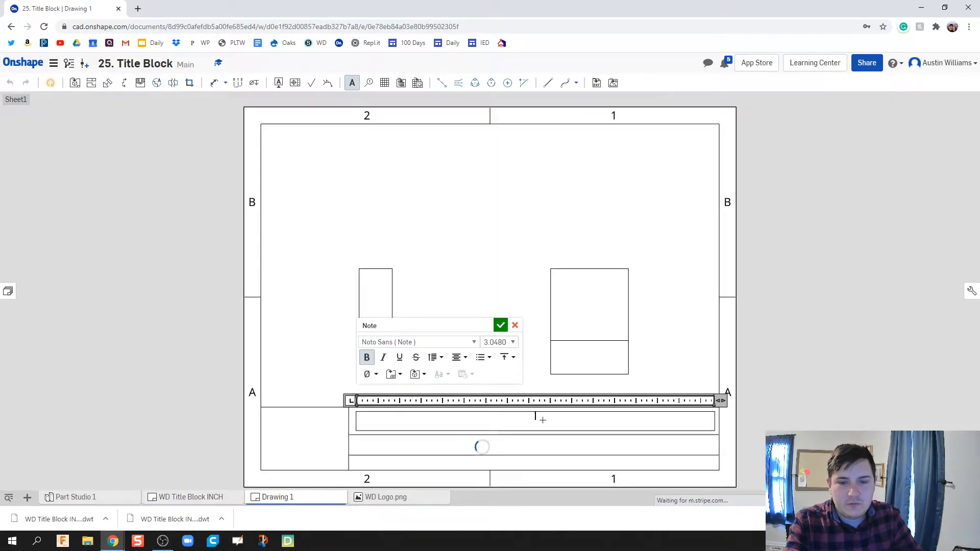
# - Type the header: Wes-Del High School 2020-2021, Project Lead the Way, Introduction to Engineering
pyautogui.write('Wes-Del High Schoo')
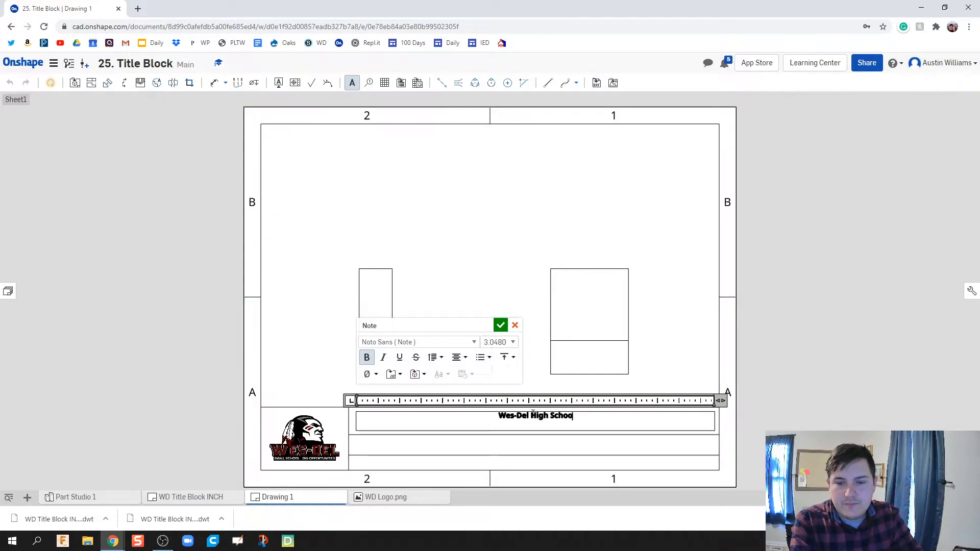
pyautogui.write('202')
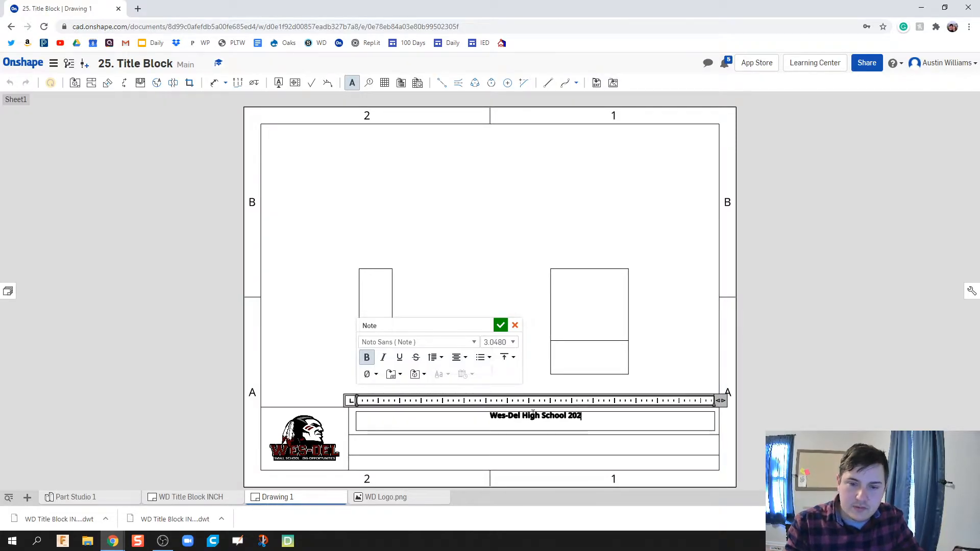
pyautogui.write('0-2021')
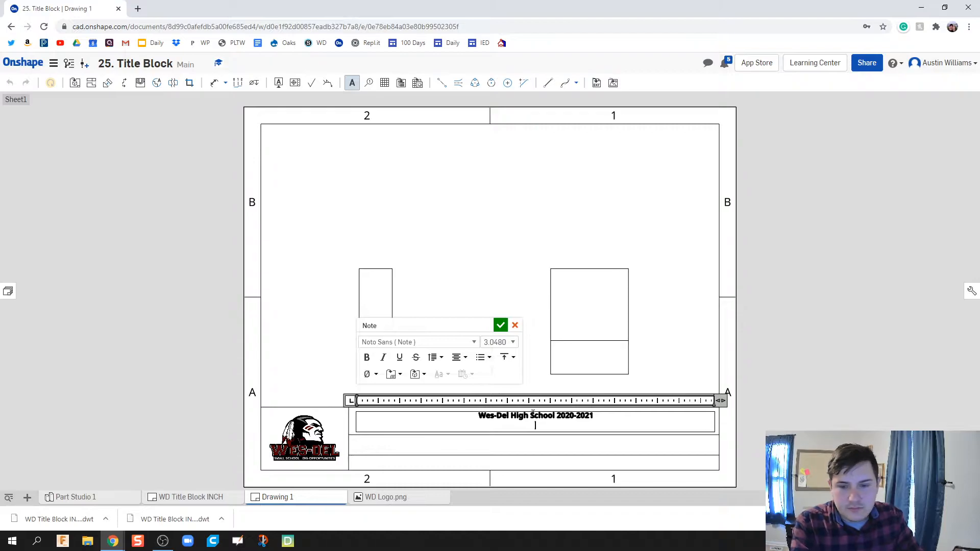
pyautogui.write('Proejq')
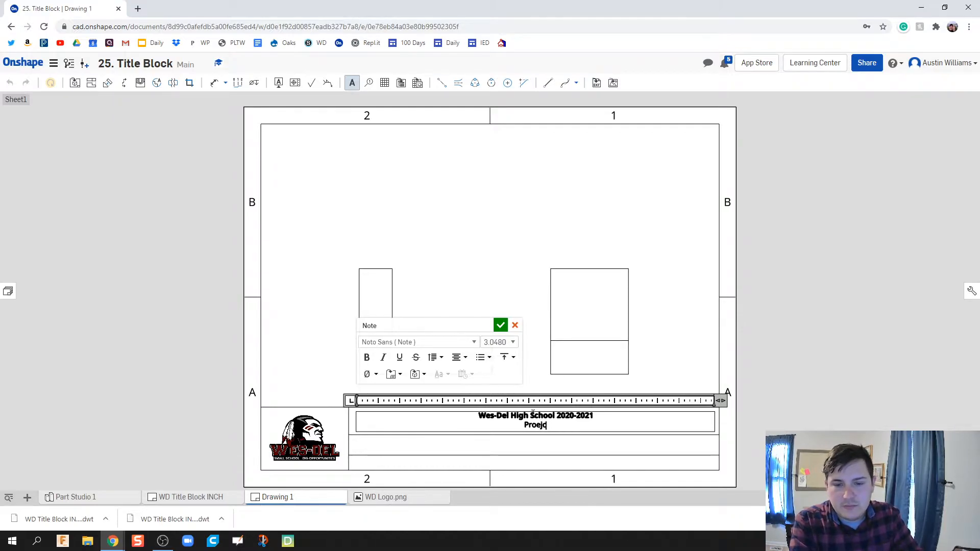
pyautogui.write('Project Lead the Way -')
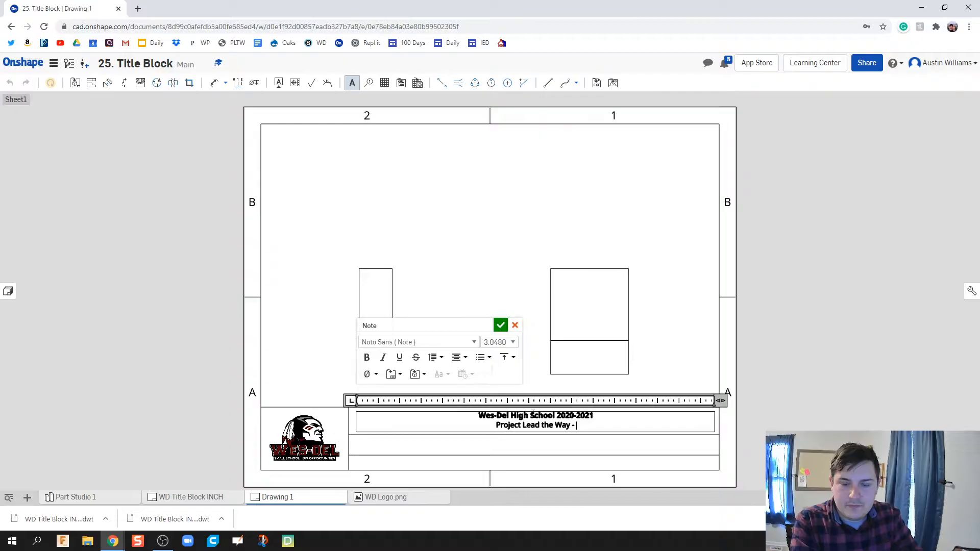
pyautogui.write('Introduciton')
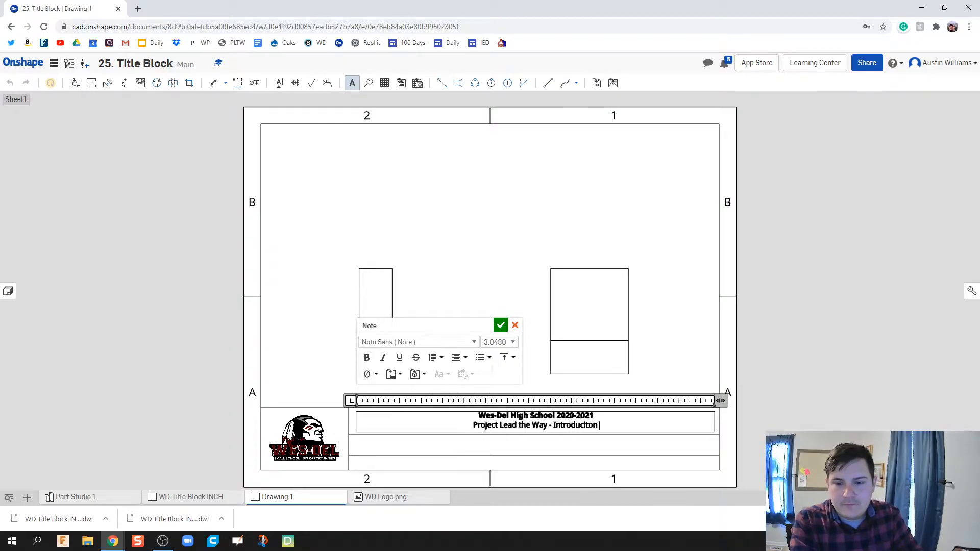
pyautogui.press('Backspace')
pyautogui.write('tion to E')
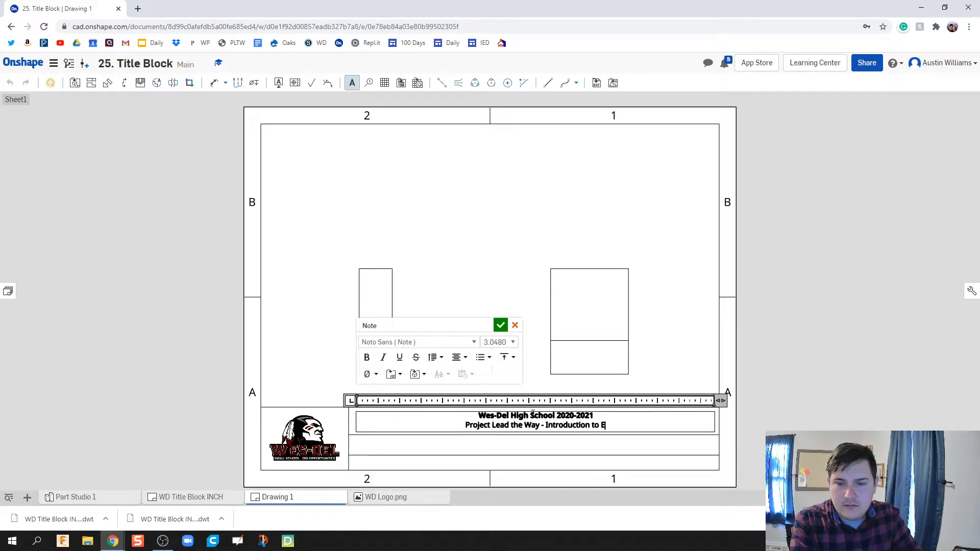
pyautogui.write('ngine')
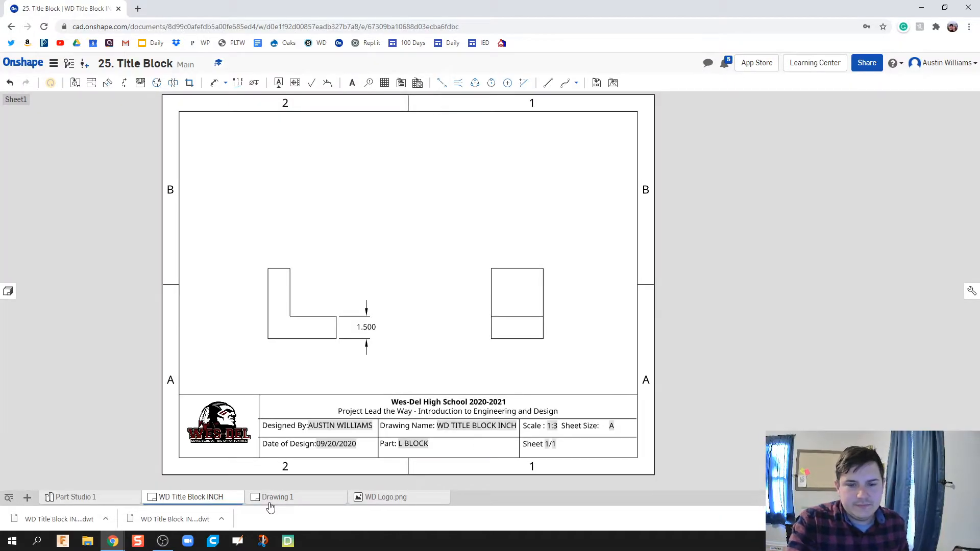
# - Return to Drawing 1 and divide the lower rows with a vertical column line
pyautogui.click(276, 497)
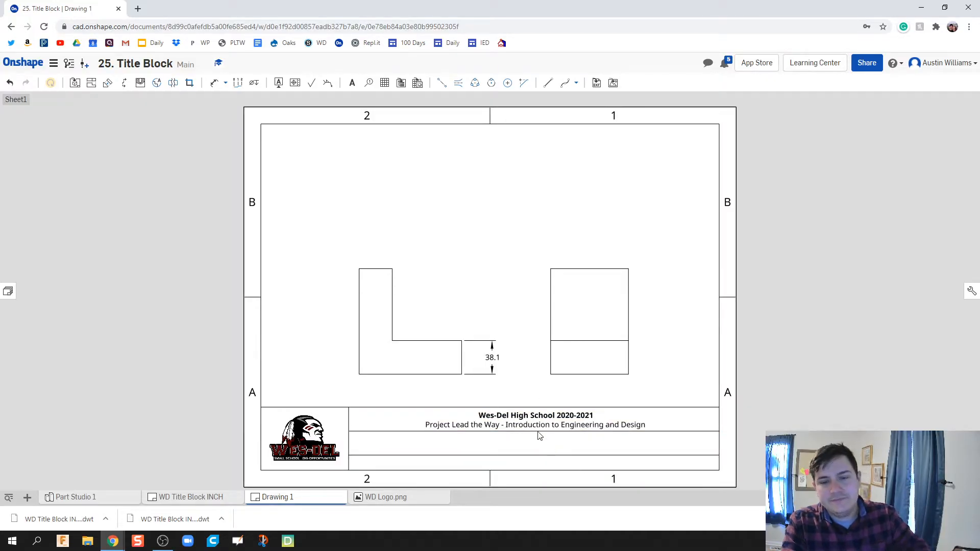
pyautogui.moveTo(405, 469)
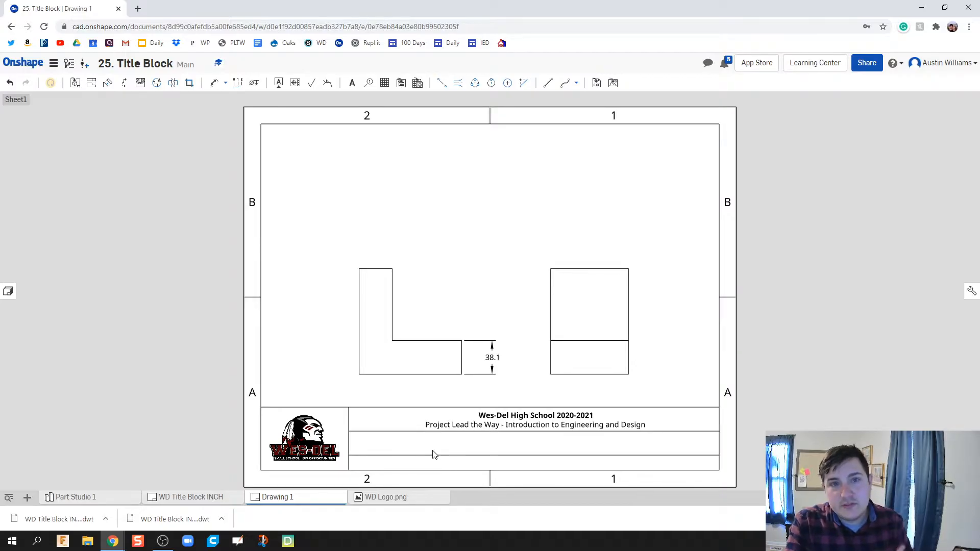
pyautogui.click(438, 453)
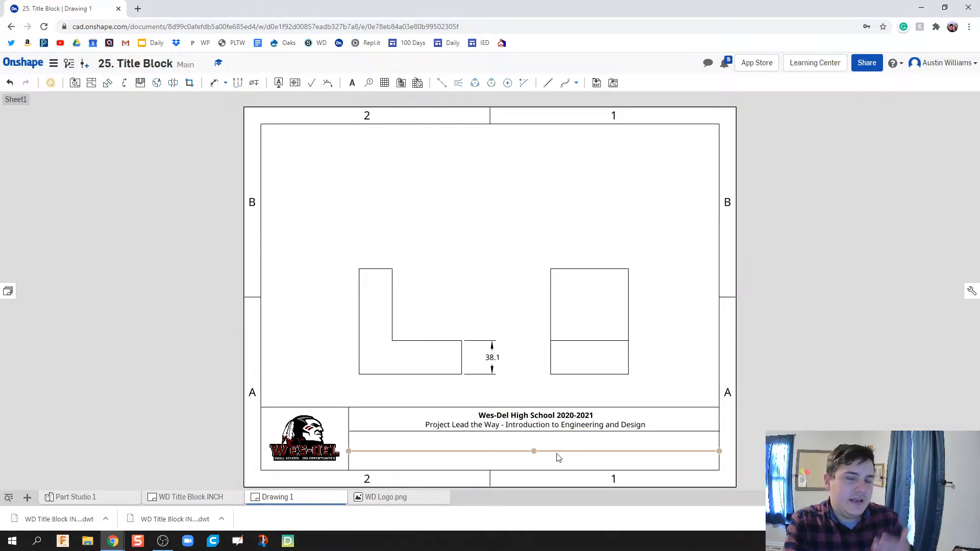
pyautogui.moveTo(400, 450)
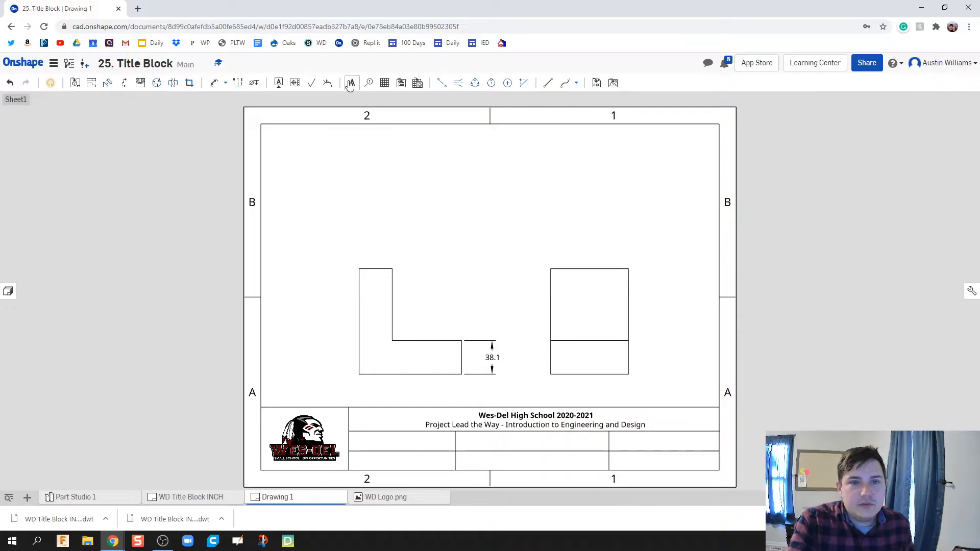
# - Add a Designed By note reading AUSTIN WILLIAMS in the lower-left title block cell
pyautogui.click(352, 81)
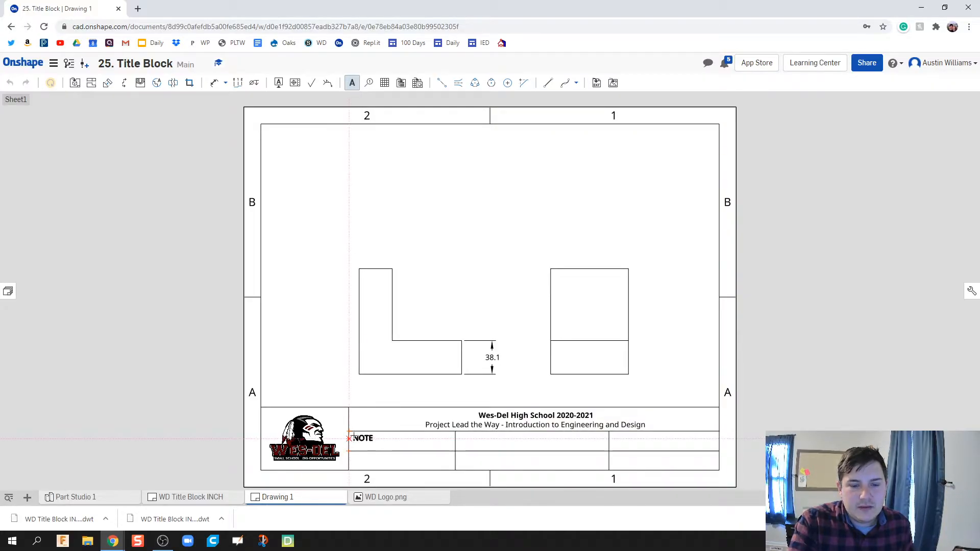
pyautogui.click(359, 438)
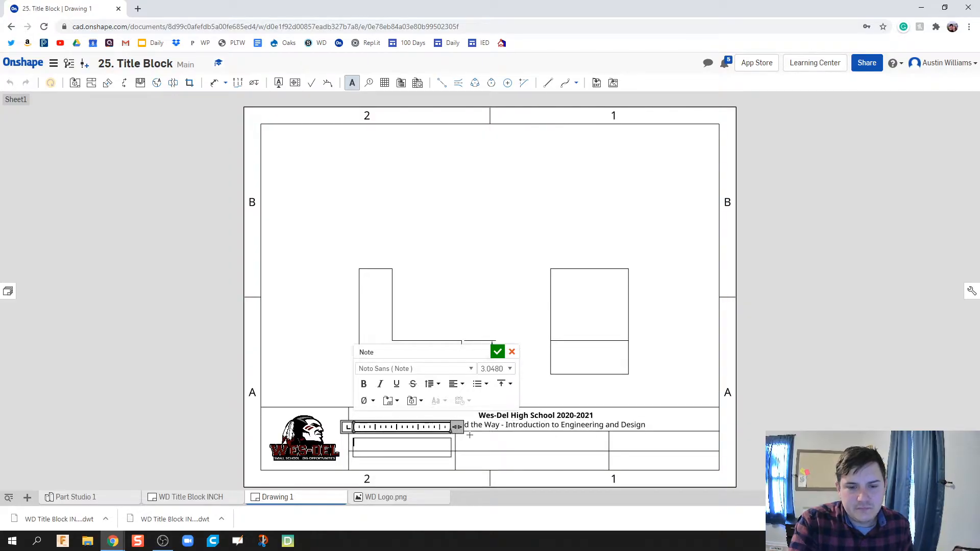
pyautogui.moveTo(477, 382)
pyautogui.write('Designed By:')
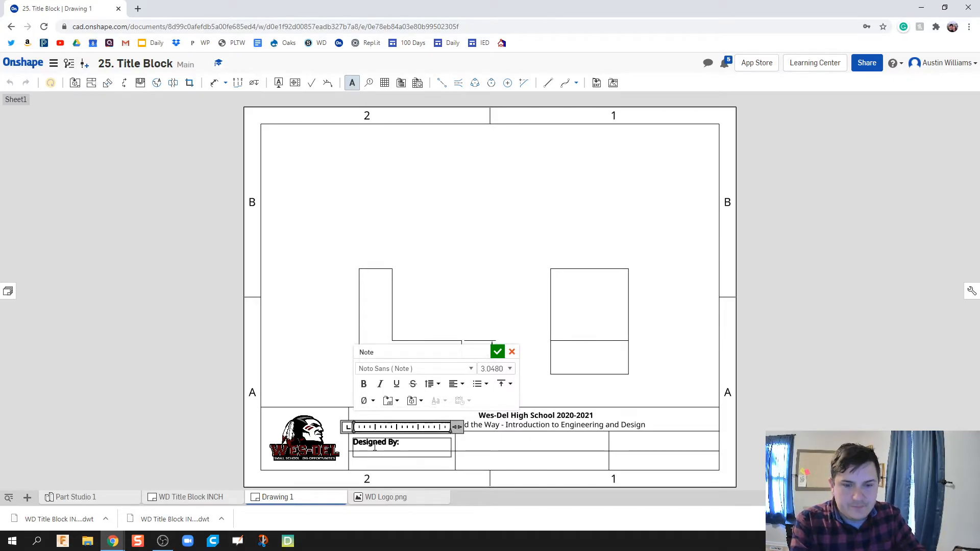
pyautogui.moveTo(387, 400)
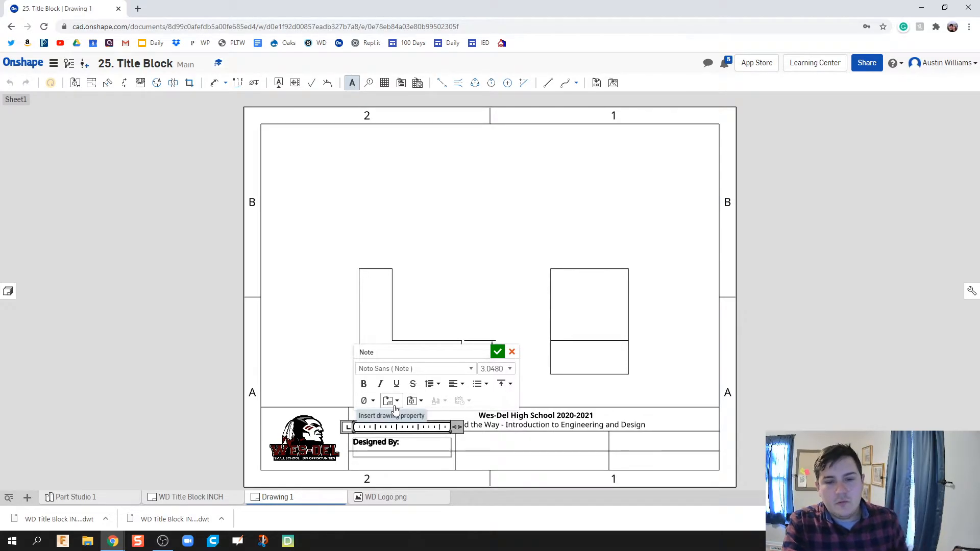
pyautogui.click(388, 400)
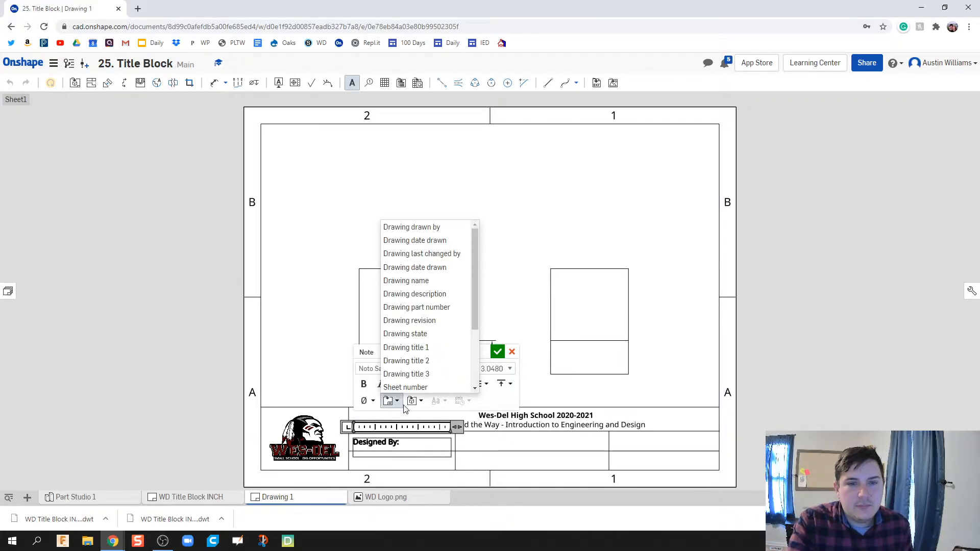
pyautogui.click(411, 226)
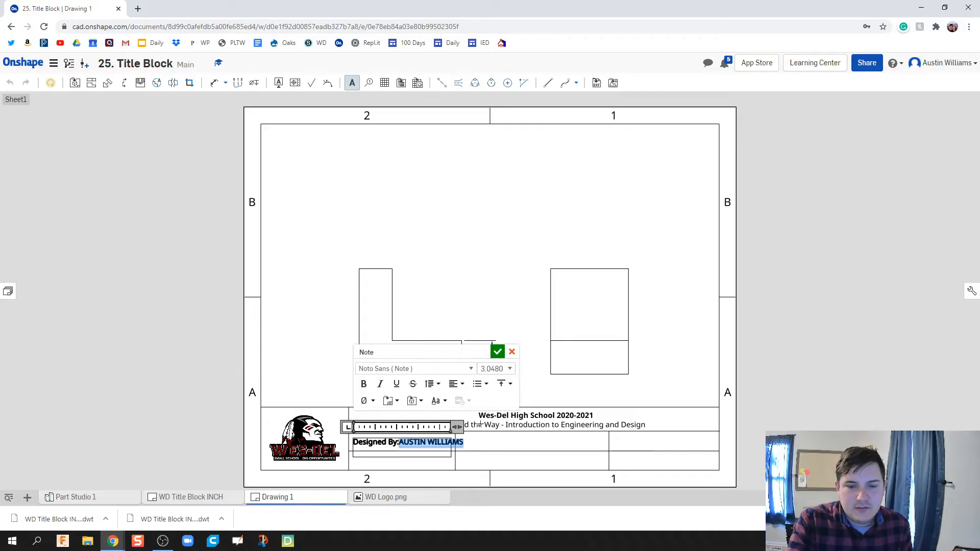
pyautogui.press('Delete')
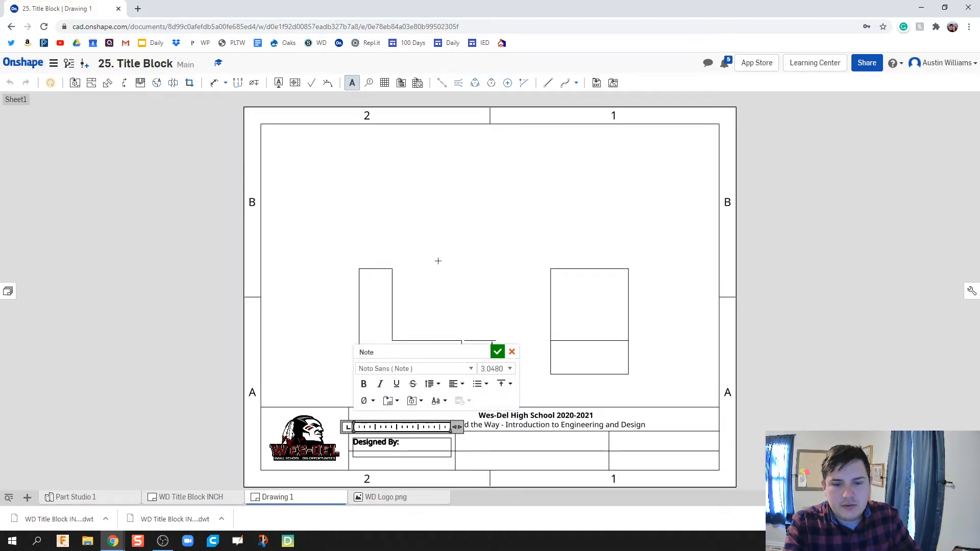
pyautogui.write('AUSTIN WILLIAMS')
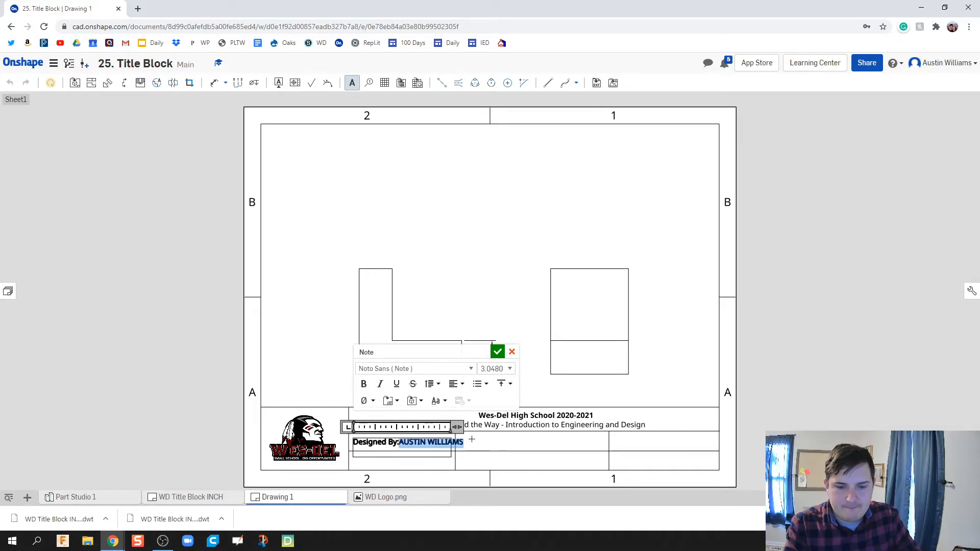
pyautogui.click(497, 351)
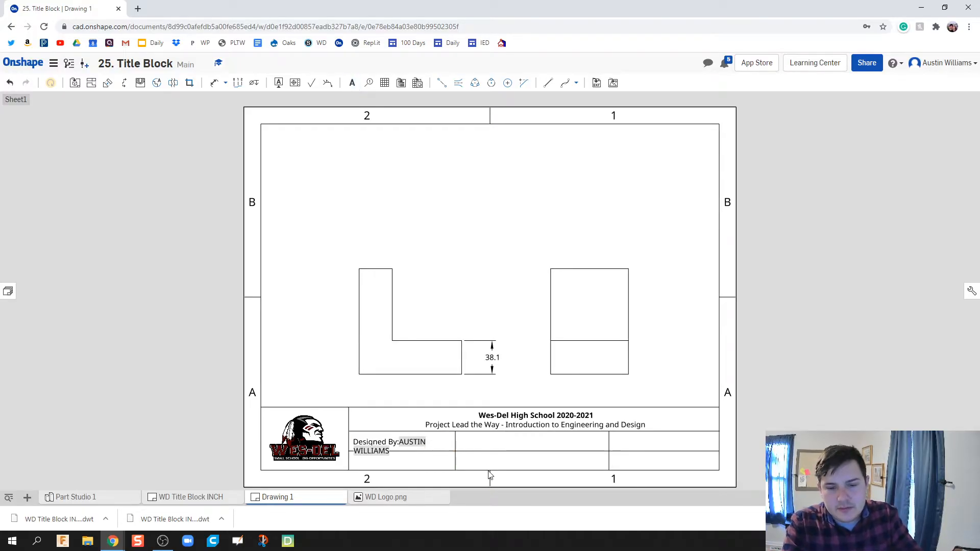
# - Widen the Designed By note so the name fits on one line and reopen it for editing
pyautogui.click(388, 446)
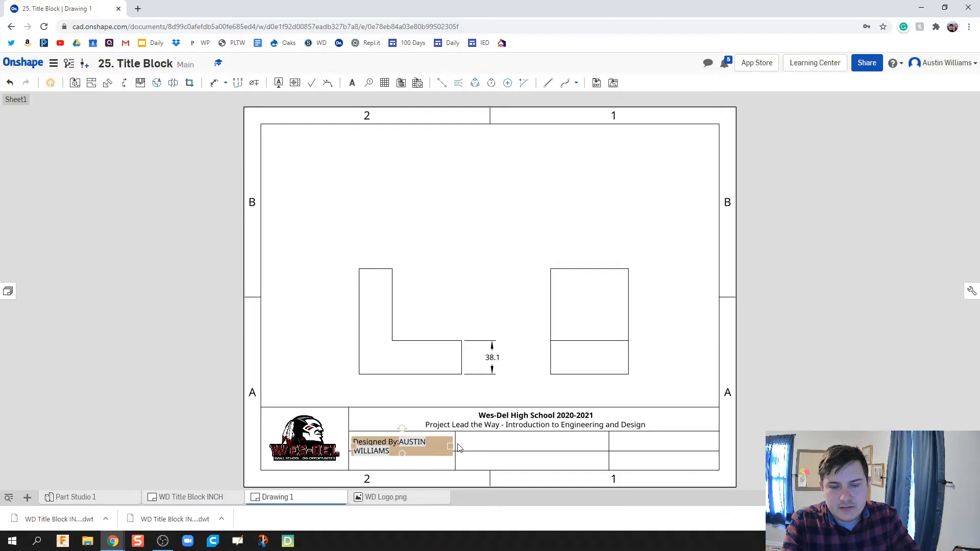
pyautogui.click(471, 445)
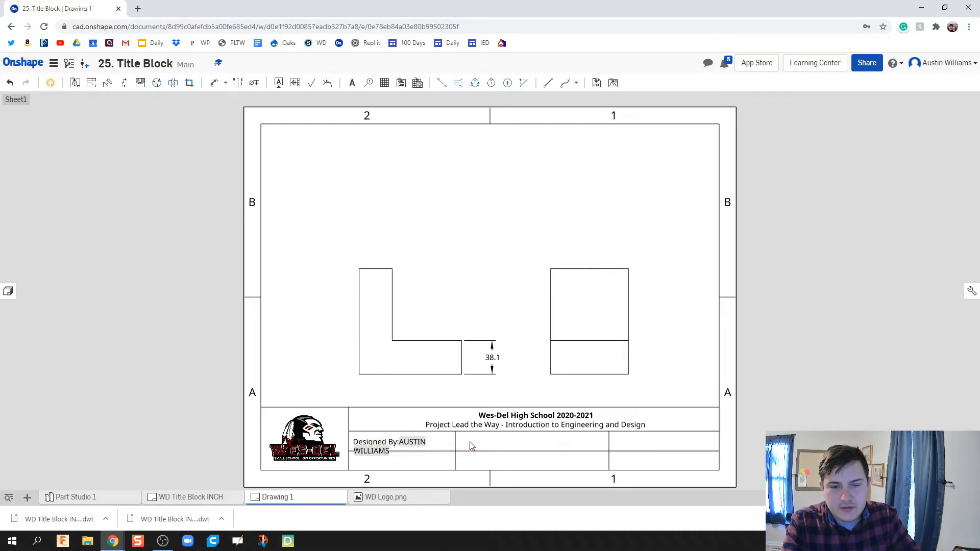
pyautogui.click(402, 446)
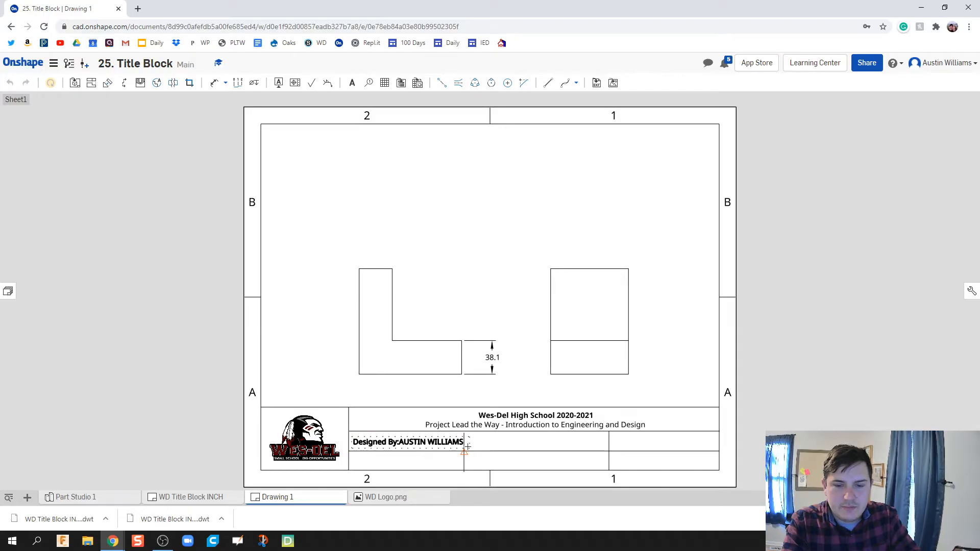
pyautogui.click(409, 441)
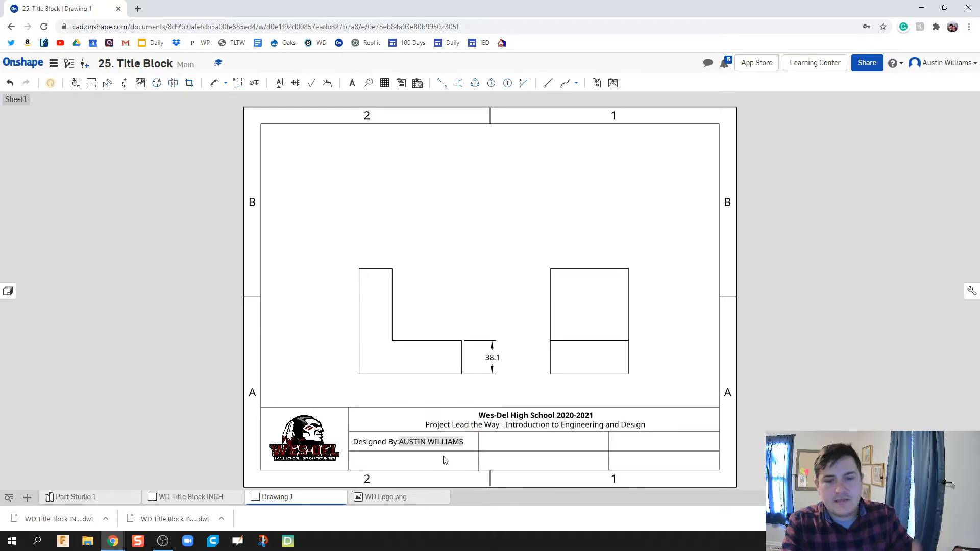
pyautogui.click(409, 442)
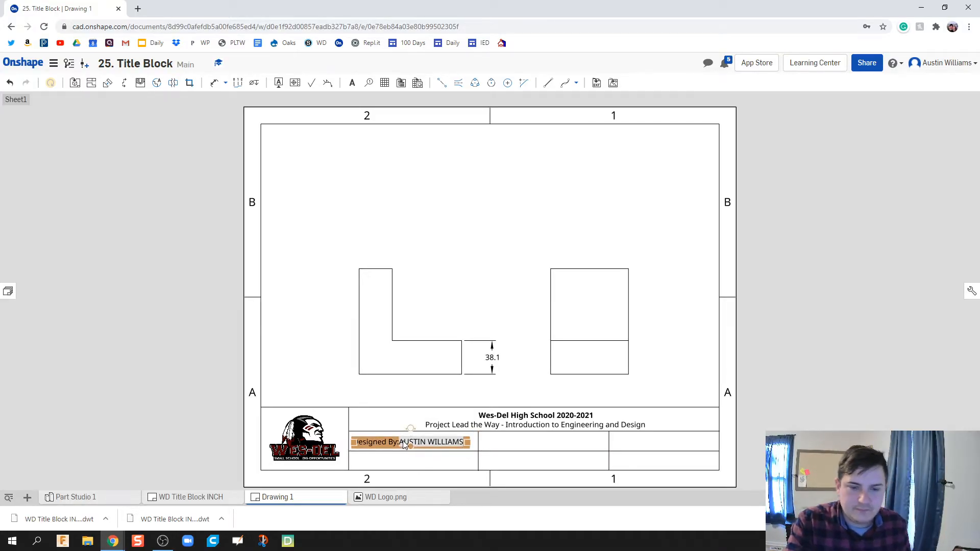
pyautogui.doubleClick(410, 442)
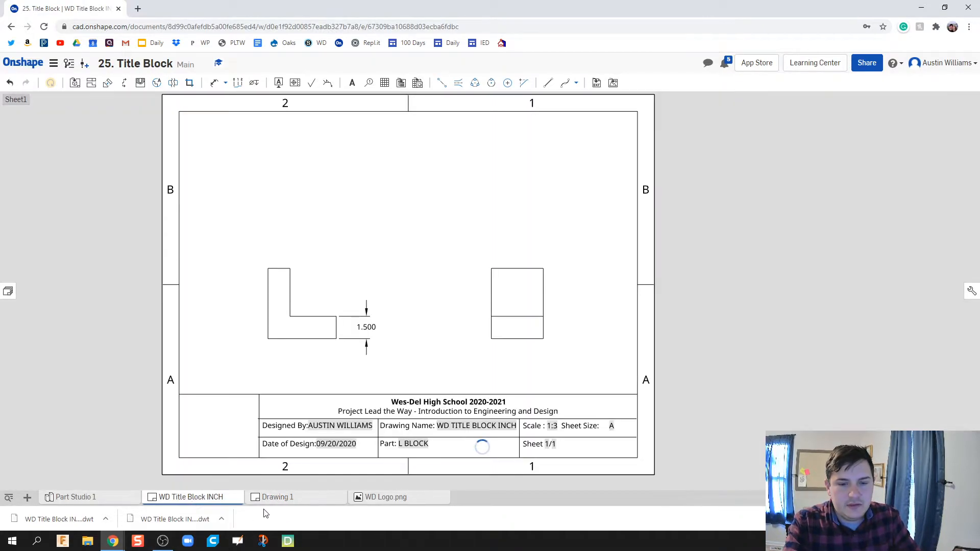
# - Add a Date of Design line with the linked 09/20/2020 date property beneath Designed By
pyautogui.click(277, 497)
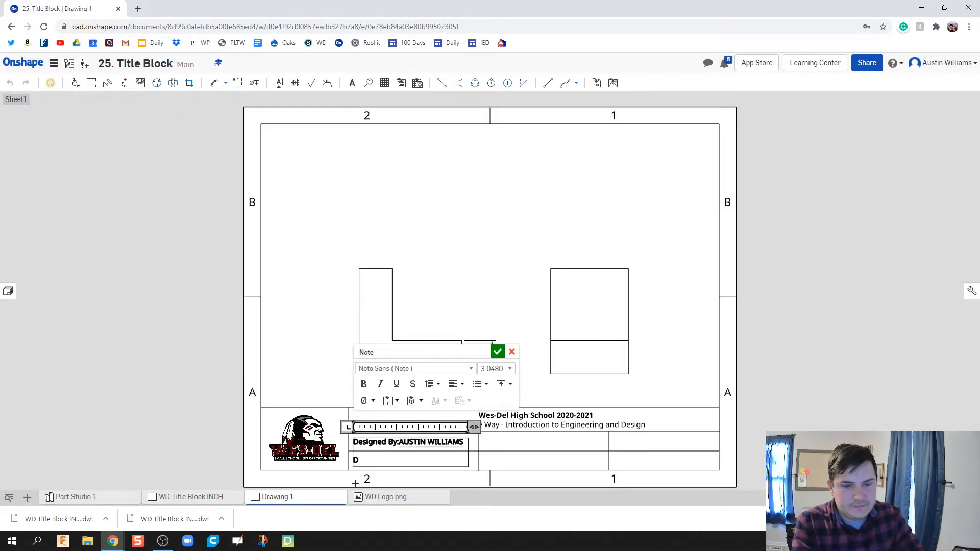
pyautogui.write('Date of Design:')
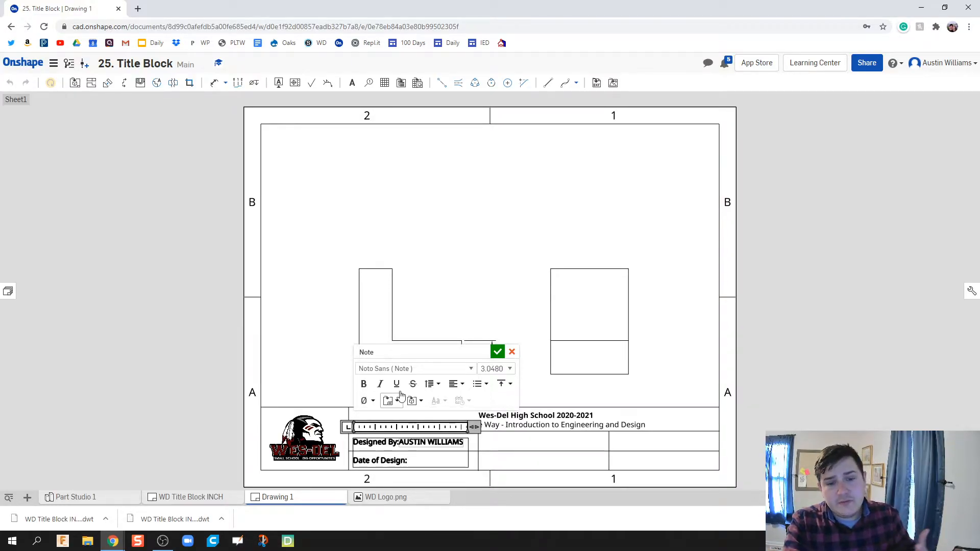
pyautogui.click(387, 401)
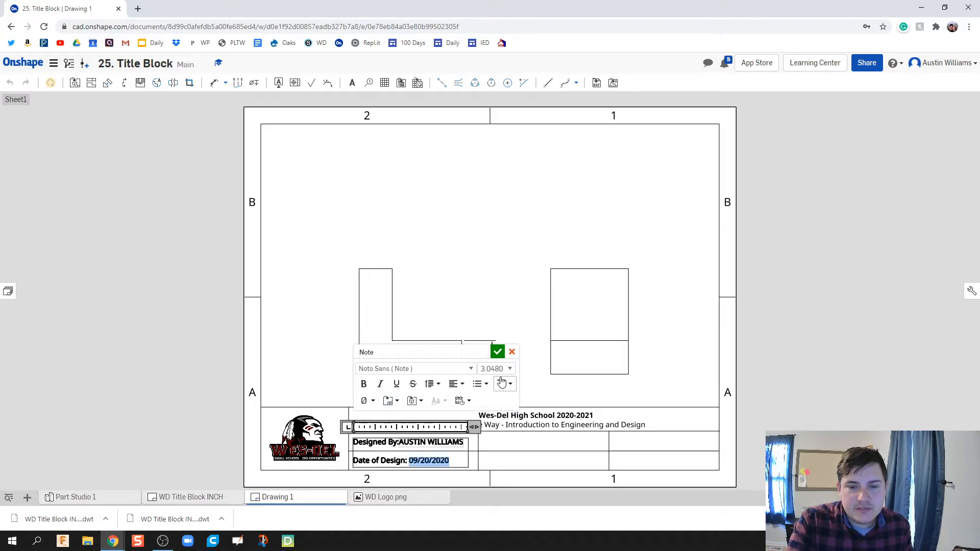
pyautogui.click(497, 351)
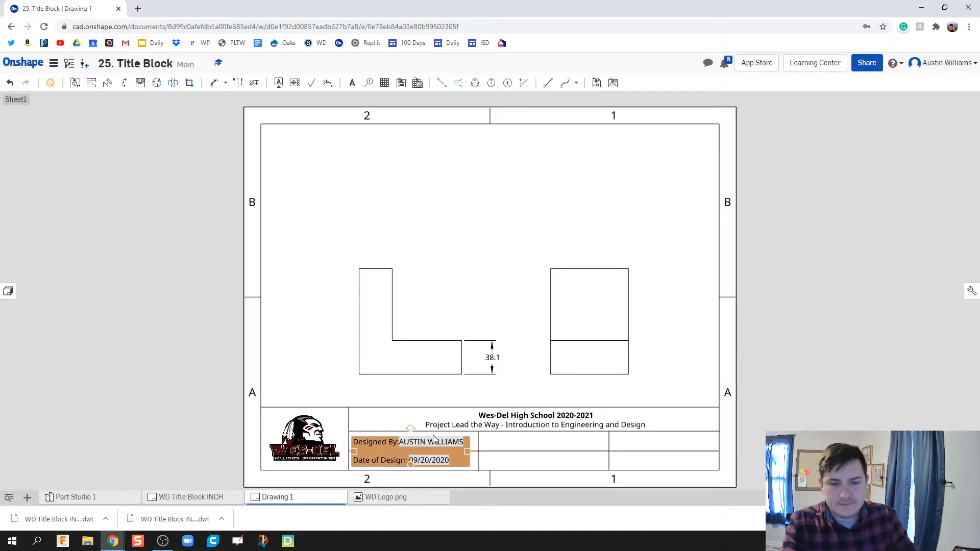
pyautogui.moveTo(506, 444)
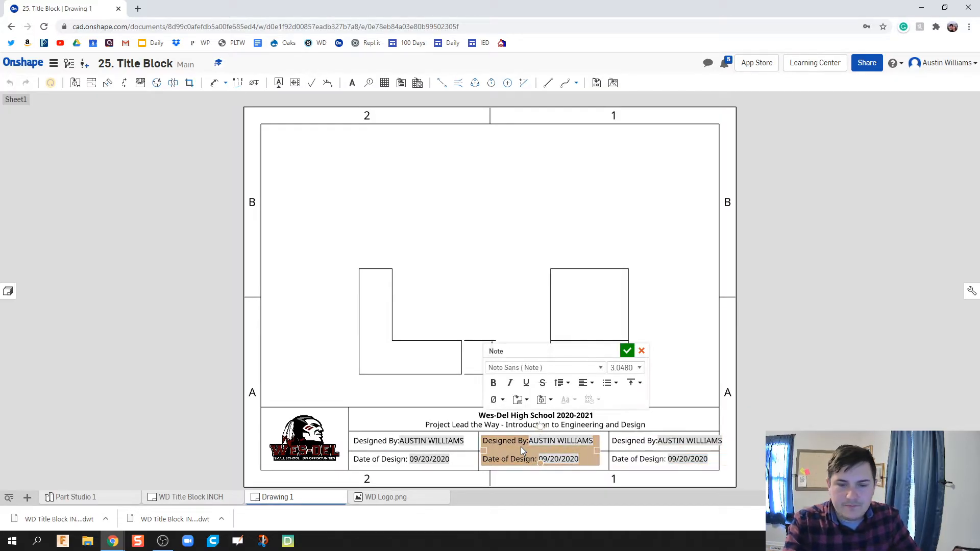
# - Replace the middle note's text with Drawing Name: linked to the Drawing name property
pyautogui.click(191, 497)
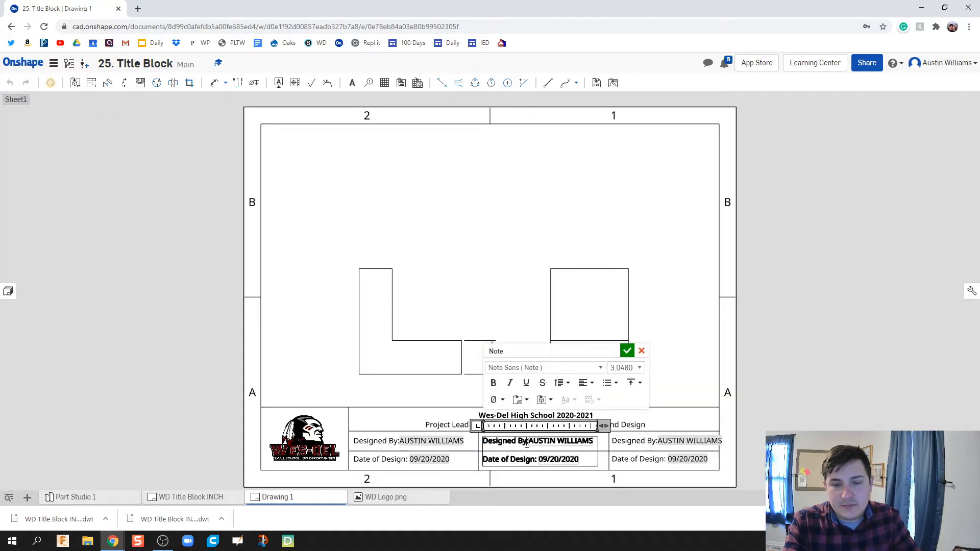
pyautogui.doubleClick(559, 441)
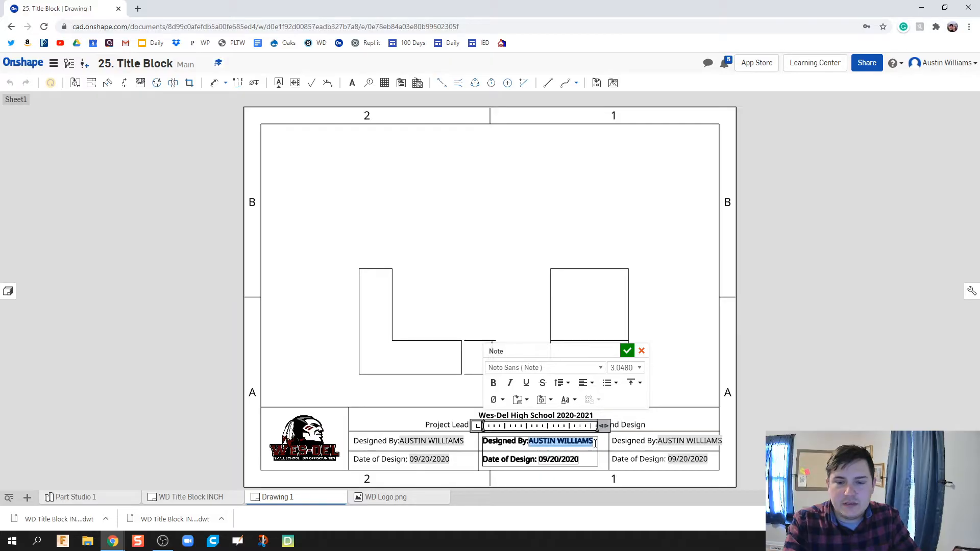
pyautogui.press('Delete')
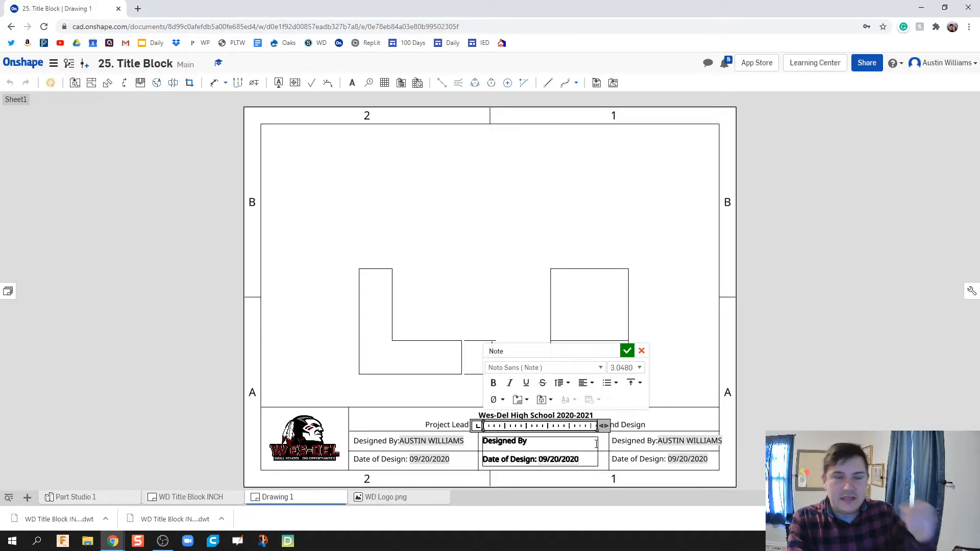
pyautogui.press('Backspace')
pyautogui.write('Drawing Fi')
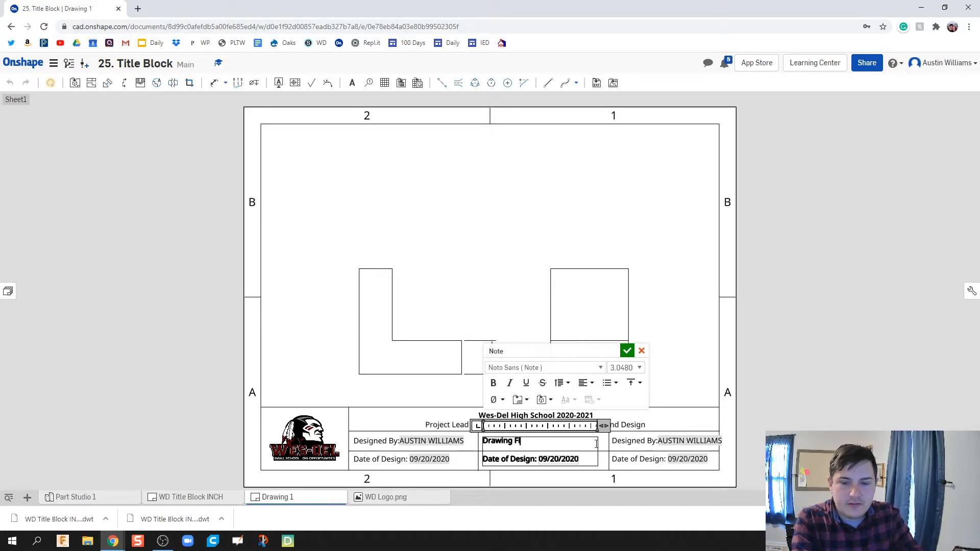
pyautogui.write('e')
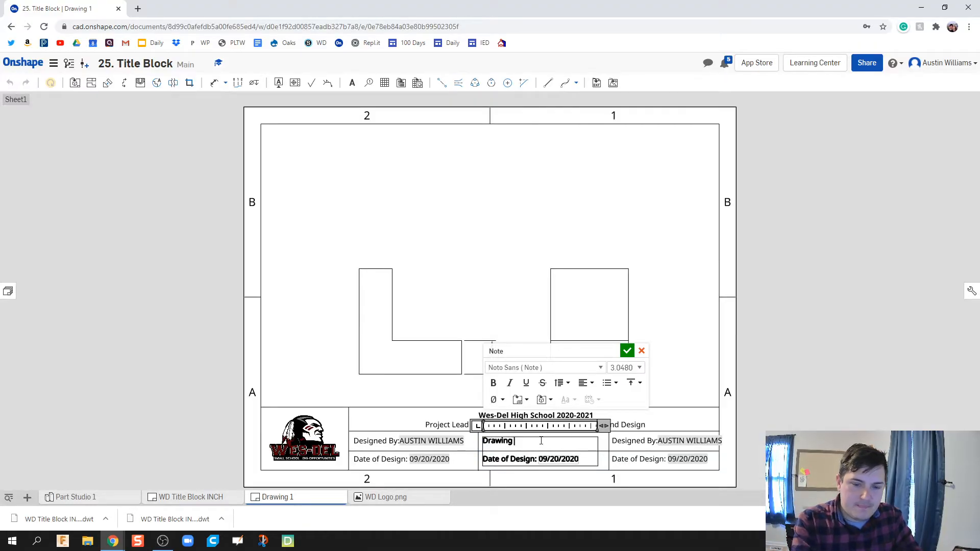
pyautogui.write('Name:')
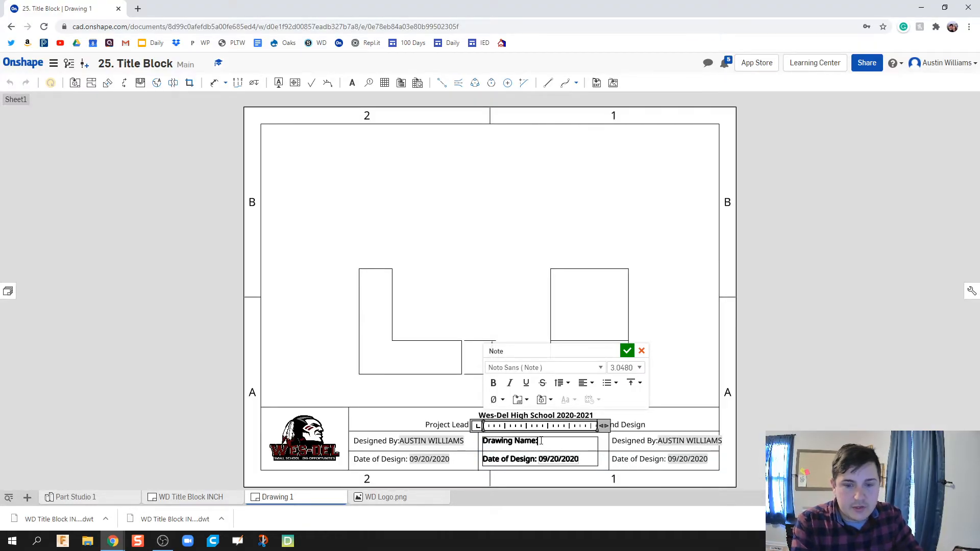
pyautogui.click(518, 399)
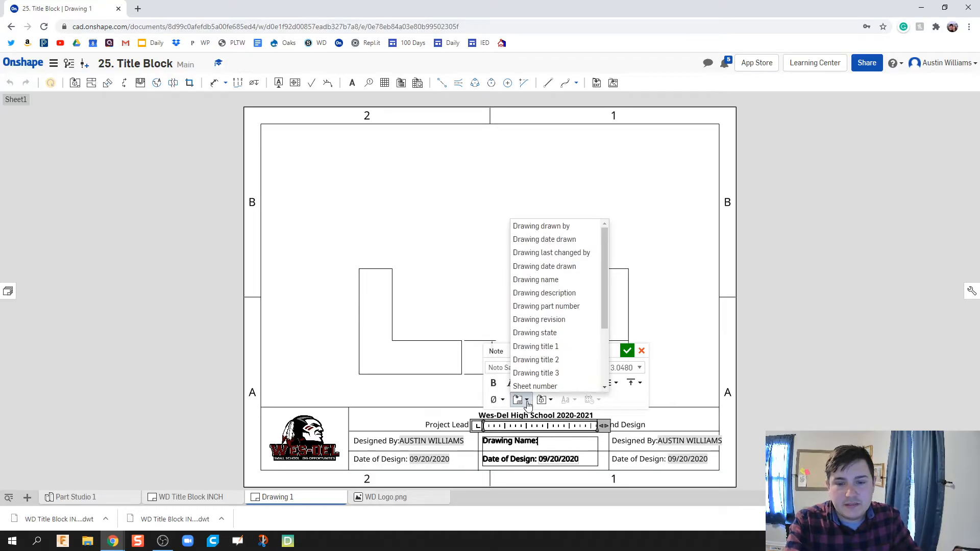
pyautogui.click(535, 279)
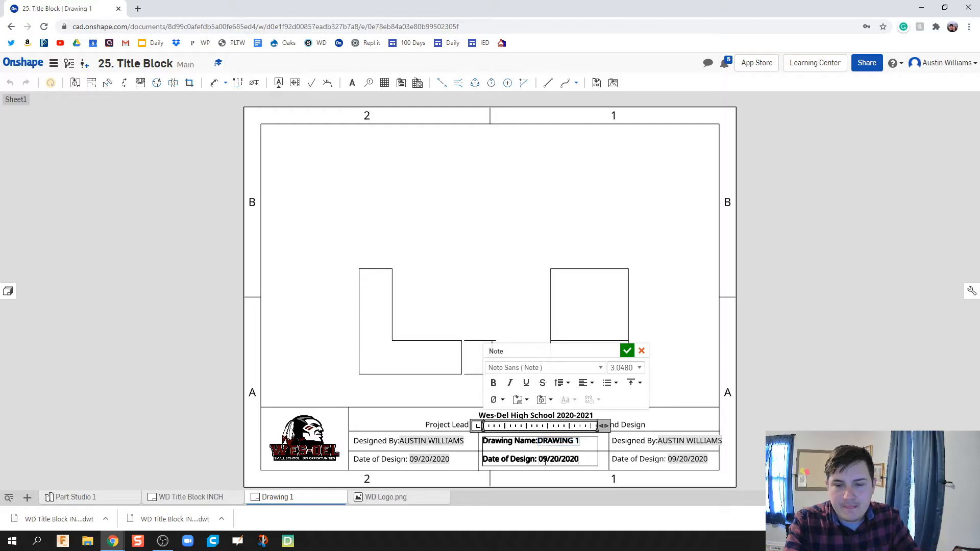
# - Add a second line Part Name: linked to the part Name property, reading L BLOCK
pyautogui.click(534, 458)
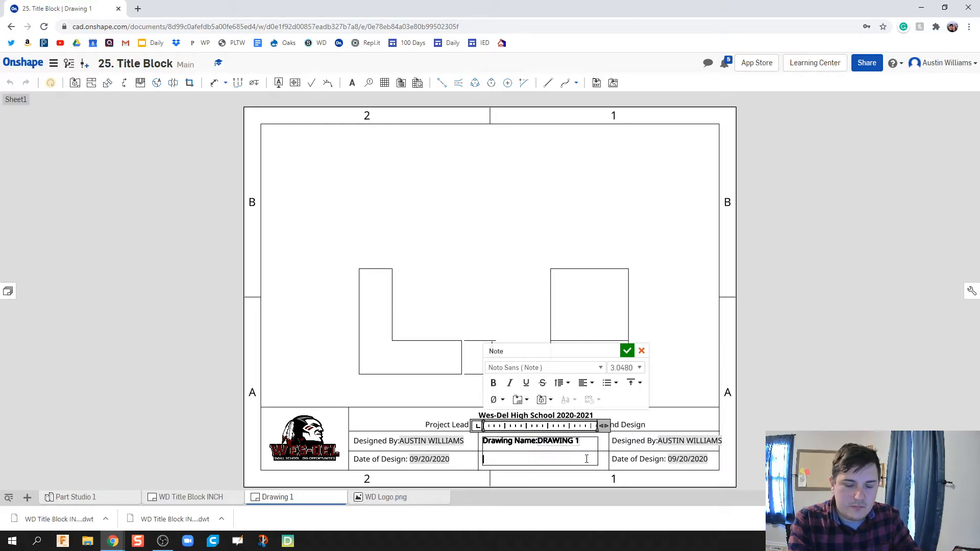
pyautogui.write('Part Name')
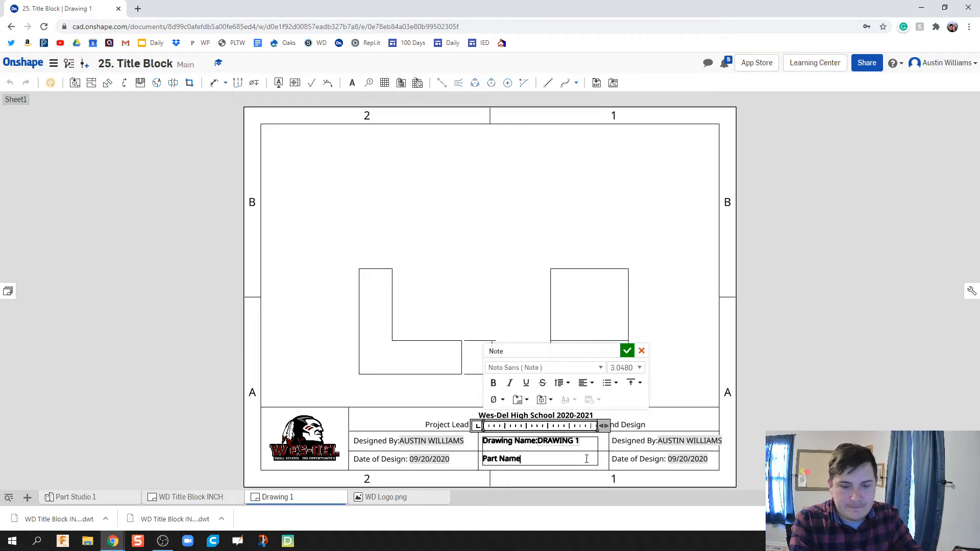
pyautogui.click(519, 401)
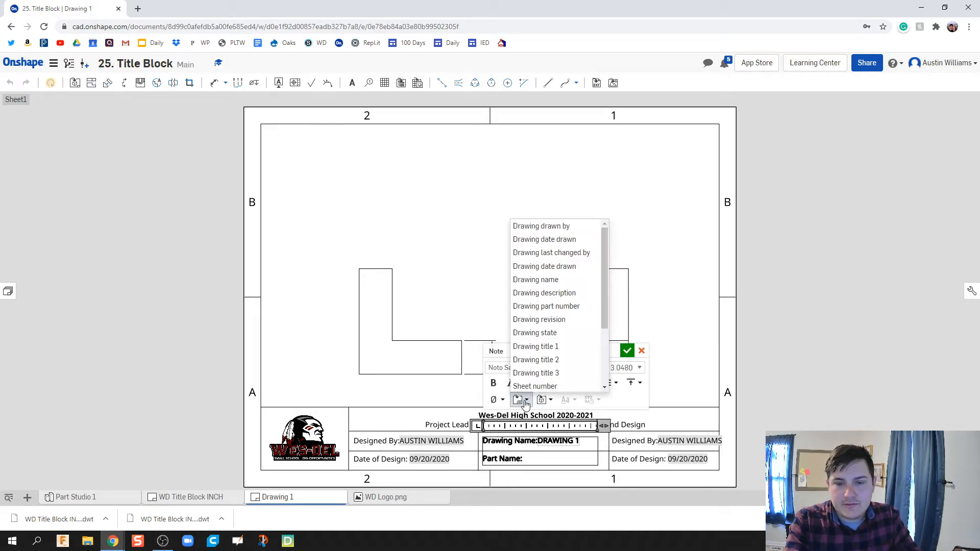
pyautogui.click(542, 400)
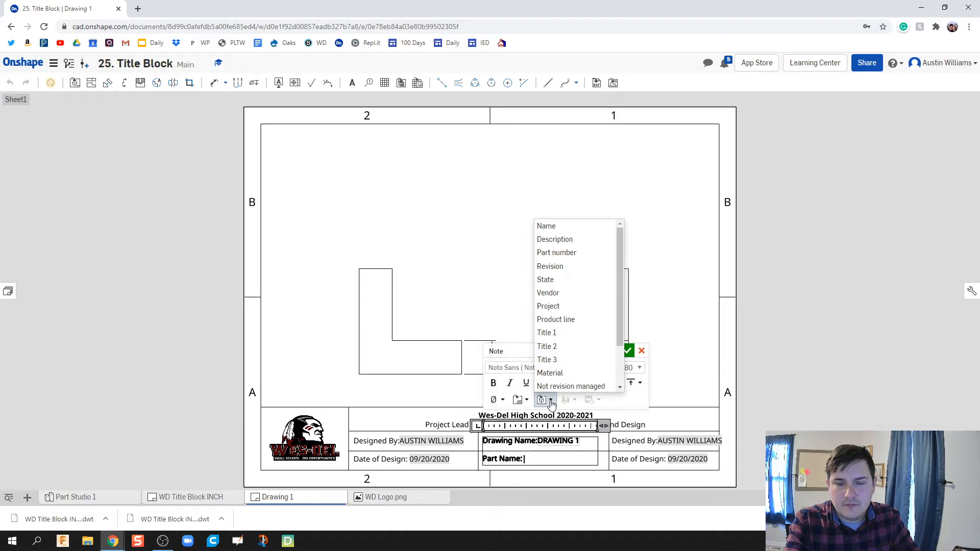
pyautogui.moveTo(567, 319)
pyautogui.write(' L BLOCK')
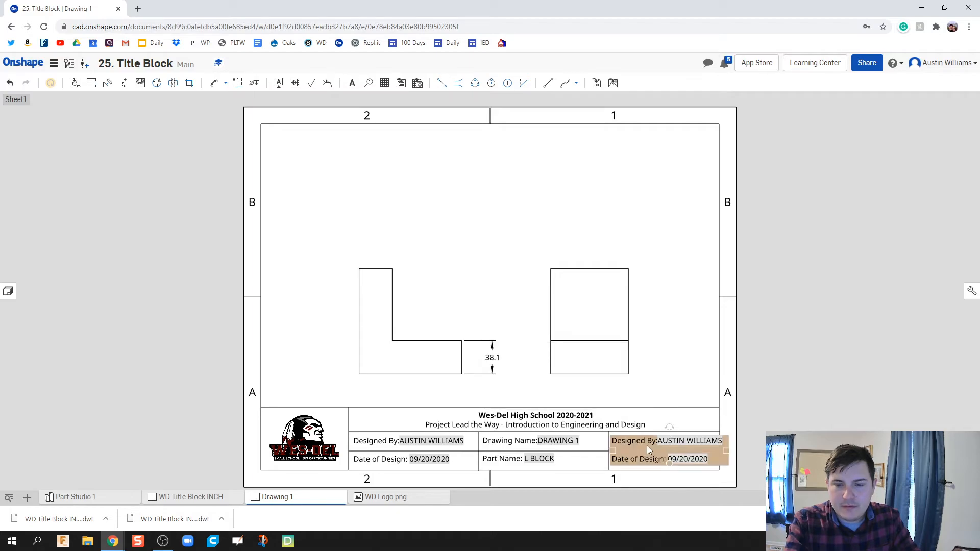
pyautogui.doubleClick(666, 449)
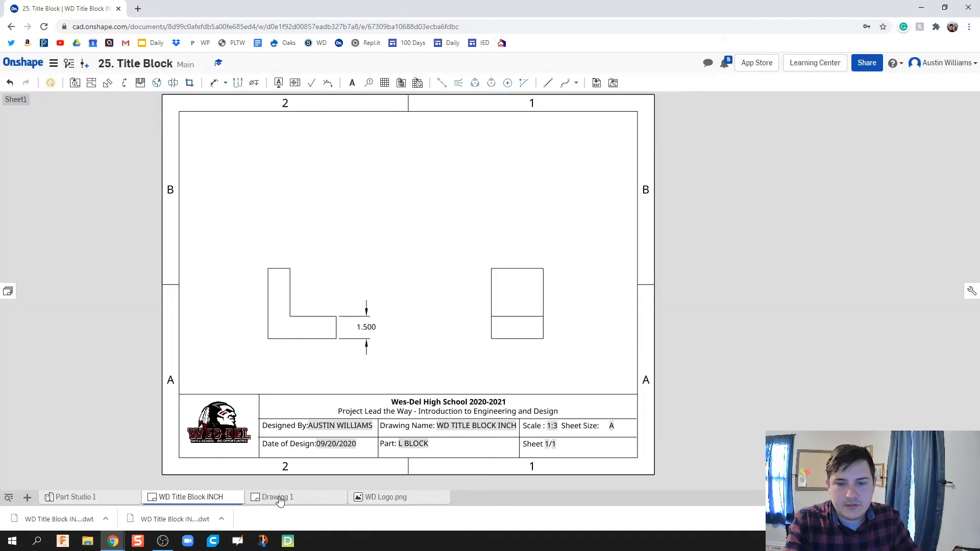
pyautogui.click(276, 498)
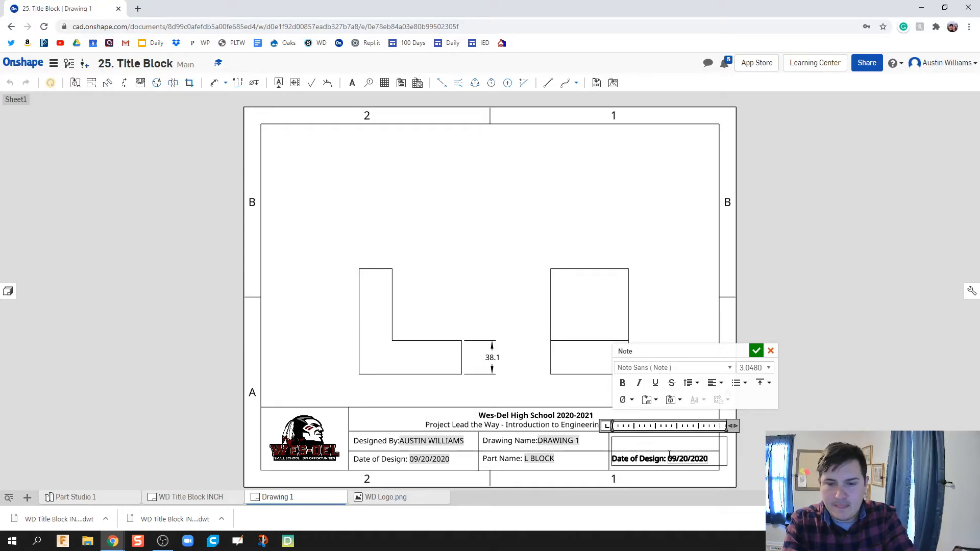
# - Make the right cell read Scale: 1:2 and Size: A using Sheet scale and Sheet size properties
pyautogui.write('Scale:')
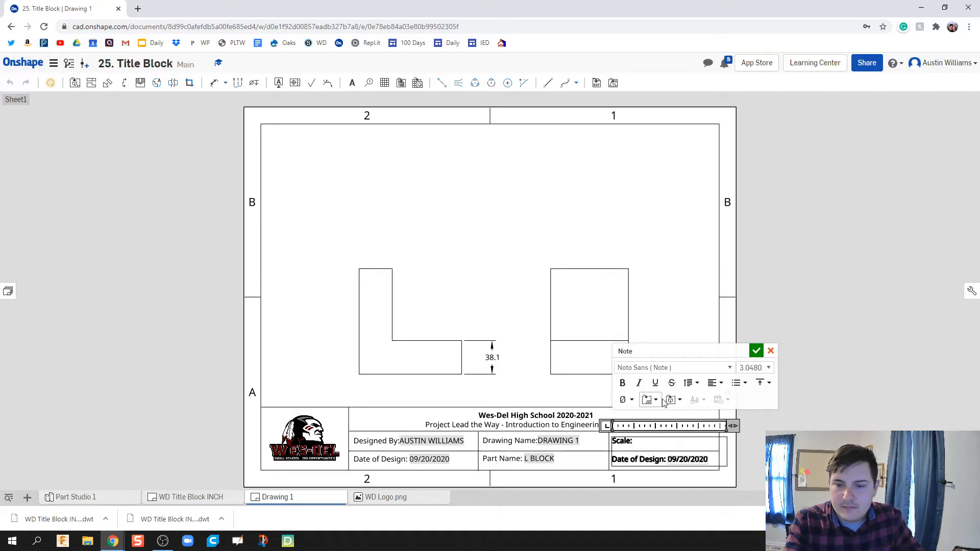
pyautogui.click(647, 400)
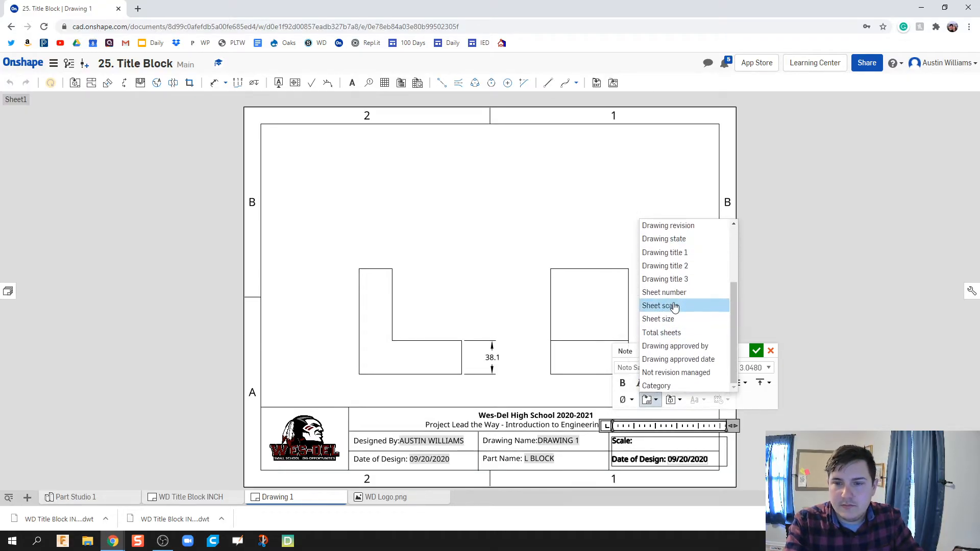
pyautogui.click(660, 305)
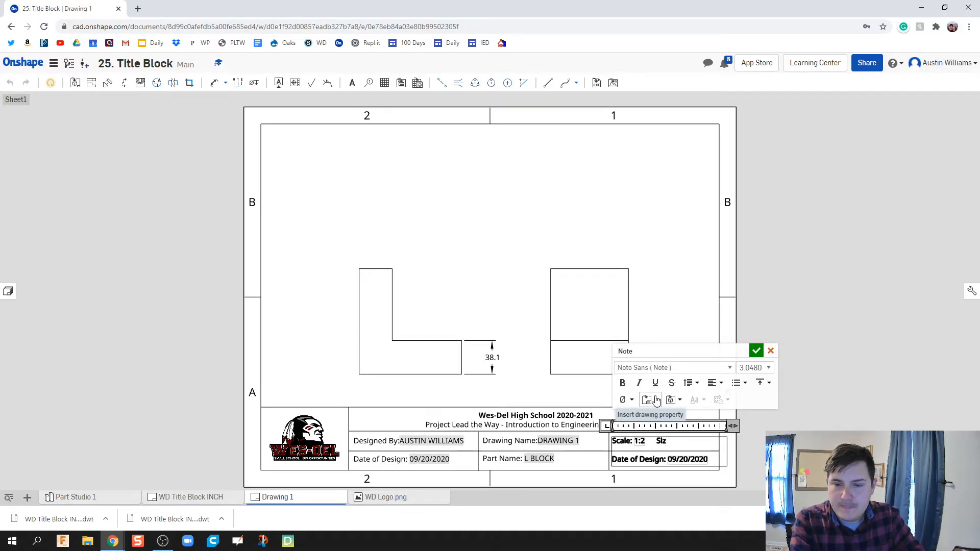
pyautogui.click(651, 400)
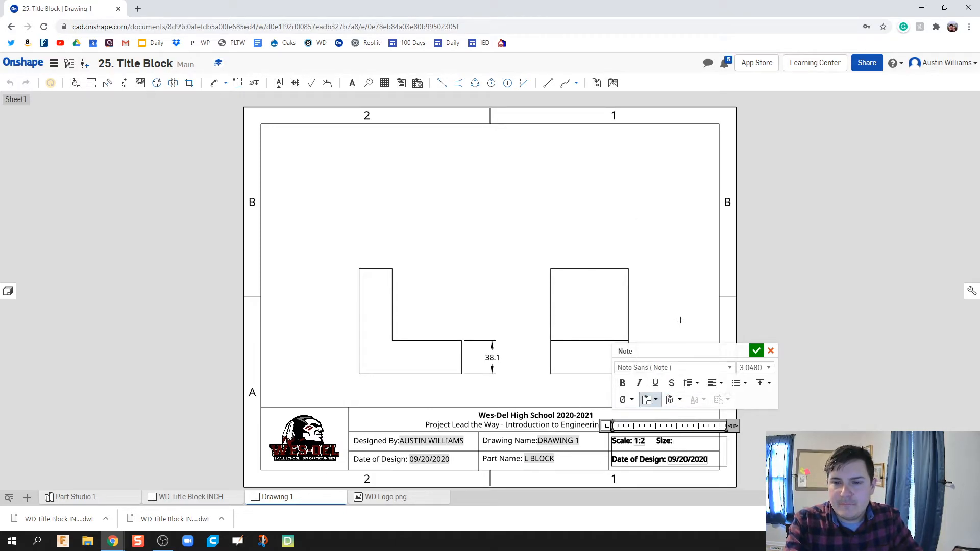
pyautogui.doubleClick(686, 459)
pyautogui.write(' A')
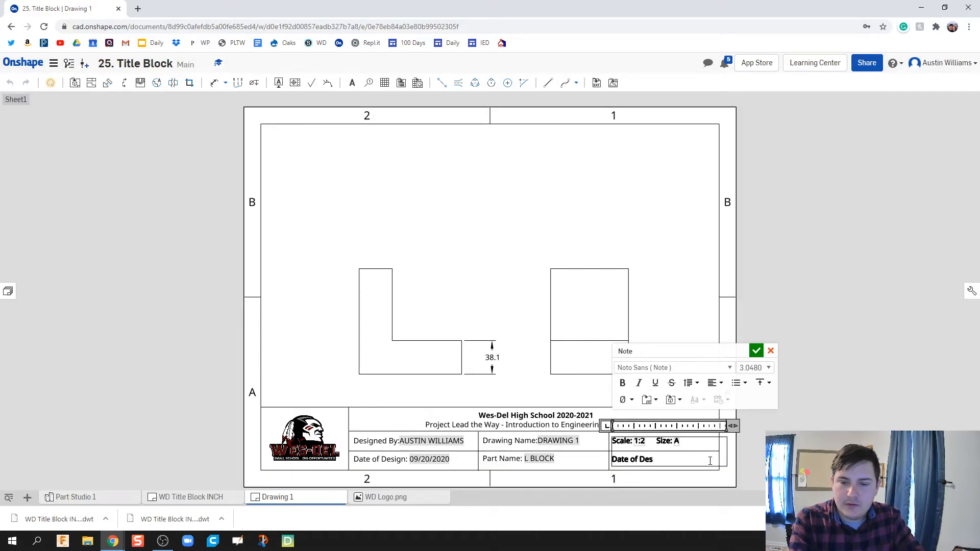
# - Add a Sheet # line linked to the sheet number drawing property
pyautogui.write('D')
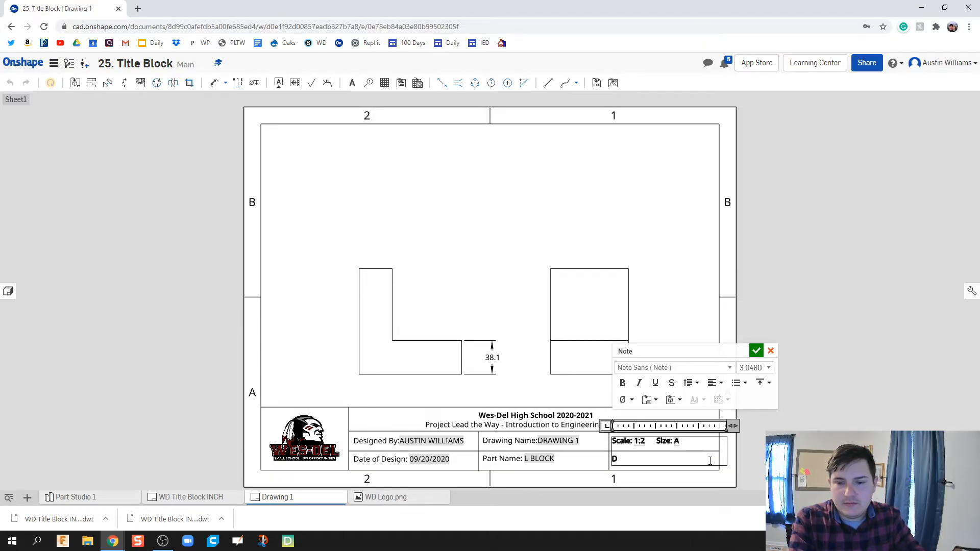
pyautogui.write('Sheet #')
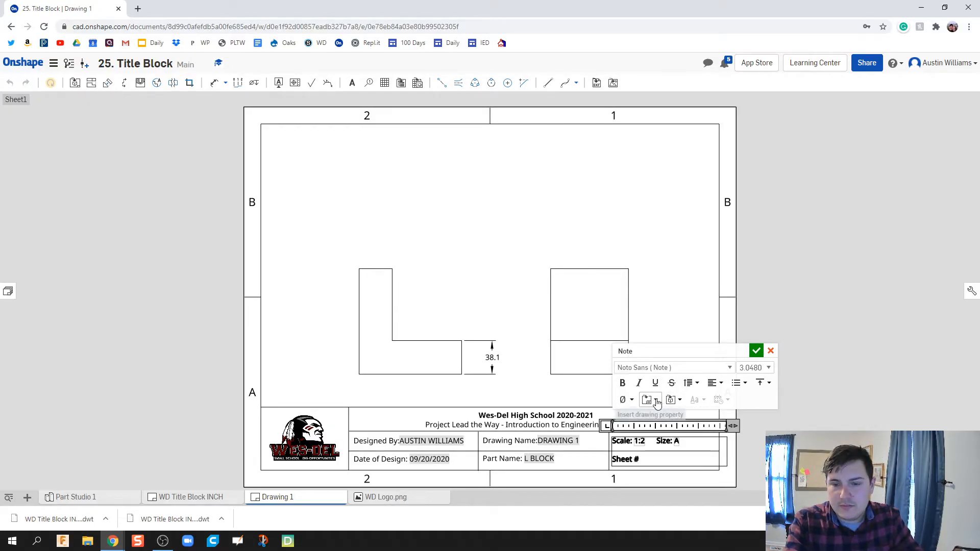
pyautogui.click(648, 401)
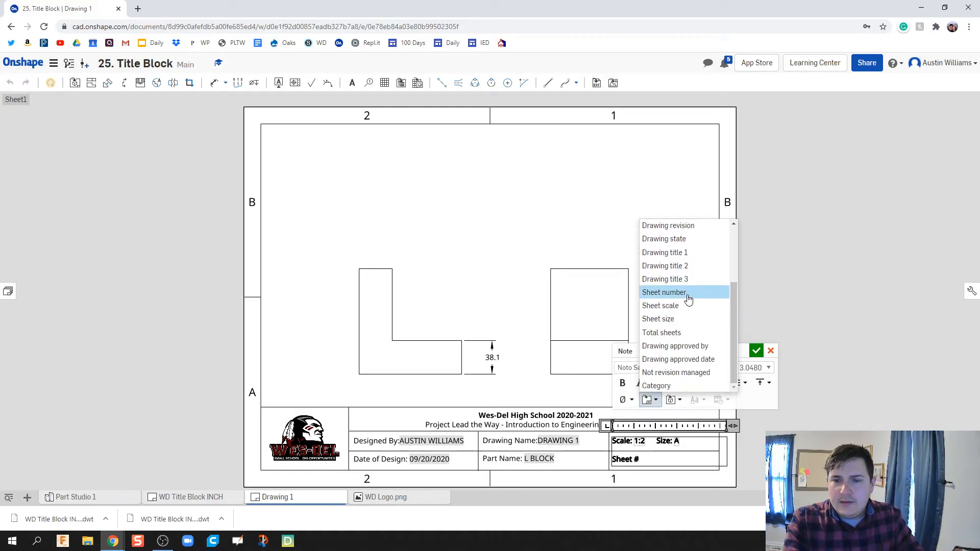
pyautogui.click(663, 292)
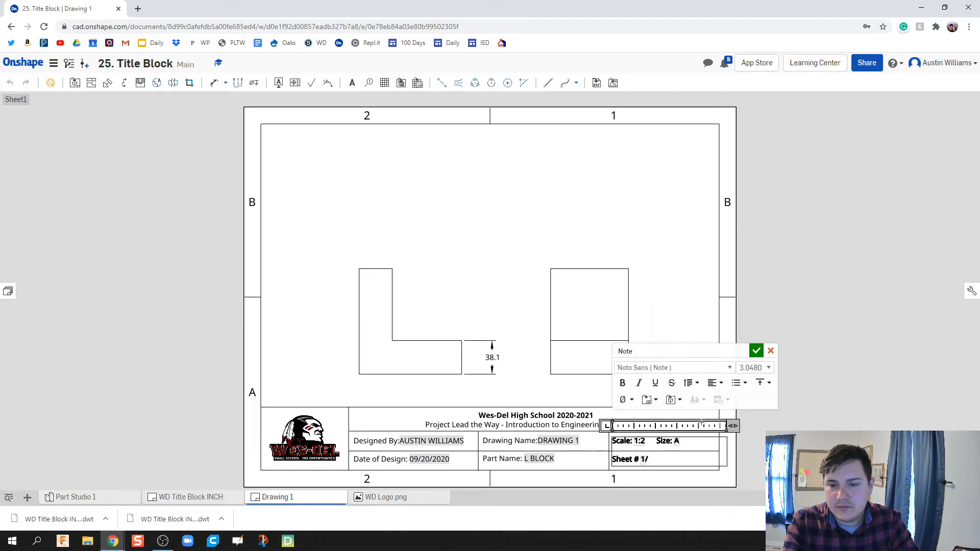
# - Accept the Sheet # 1/1 note and rename Drawing 1 to 'WD Title Block MM'
pyautogui.click(755, 350)
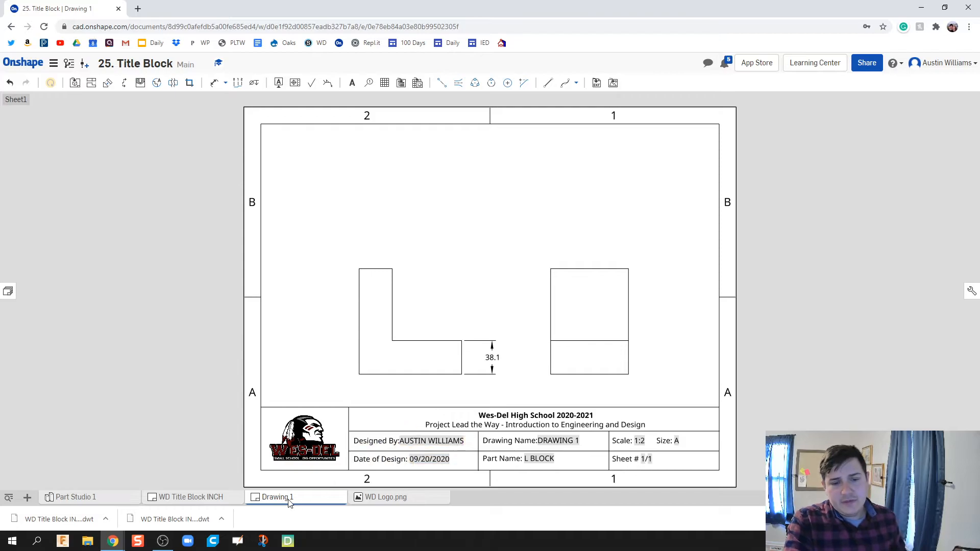
pyautogui.rightClick(277, 497)
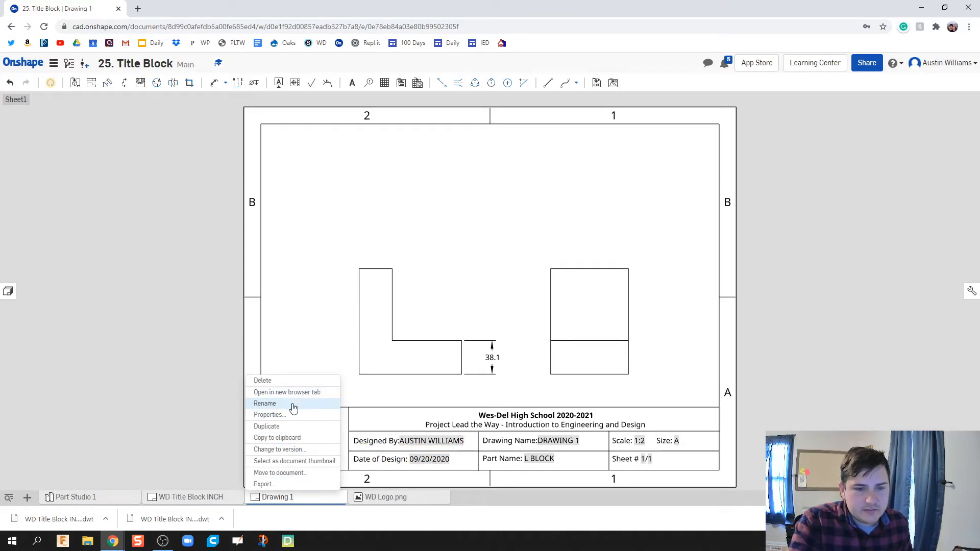
pyautogui.click(264, 403)
pyautogui.write('WD Title Block MM')
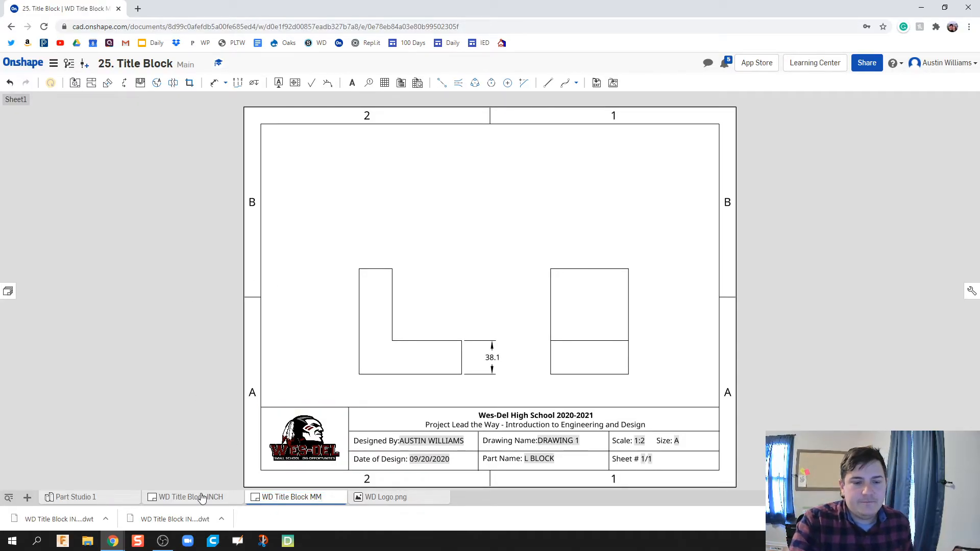
pyautogui.click(294, 497)
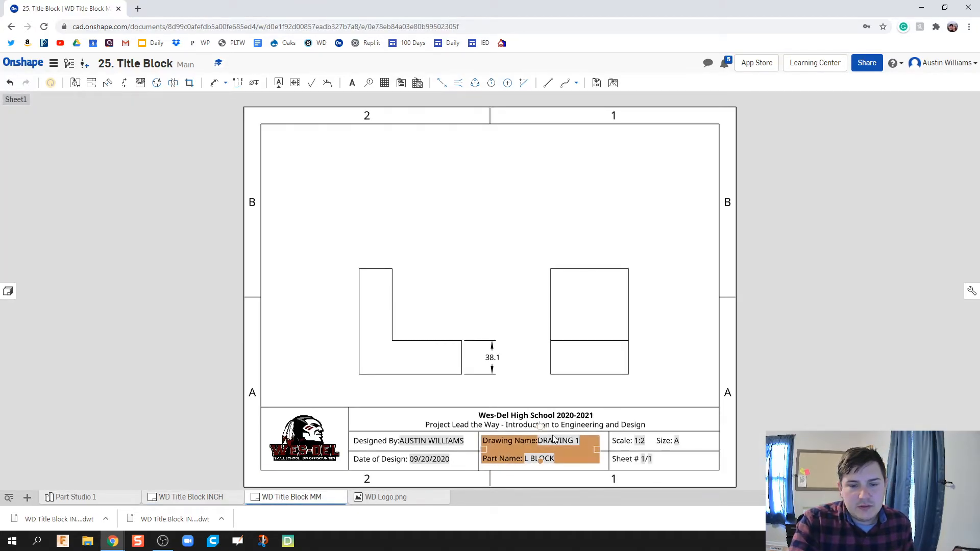
pyautogui.click(159, 291)
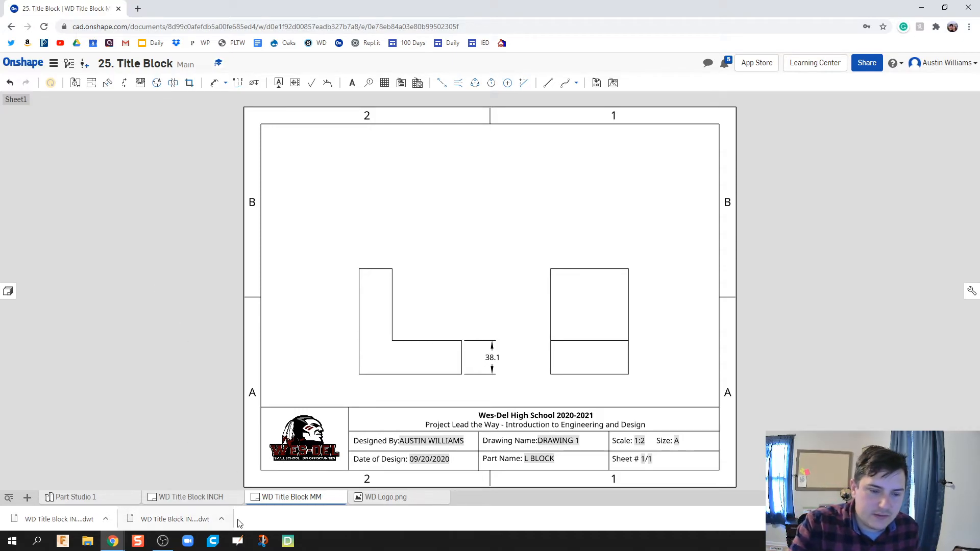
# - Export WD Title Block MM in DWT format and dismiss the export notice
pyautogui.rightClick(293, 497)
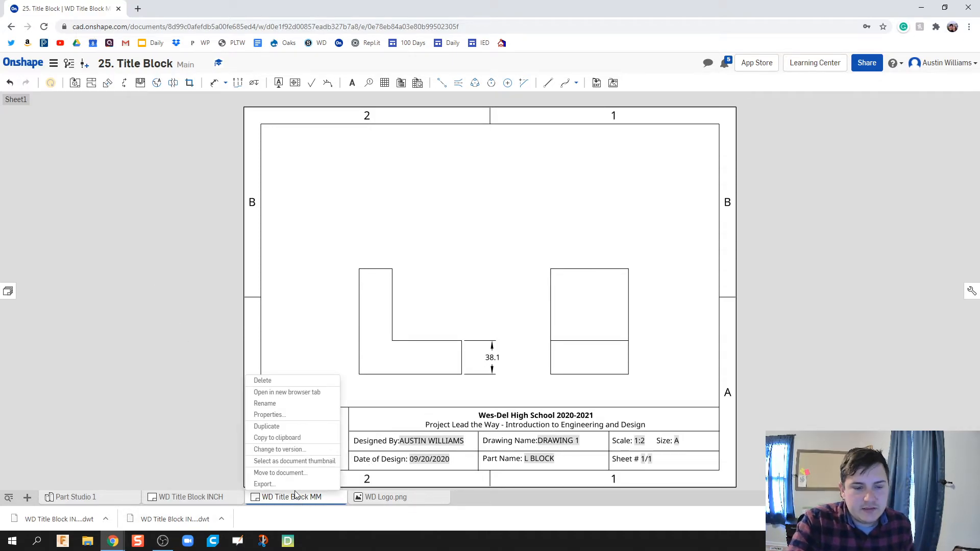
pyautogui.click(264, 483)
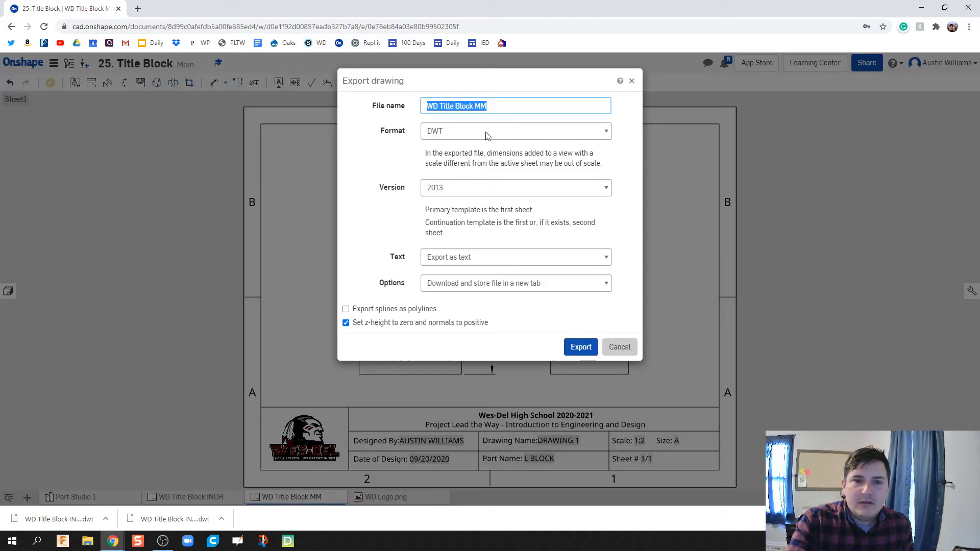
pyautogui.click(514, 130)
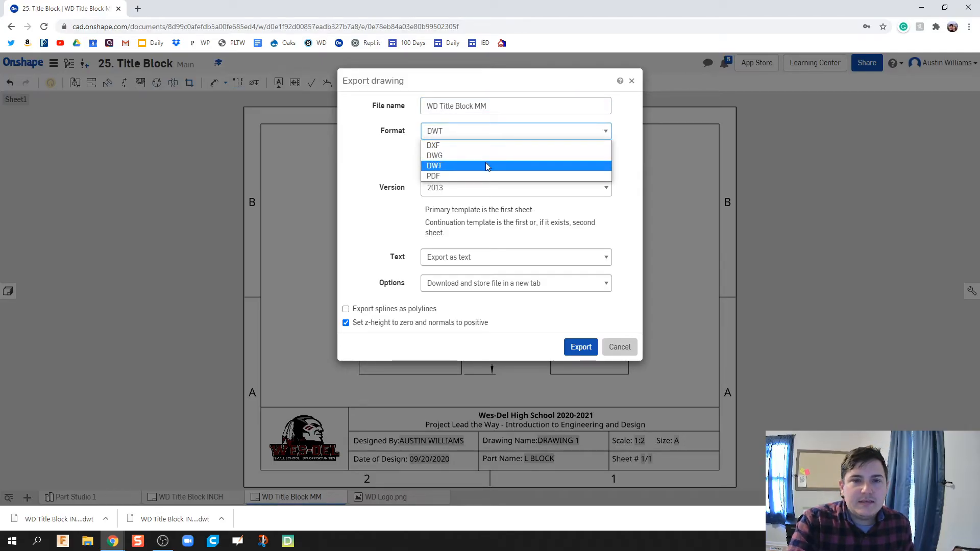
pyautogui.click(435, 165)
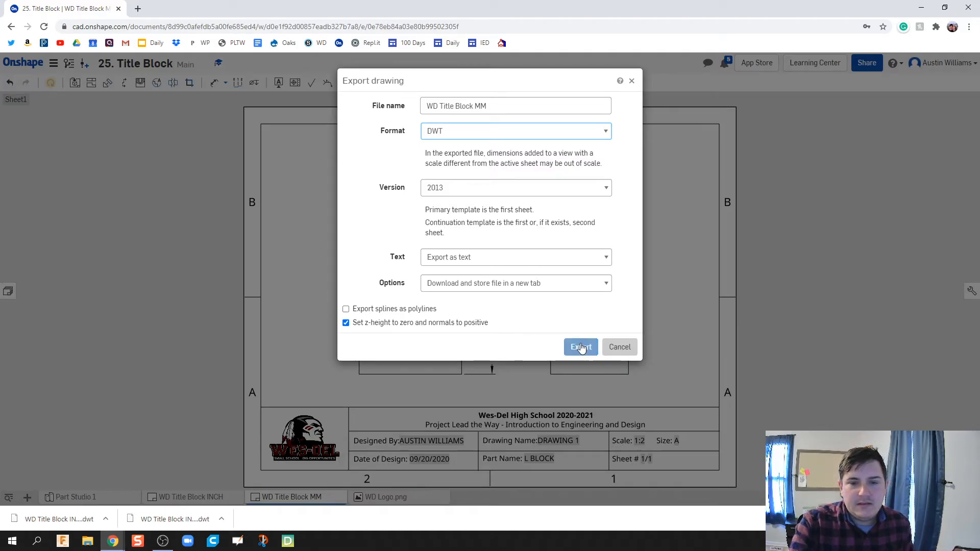
pyautogui.click(580, 347)
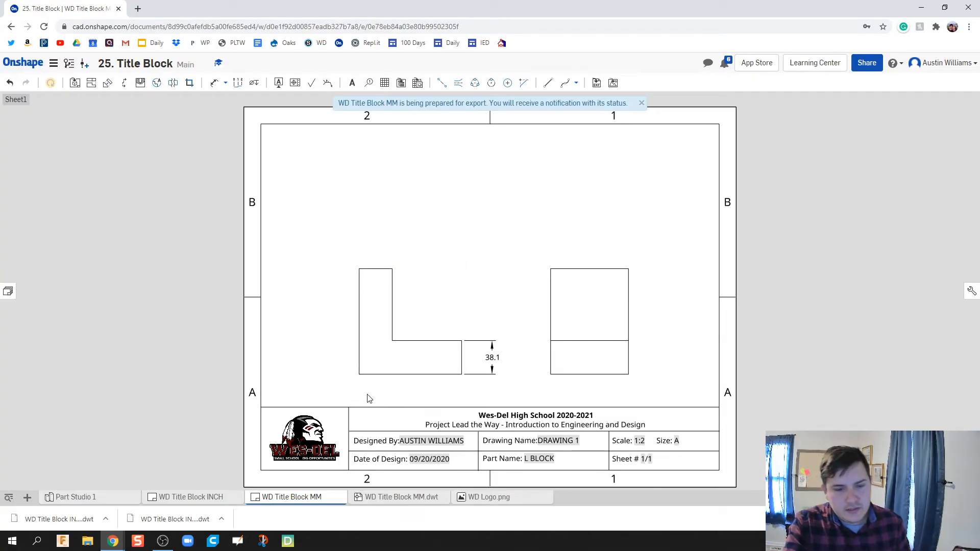
pyautogui.click(641, 103)
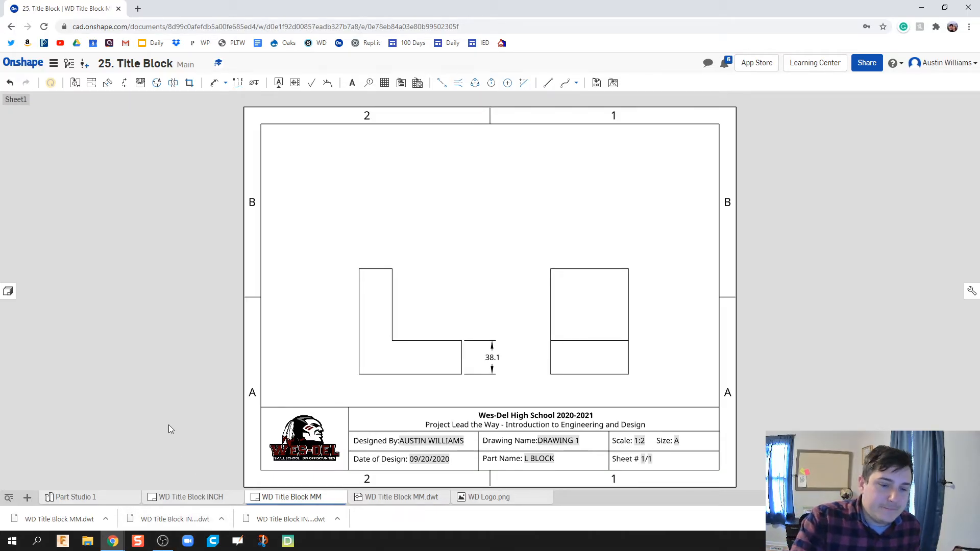
pyautogui.moveTo(168, 302)
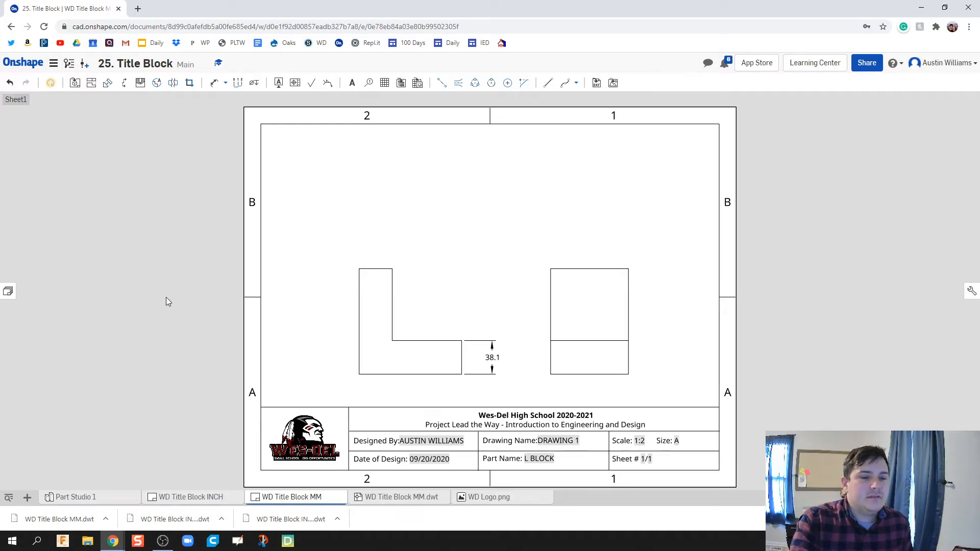
pyautogui.moveTo(142, 473)
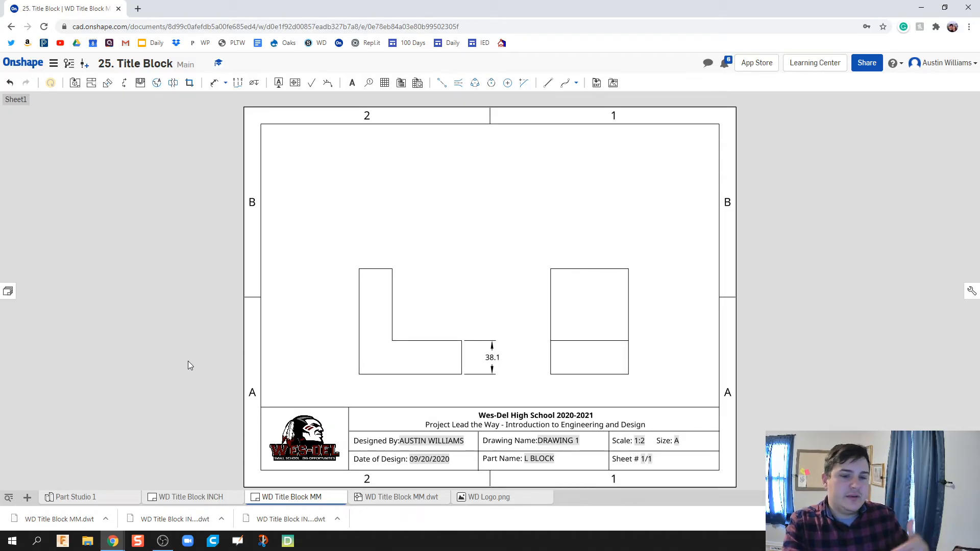
pyautogui.moveTo(188, 360)
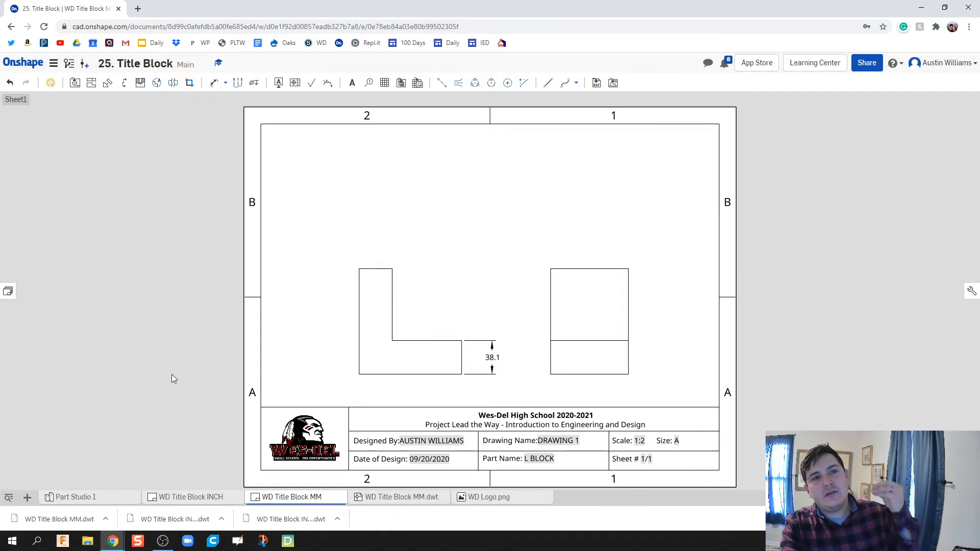
# - From the documents list, start an import and browse to the Downloads folder
pyautogui.click(23, 63)
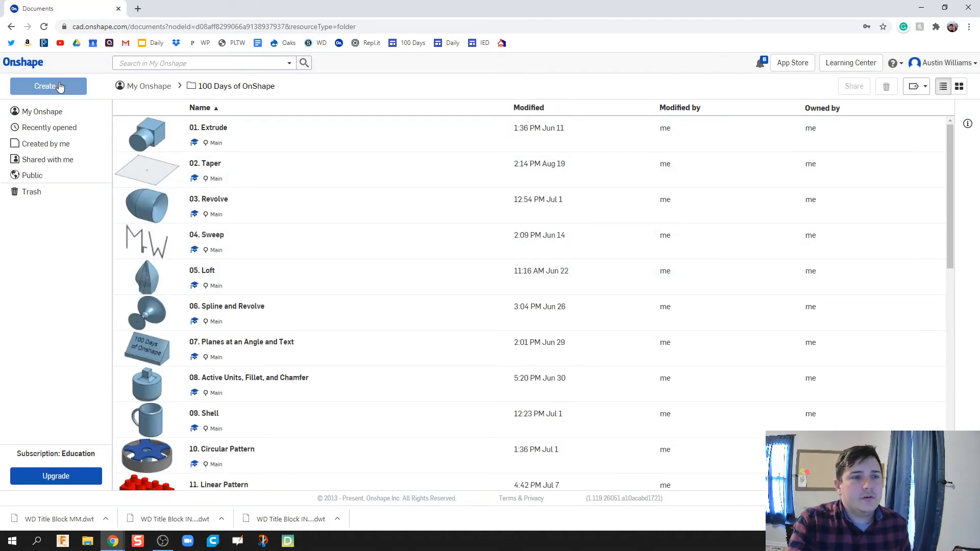
pyautogui.click(48, 86)
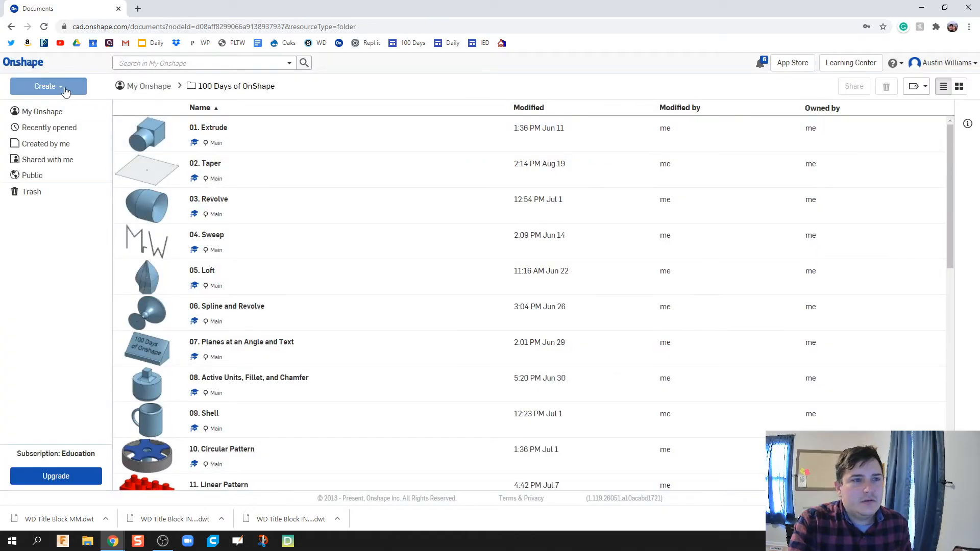
pyautogui.click(48, 85)
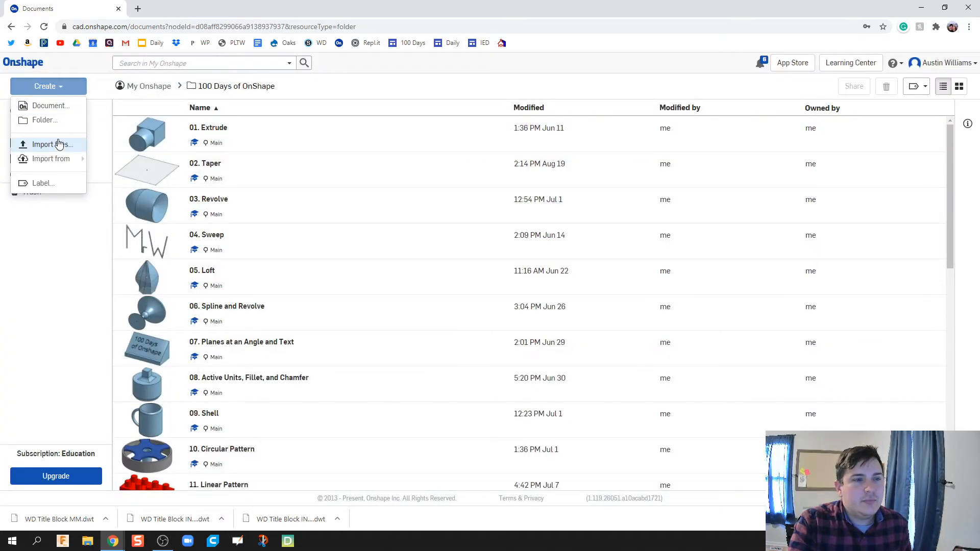
pyautogui.click(51, 144)
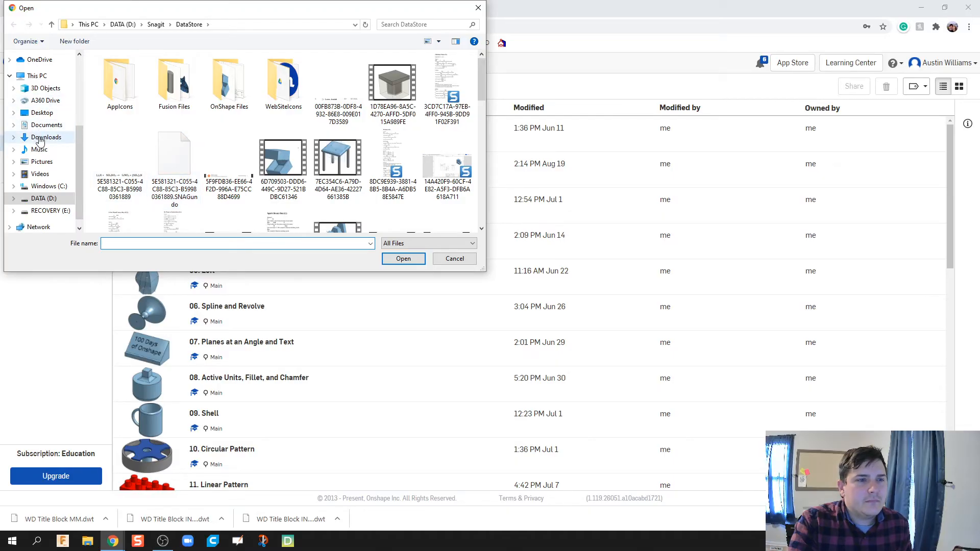
pyautogui.click(46, 137)
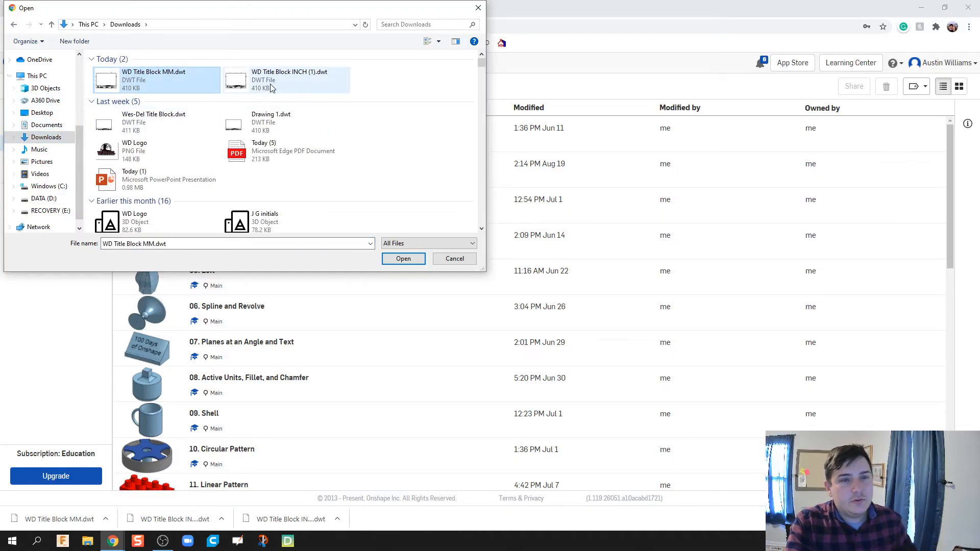
# - Select WD Title Block INCH.dwt and WD Title Block MM.dwt and upload both to Onshape
pyautogui.click(286, 80)
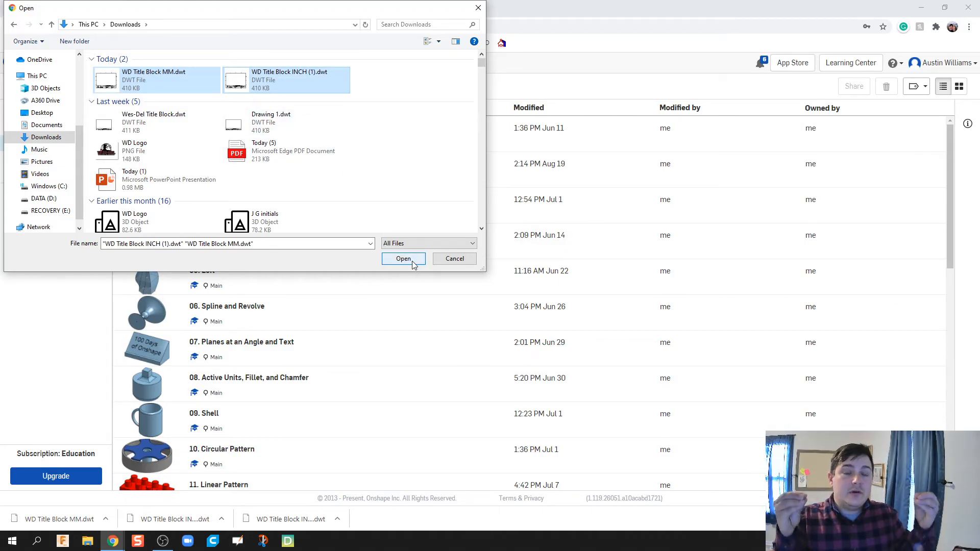
pyautogui.moveTo(319, 165)
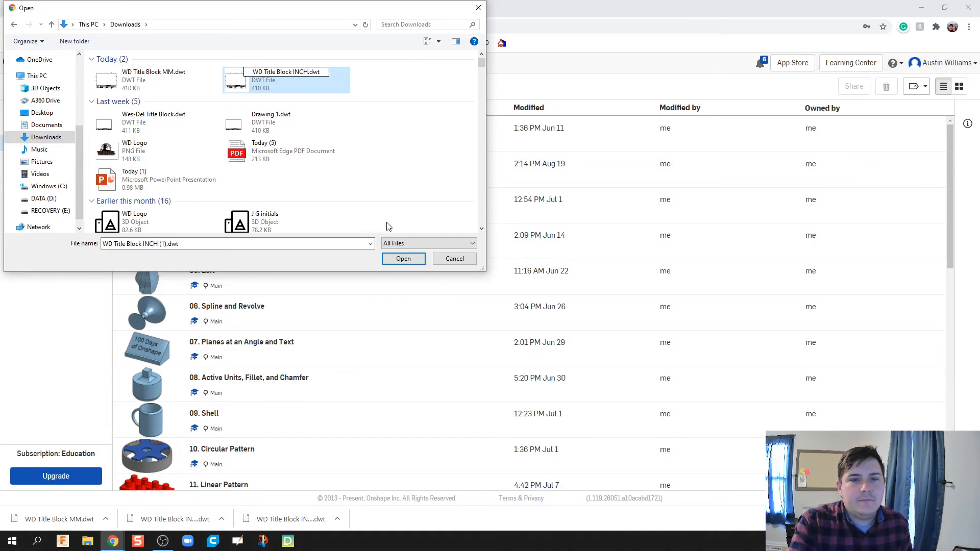
pyautogui.click(154, 80)
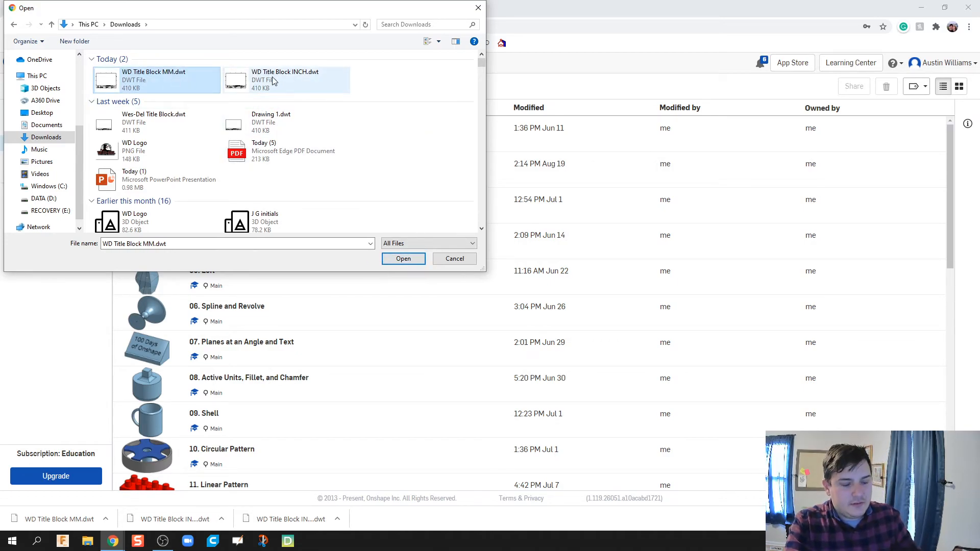
pyautogui.click(285, 80)
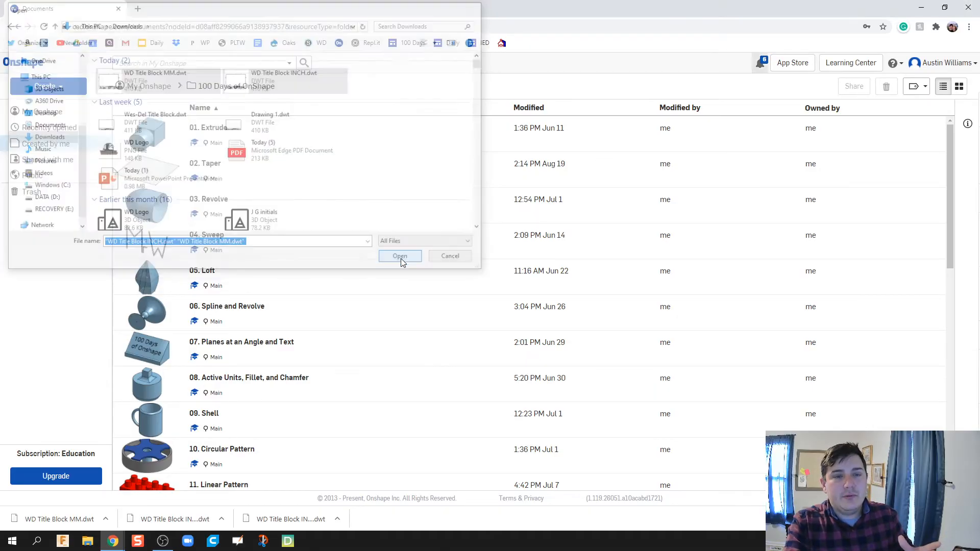
pyautogui.click(399, 255)
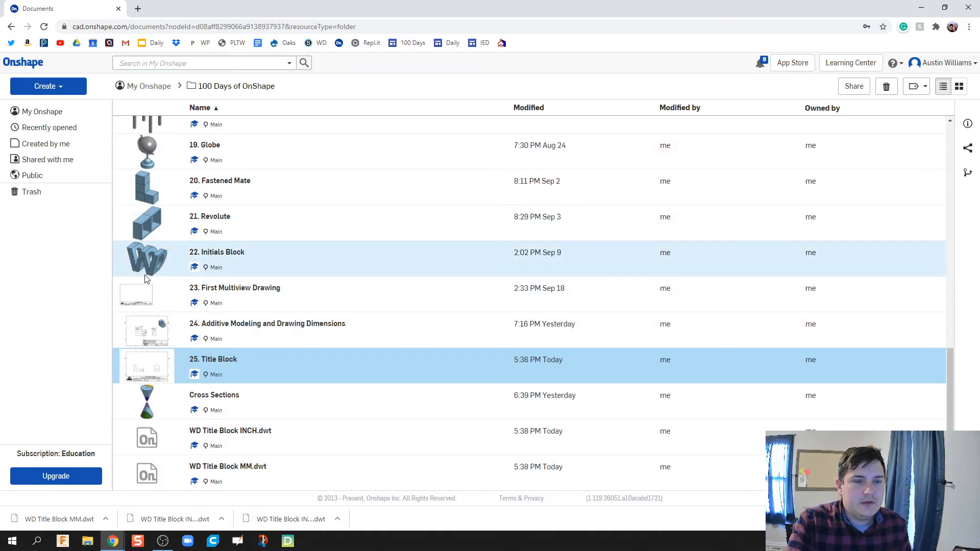
pyautogui.click(218, 252)
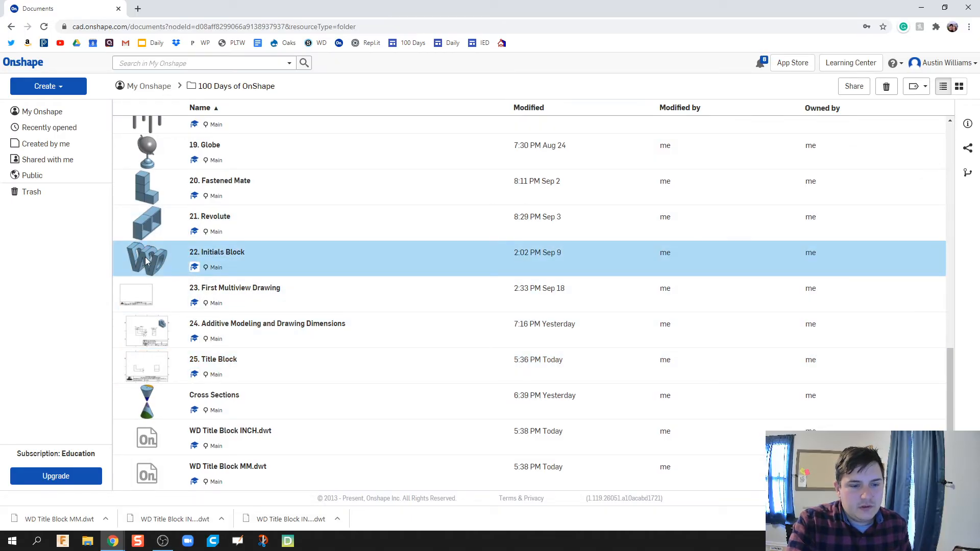
pyautogui.doubleClick(217, 252)
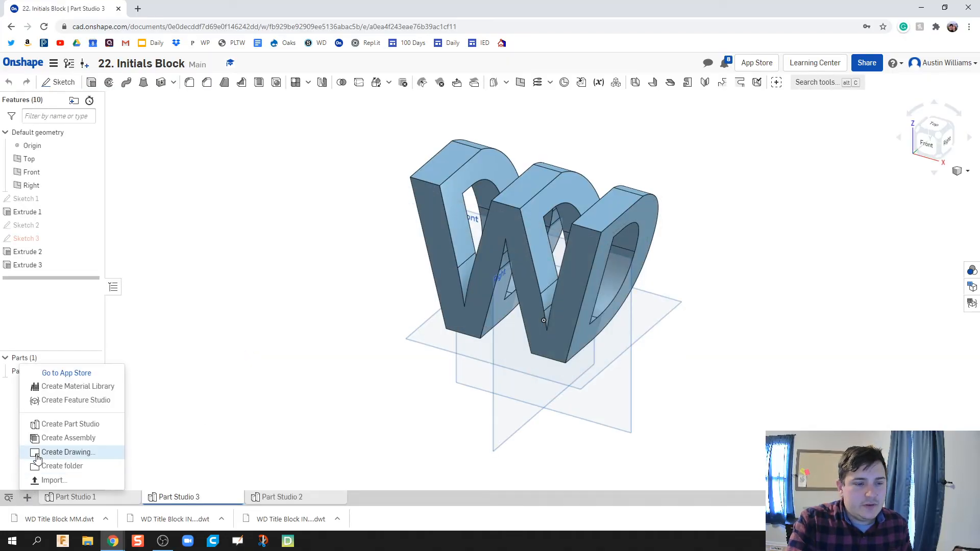
pyautogui.click(68, 452)
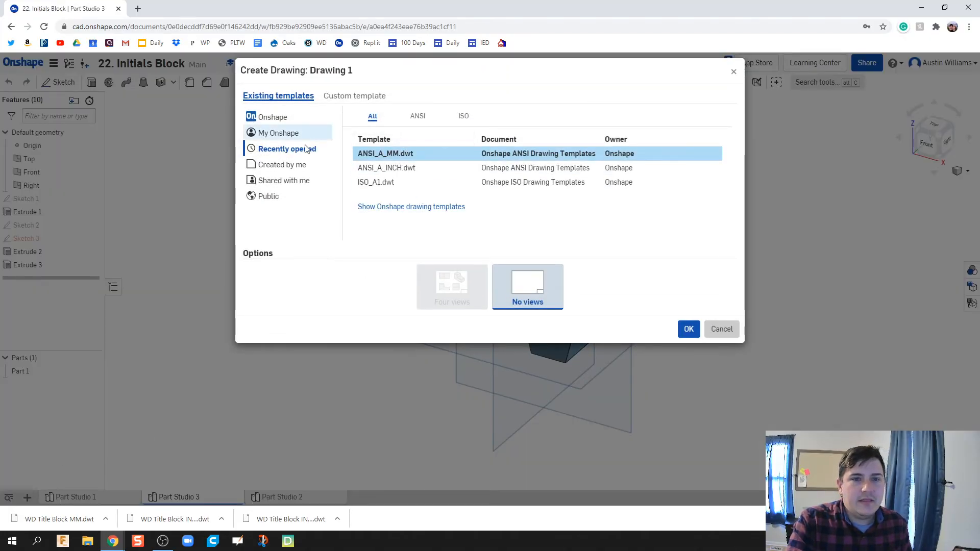
pyautogui.click(283, 164)
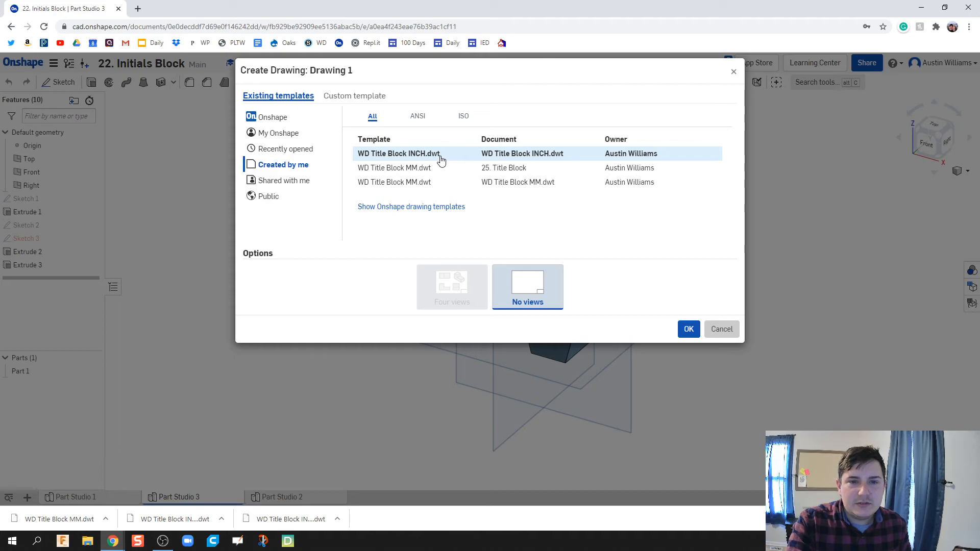
pyautogui.click(394, 167)
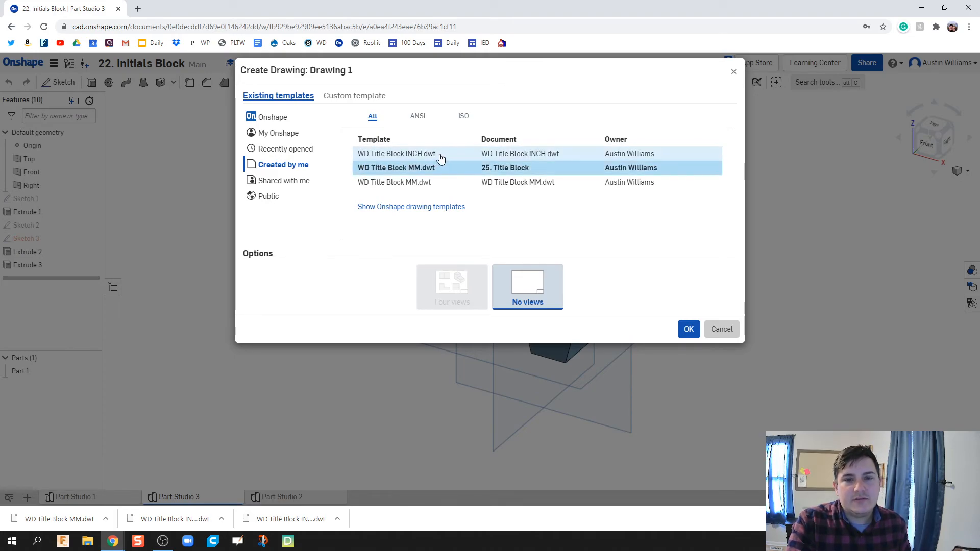
pyautogui.click(398, 153)
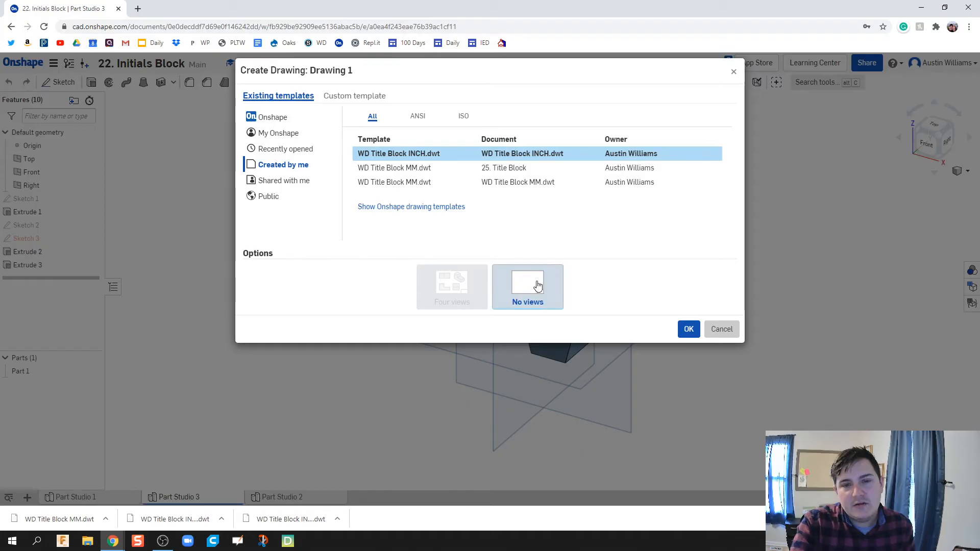
pyautogui.click(721, 329)
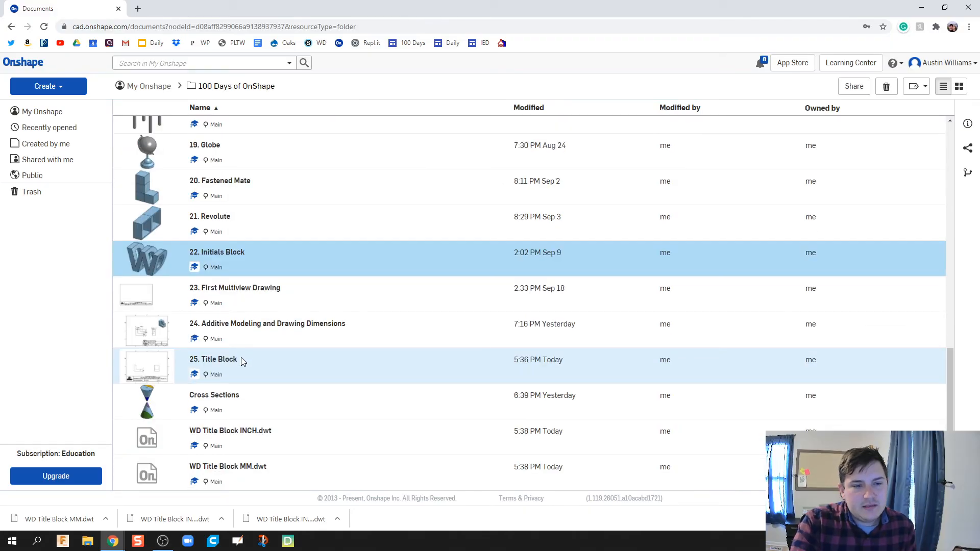
# - Reopen the 25. Title Block document's WD Title Block MM drawing
pyautogui.doubleClick(213, 359)
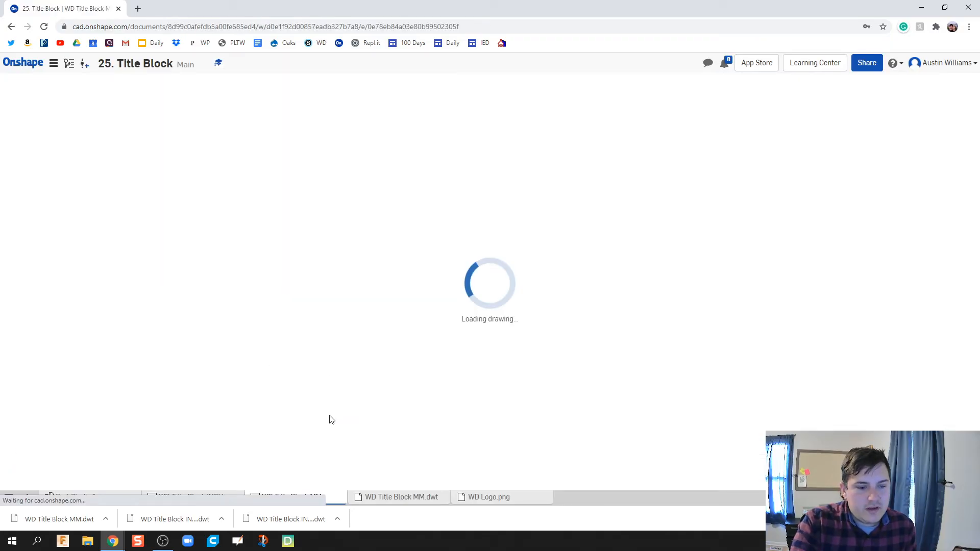
pyautogui.click(291, 497)
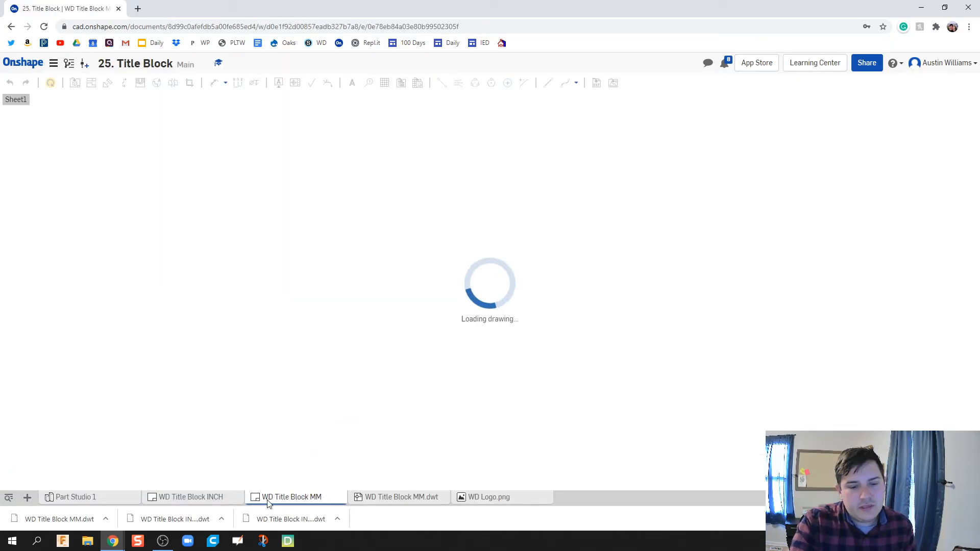
pyautogui.click(291, 497)
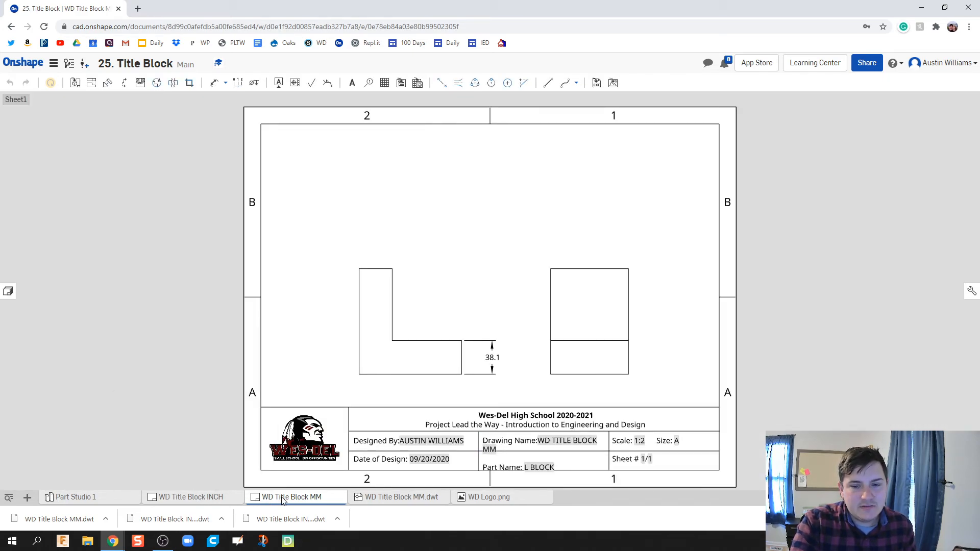
# - Rework the name note so Drawing Name: WD TITLE BLOCK MM sits on one line
pyautogui.click(538, 450)
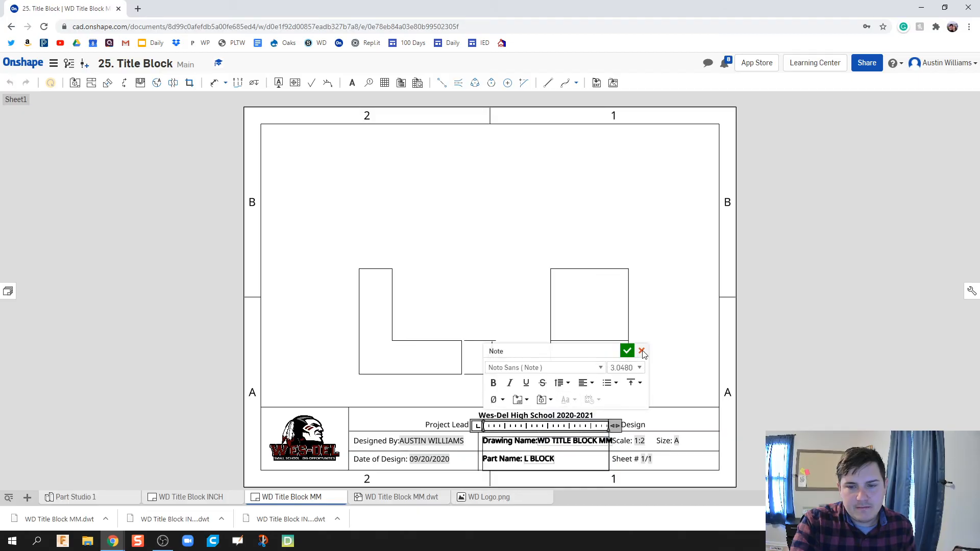
pyautogui.click(627, 350)
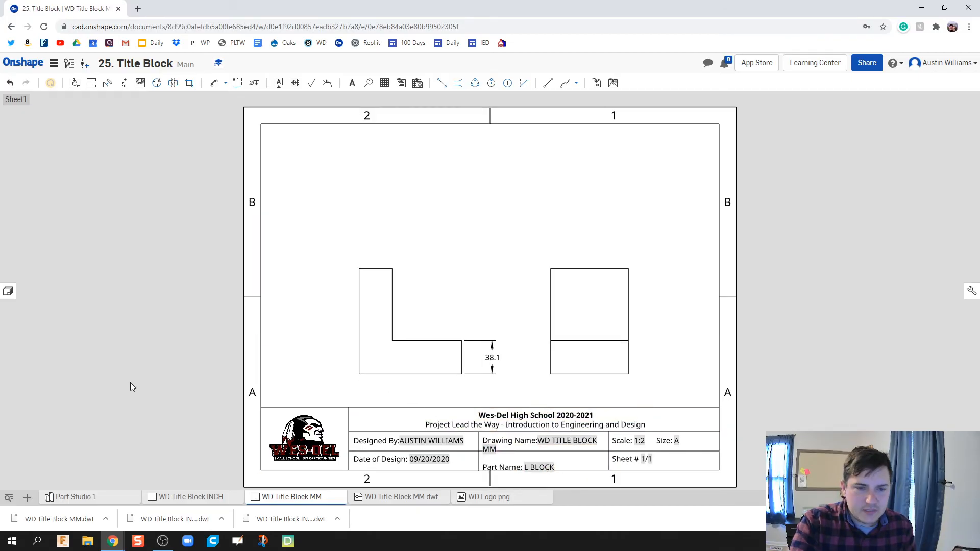
pyautogui.click(538, 444)
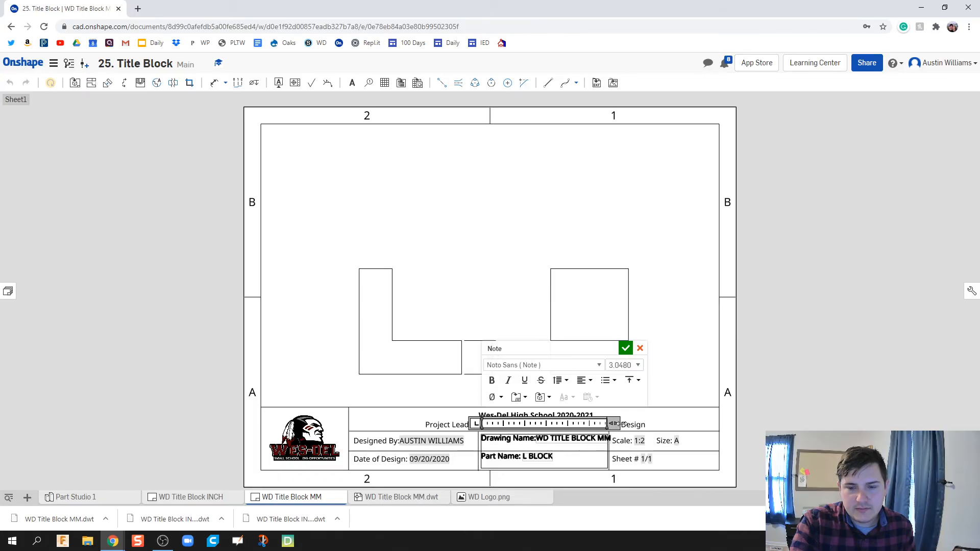
pyautogui.click(624, 348)
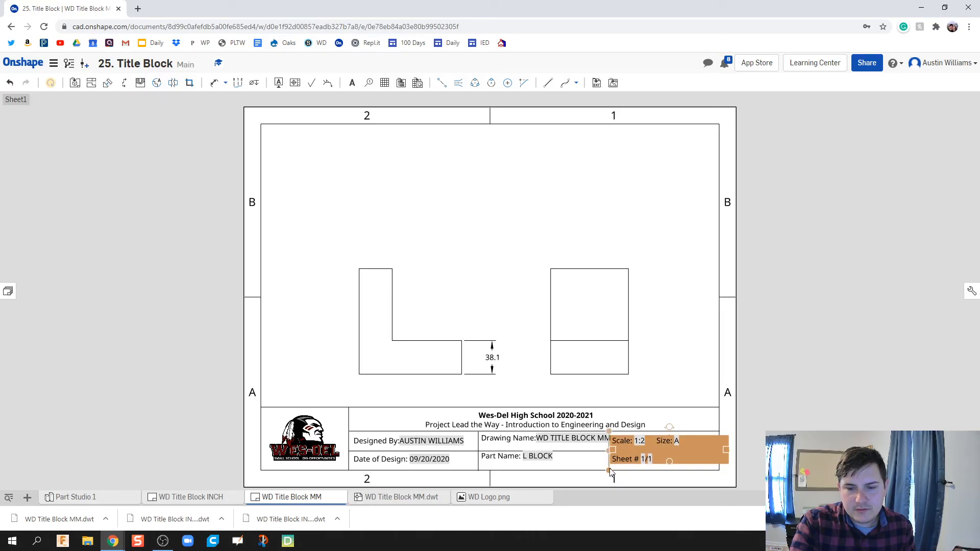
# - Reposition the Scale/Size/Sheet note to align within its cell
pyautogui.click(672, 480)
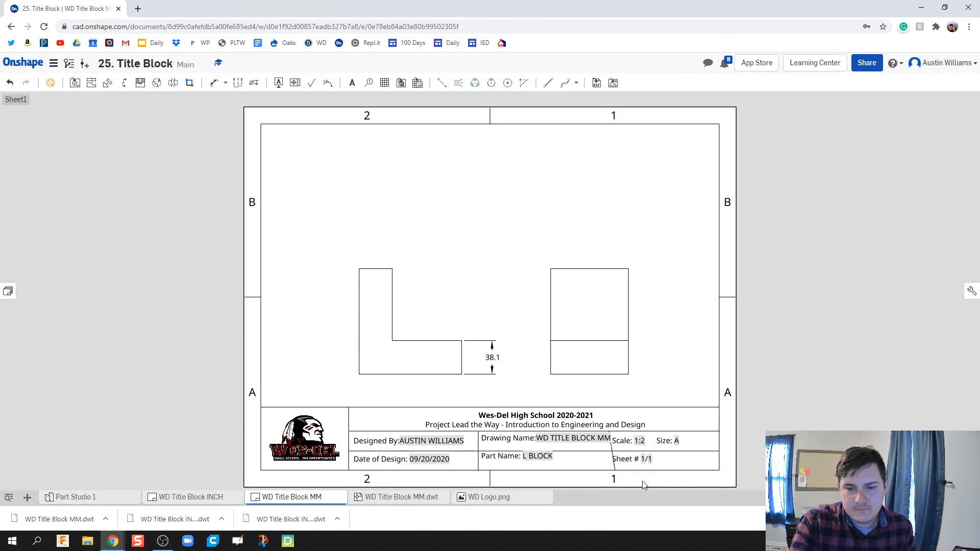
pyautogui.click(644, 447)
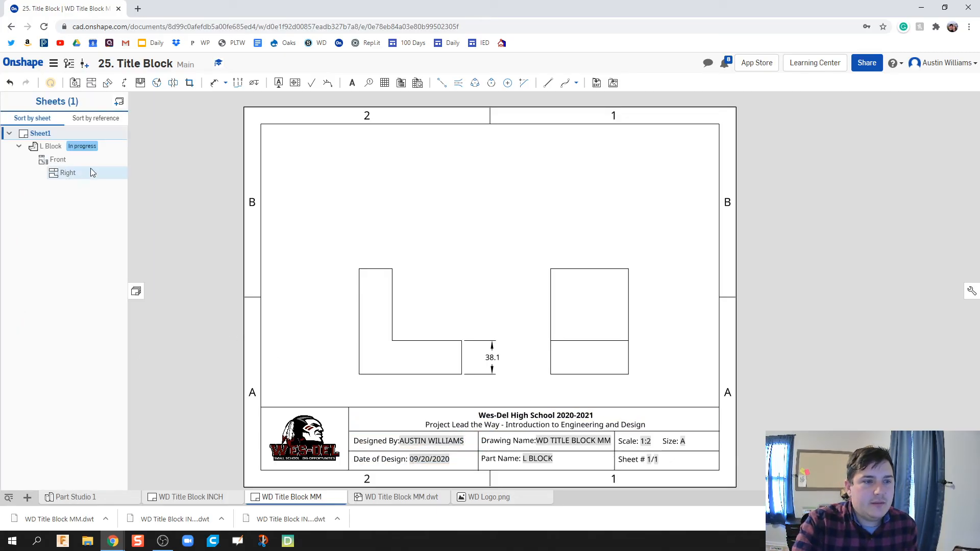
pyautogui.rightClick(52, 146)
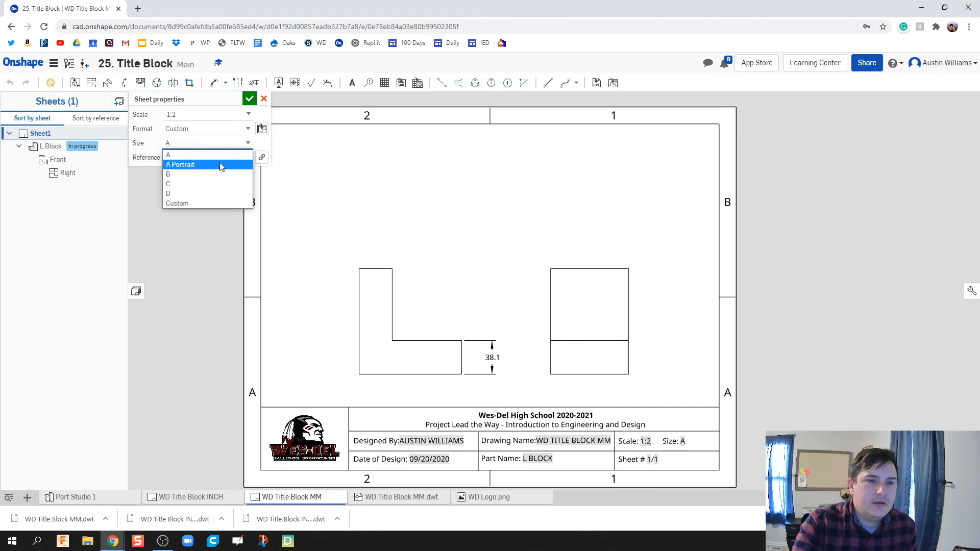
pyautogui.click(180, 164)
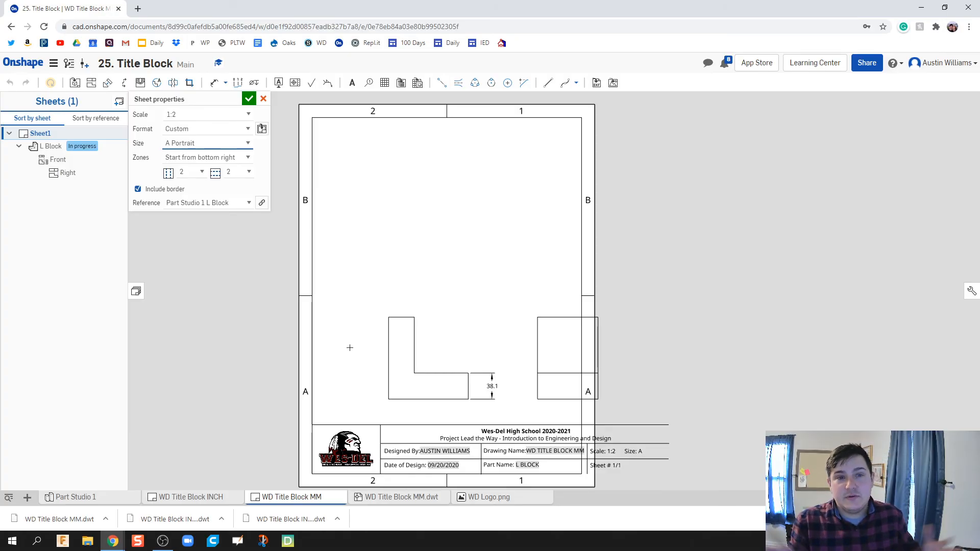
pyautogui.moveTo(349, 278)
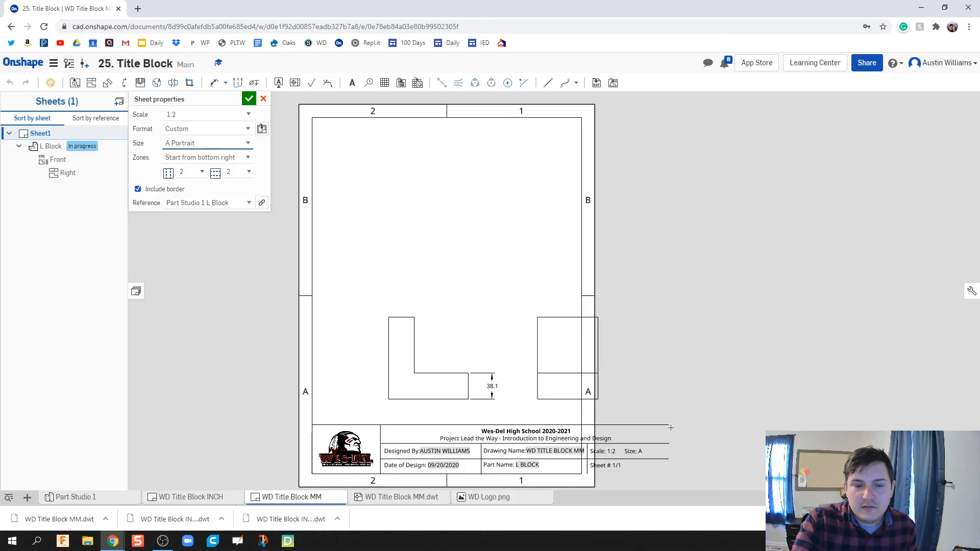
pyautogui.moveTo(483, 384)
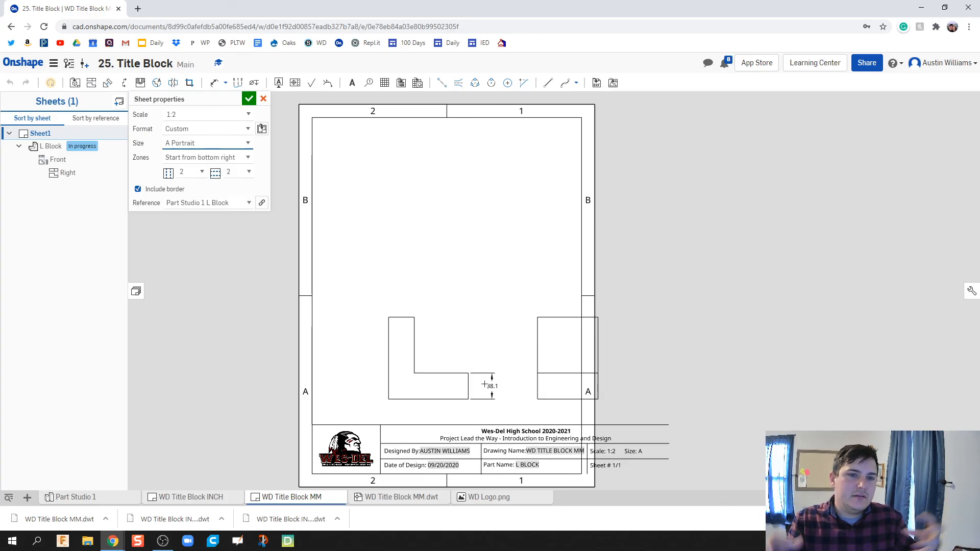
pyautogui.click(206, 143)
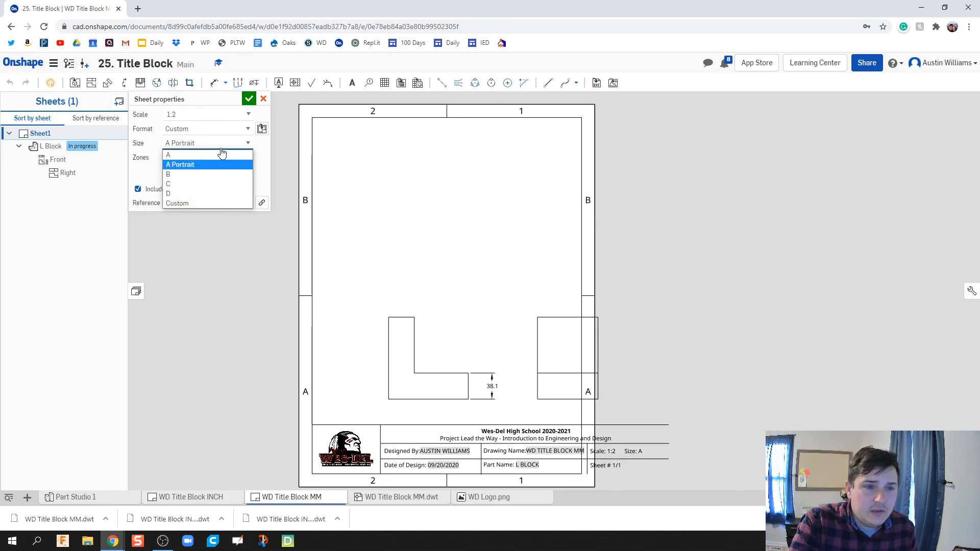
pyautogui.click(168, 183)
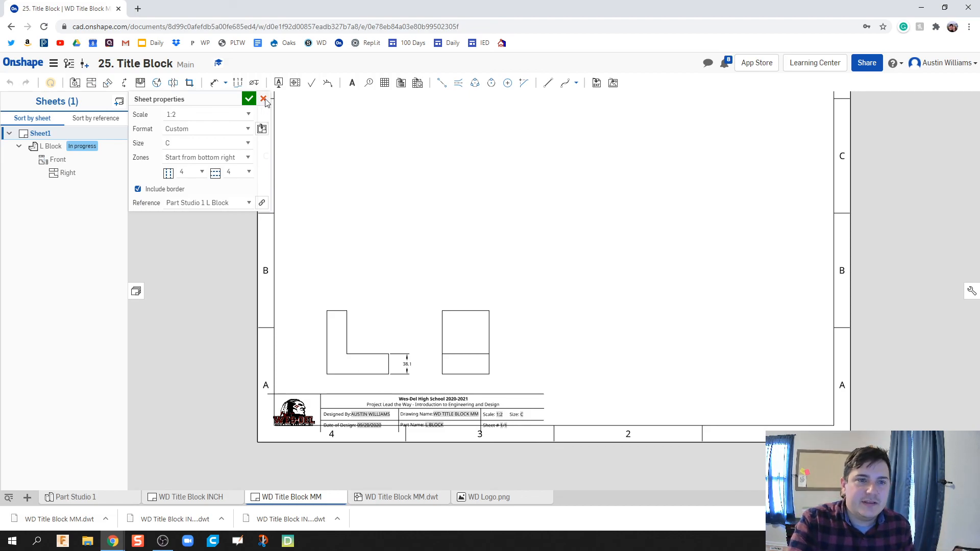
pyautogui.click(265, 99)
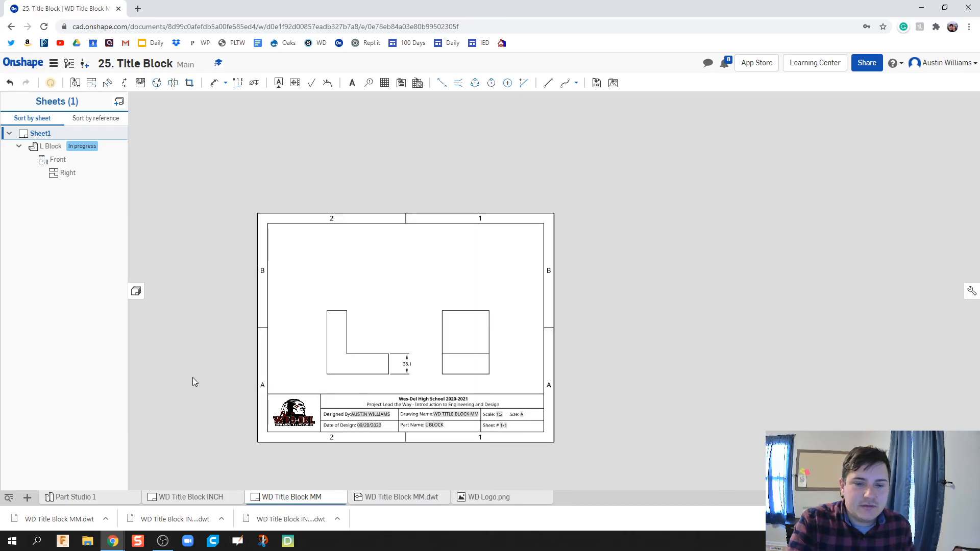